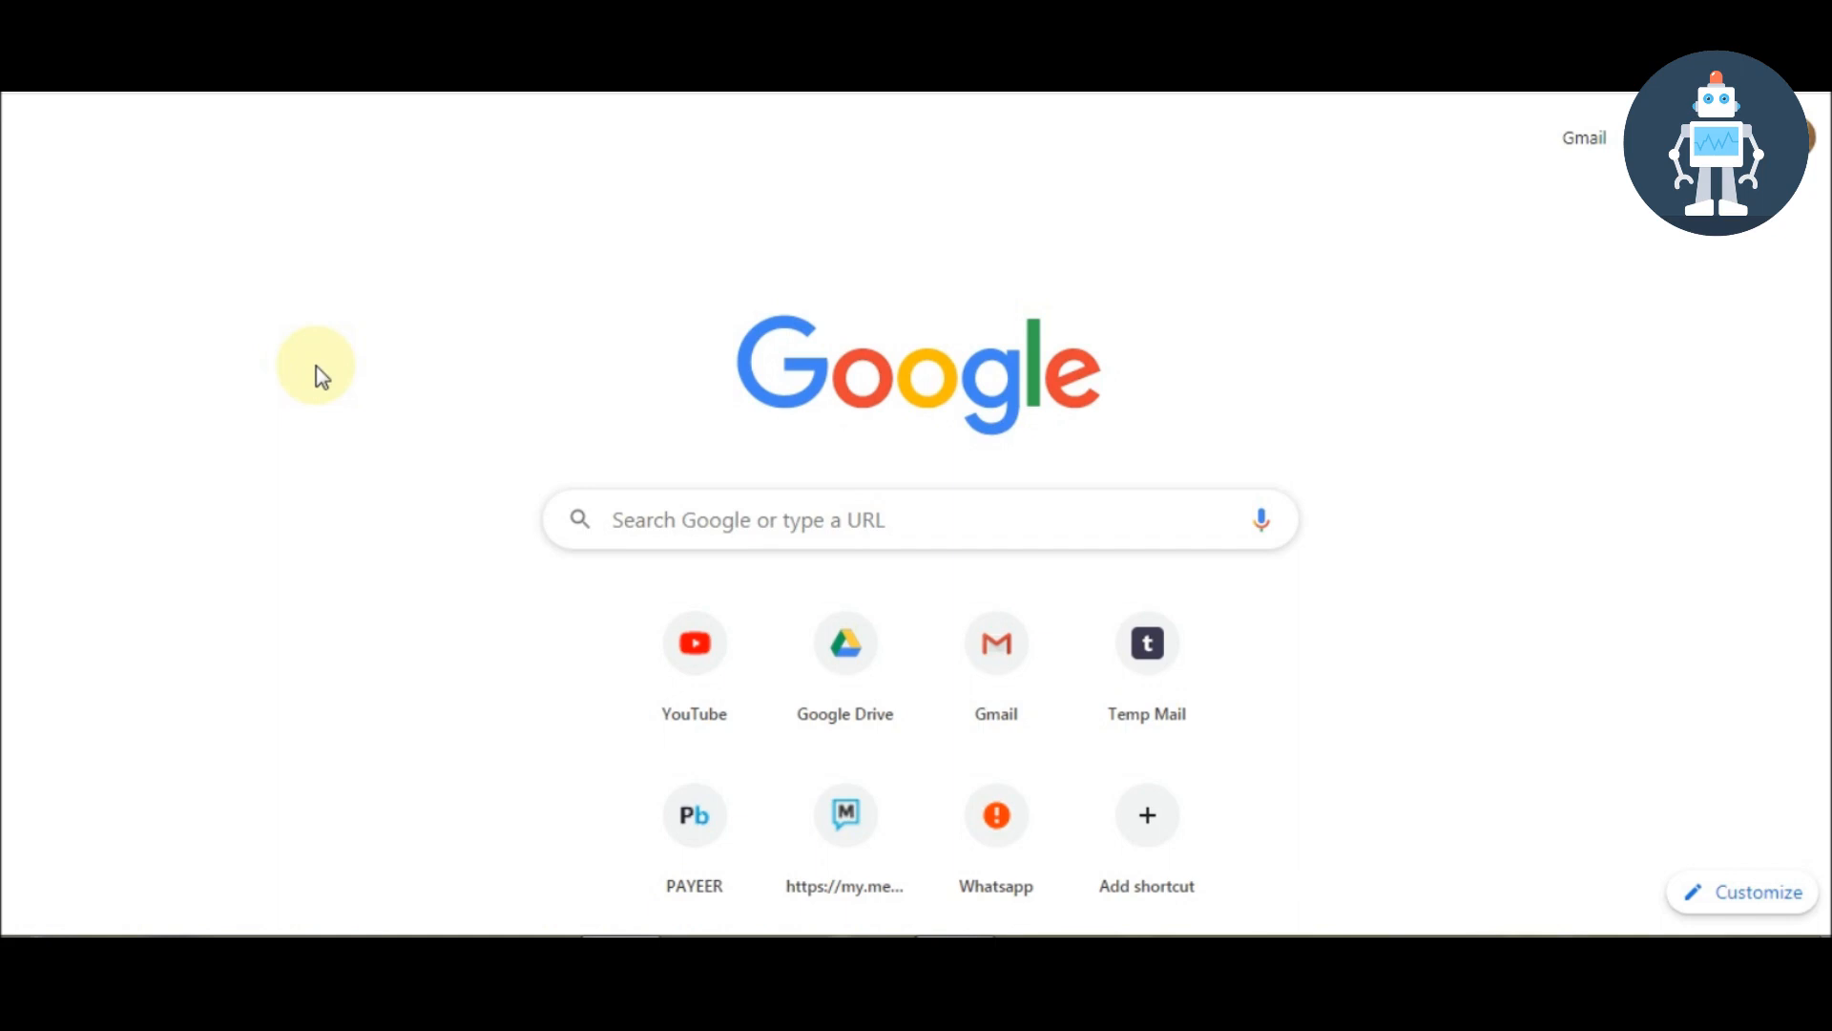
pyautogui.moveTo(382, 345)
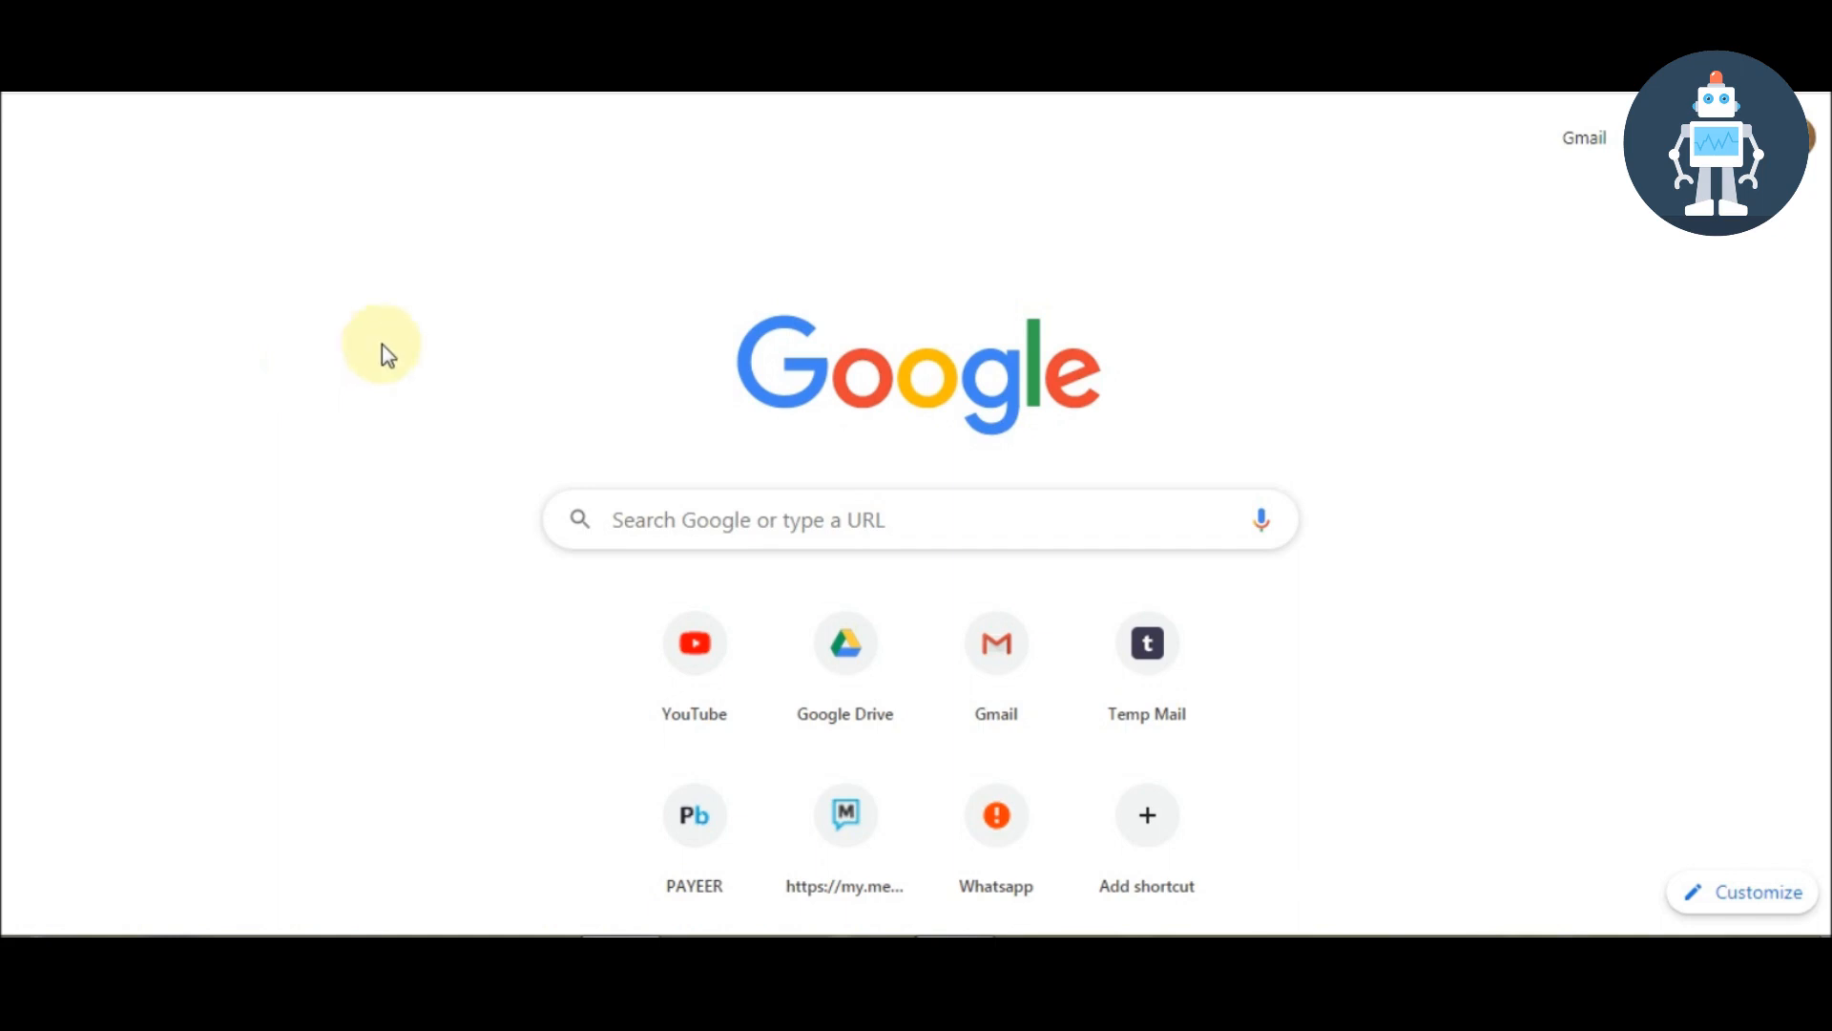
pyautogui.moveTo(378, 354)
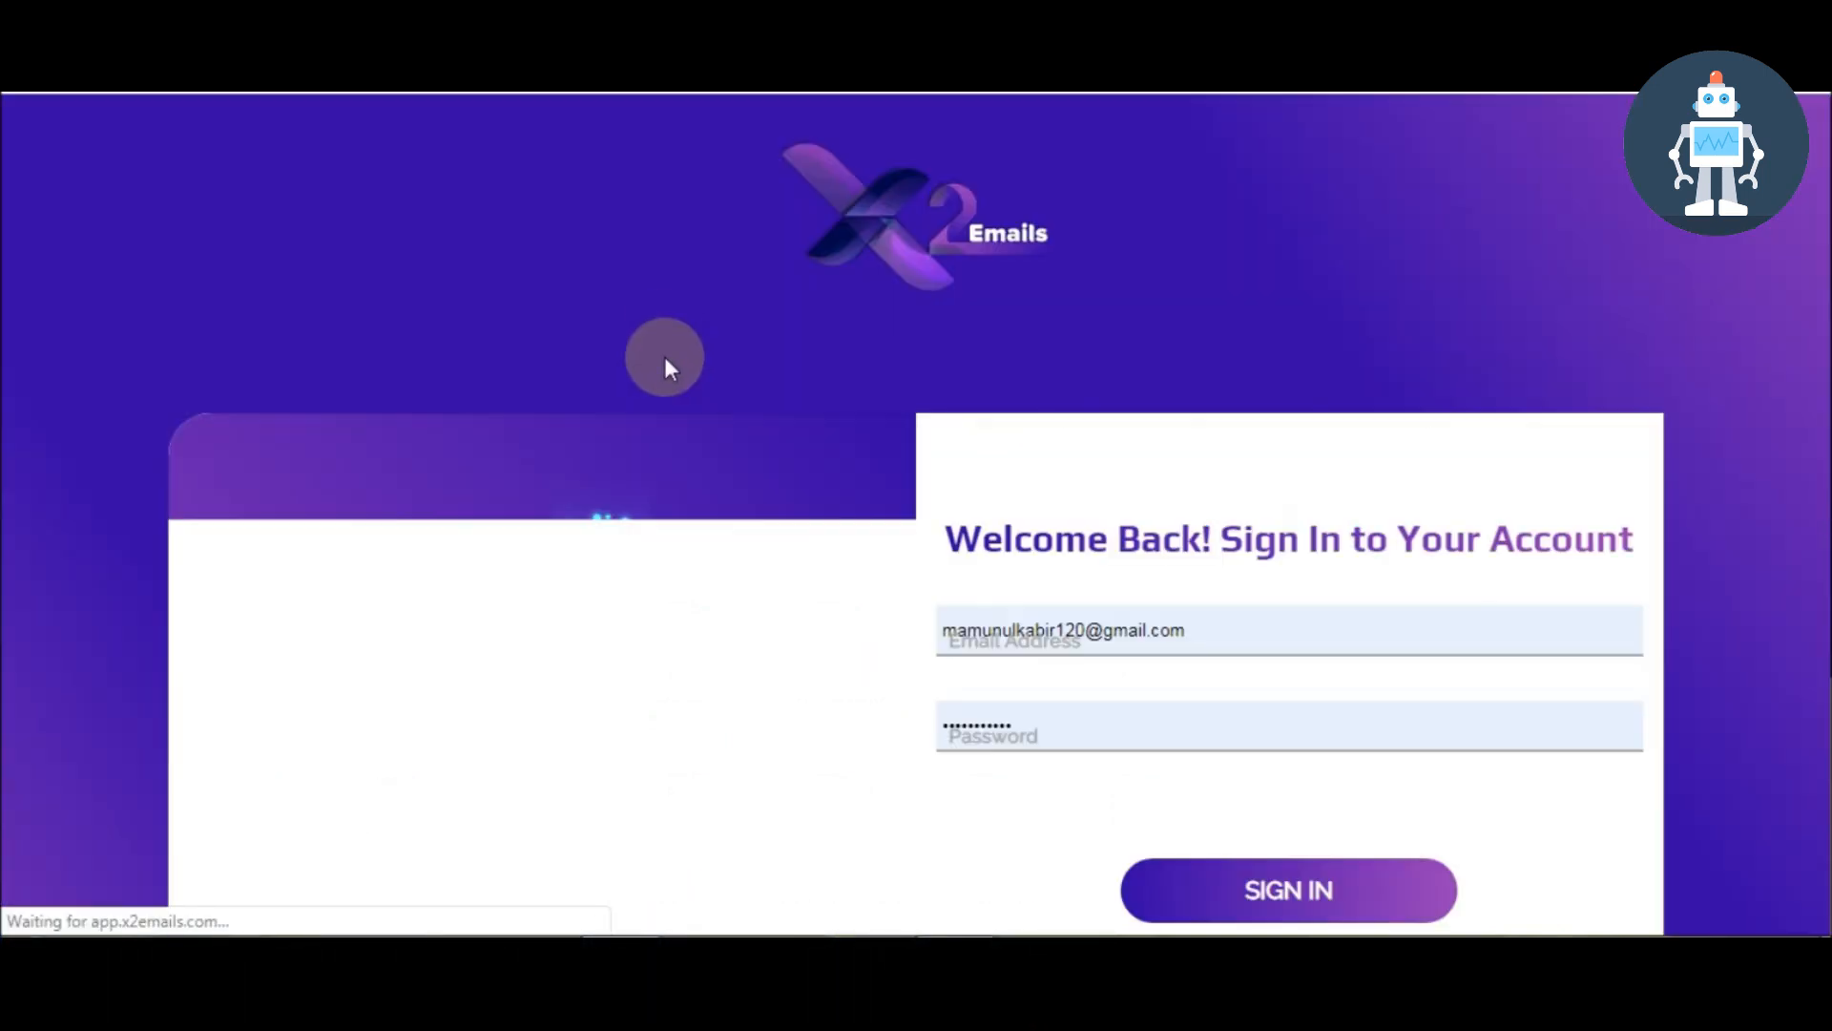
# Step: Sign in to X2Emails with the pre-filled credentials to reach the dashboard
pyautogui.scroll(-3)
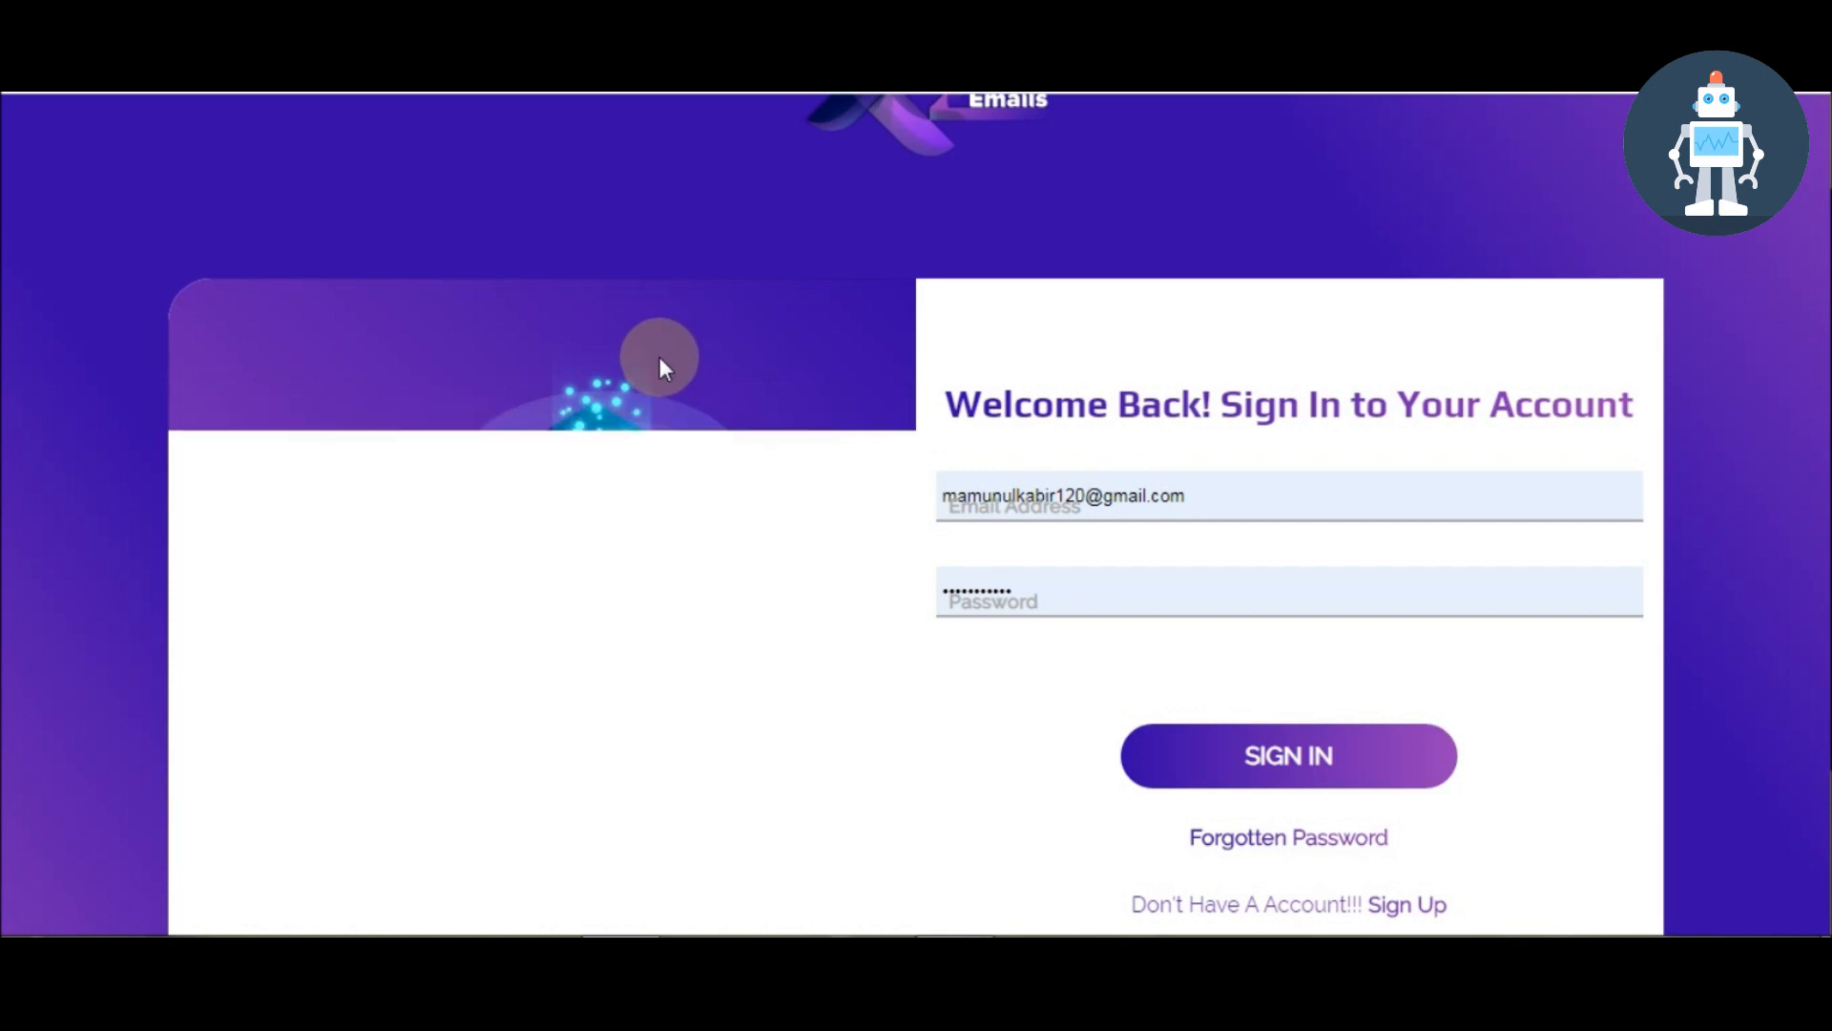
pyautogui.scroll(-3)
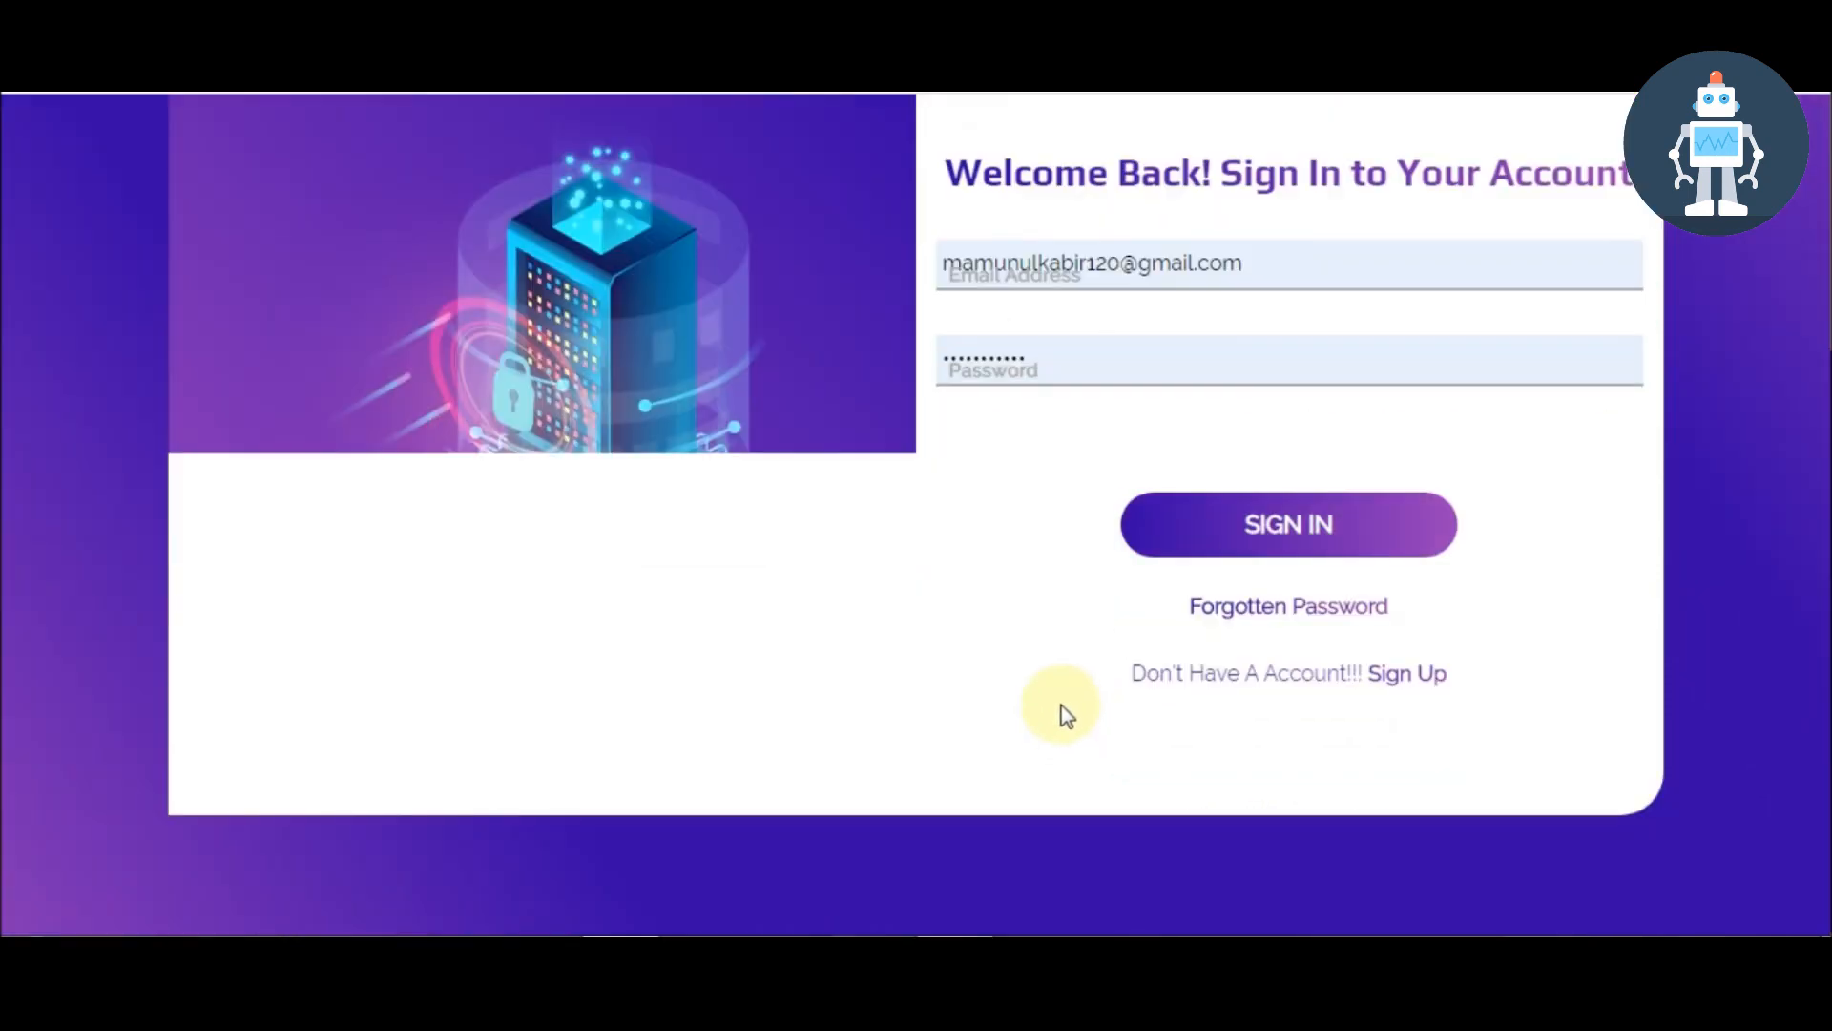
pyautogui.moveTo(875, 632)
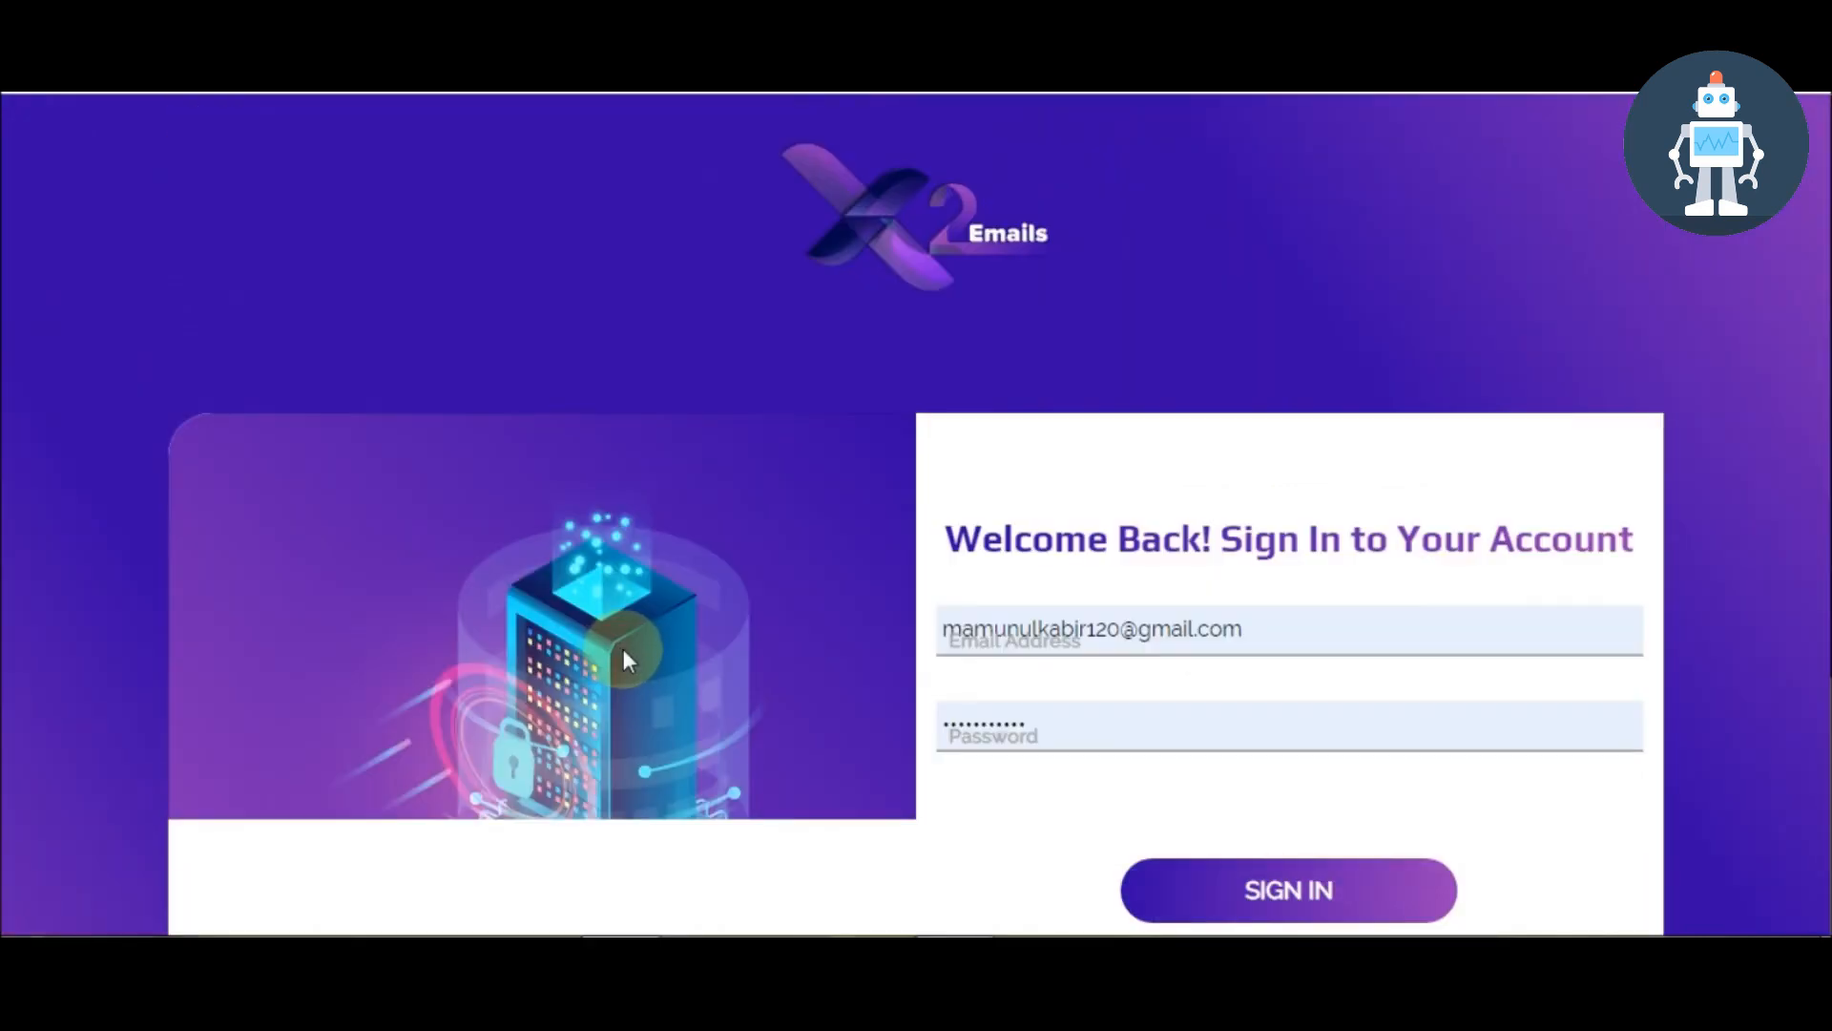
pyautogui.moveTo(605, 589)
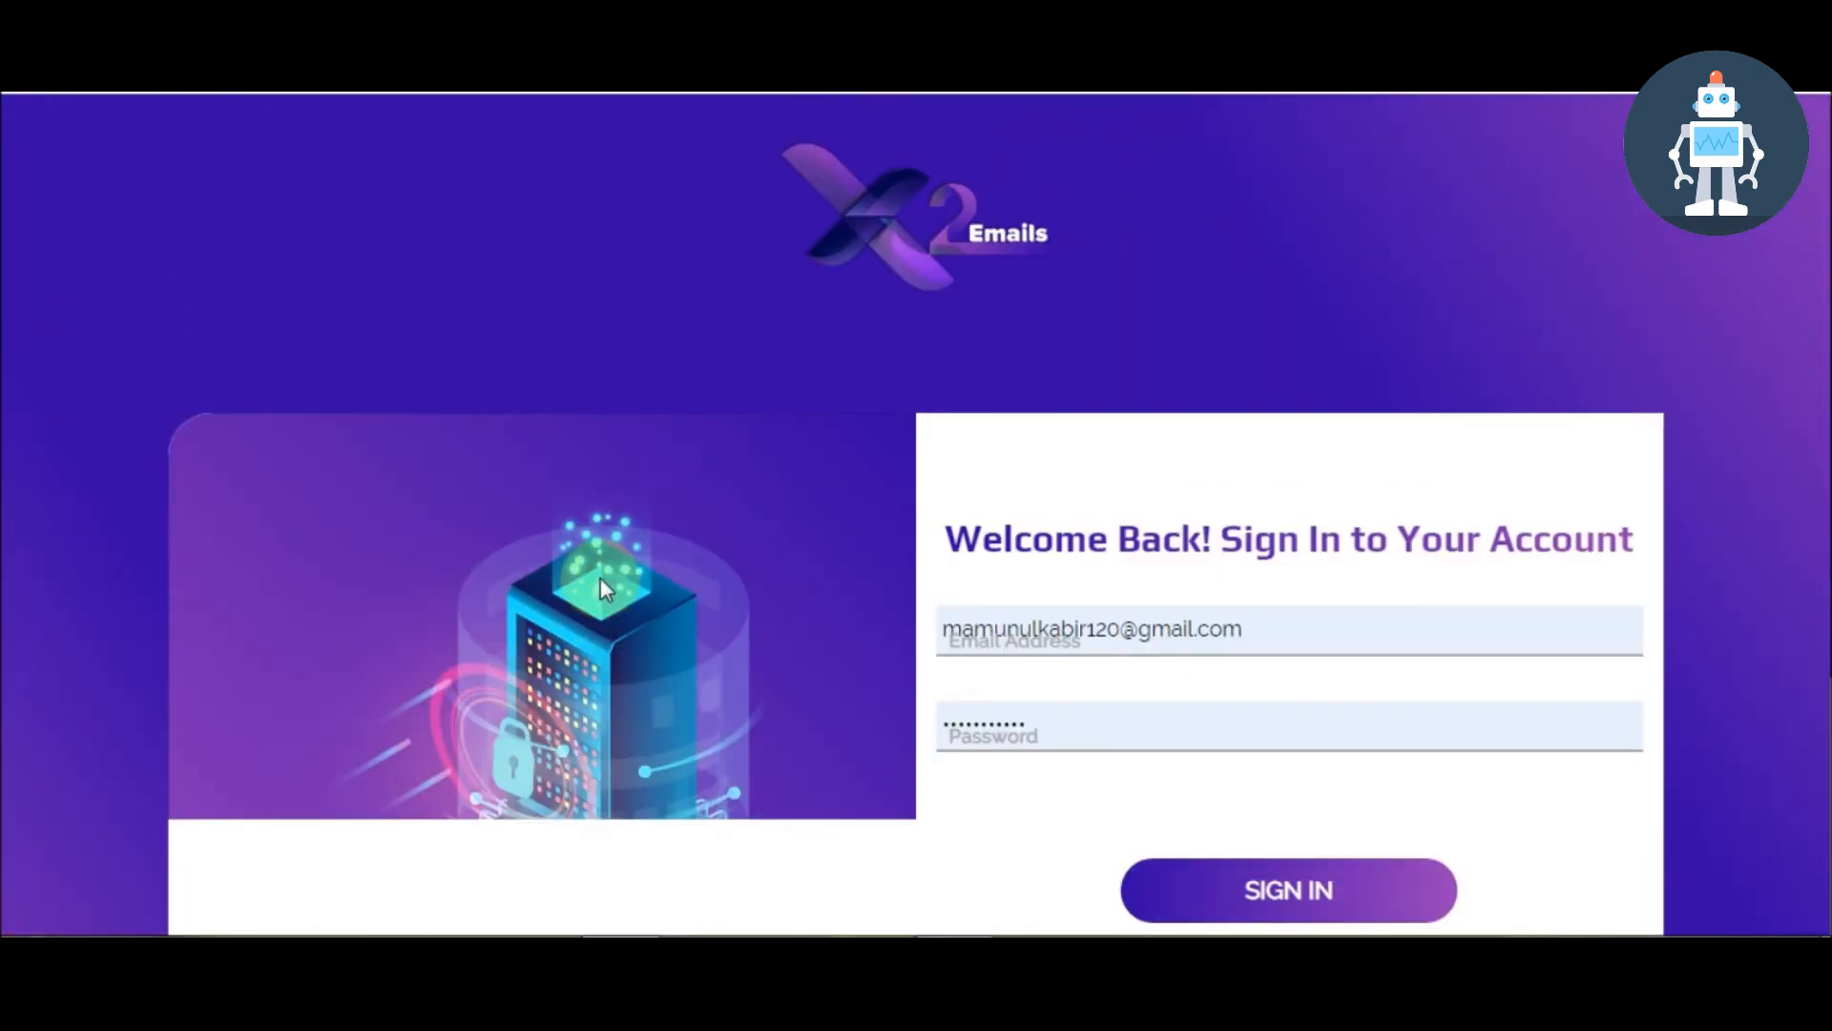
pyautogui.click(1290, 890)
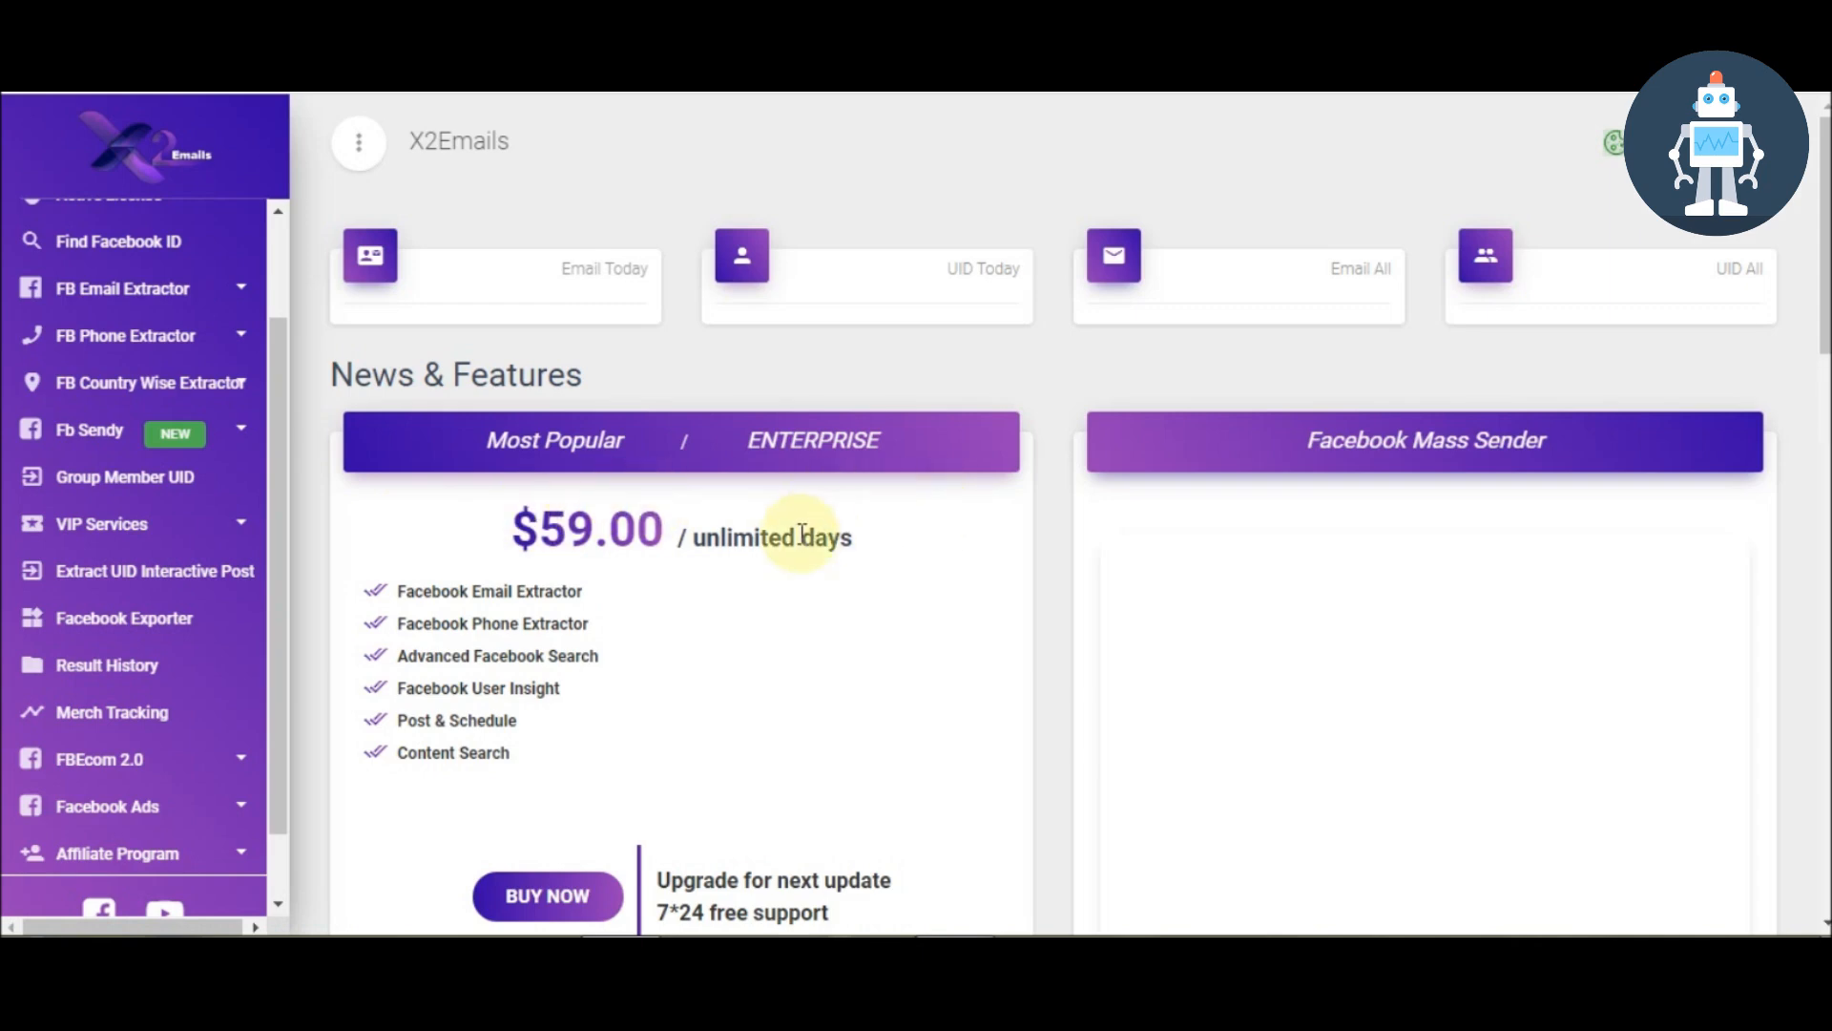
pyautogui.moveTo(687, 499)
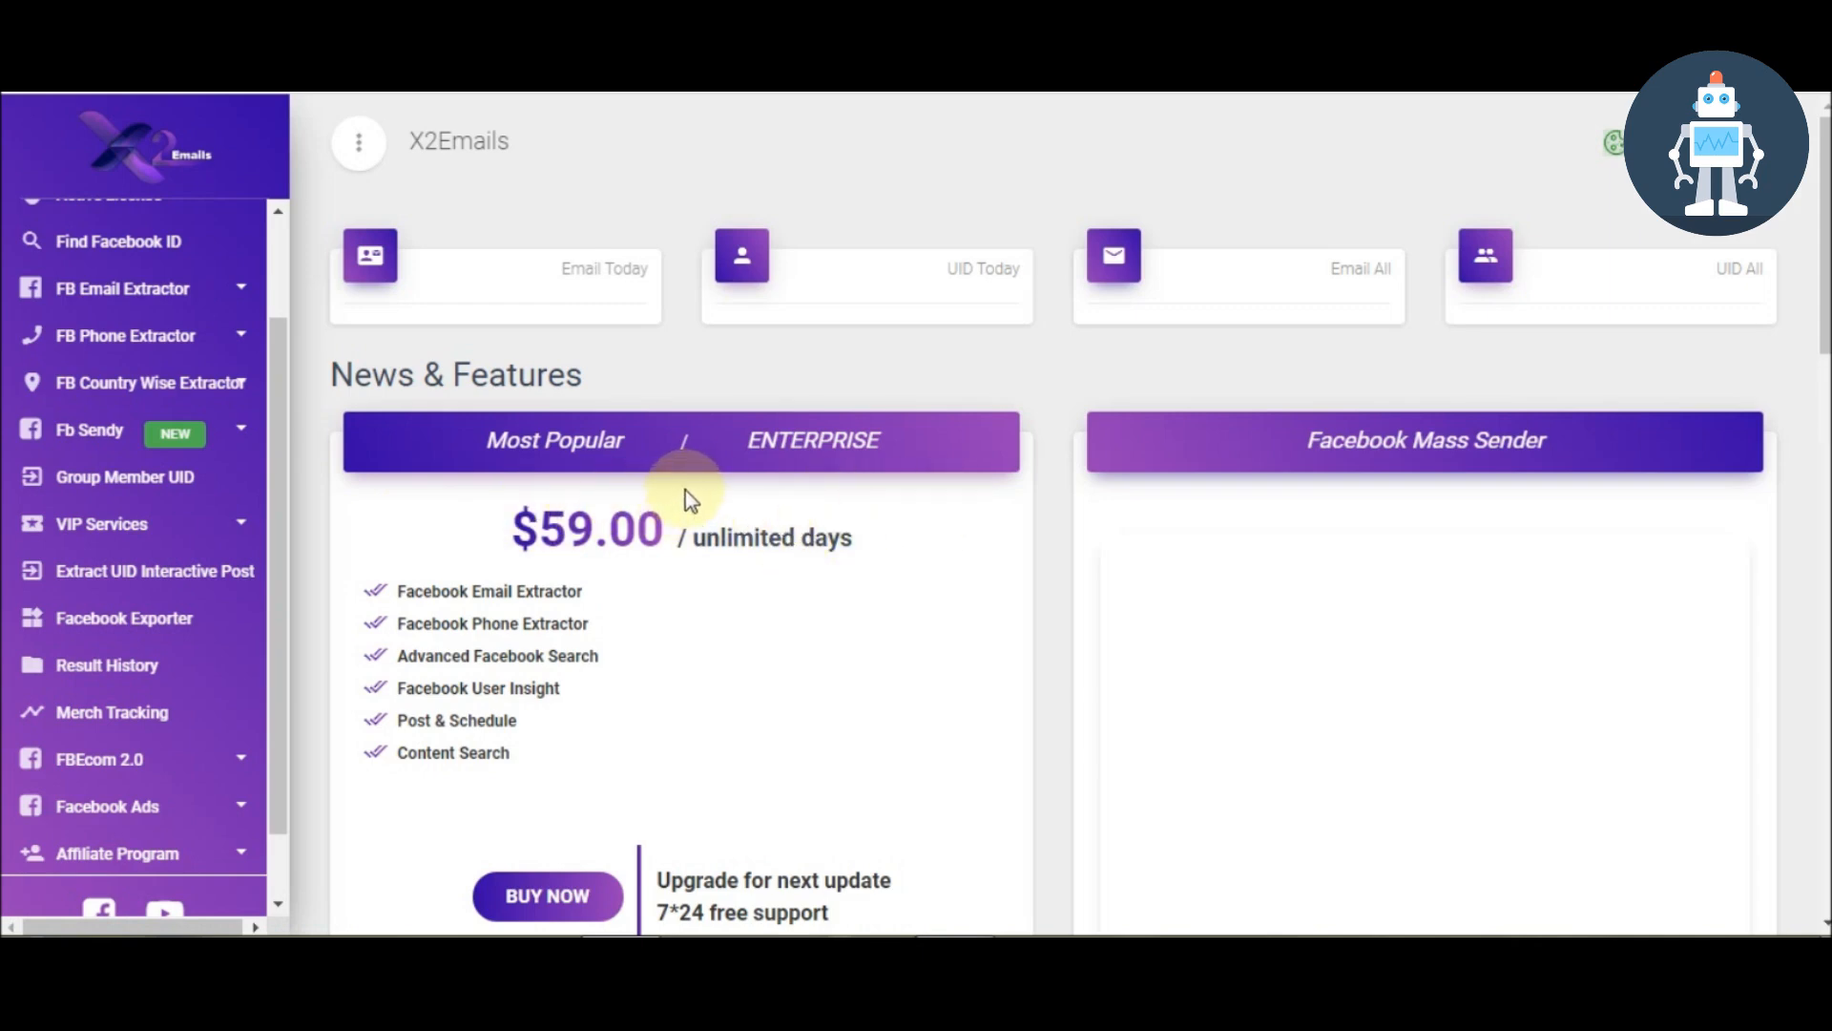
# Step: Expand the connected account's options in the sidebar to show account switching
pyautogui.scroll(-3)
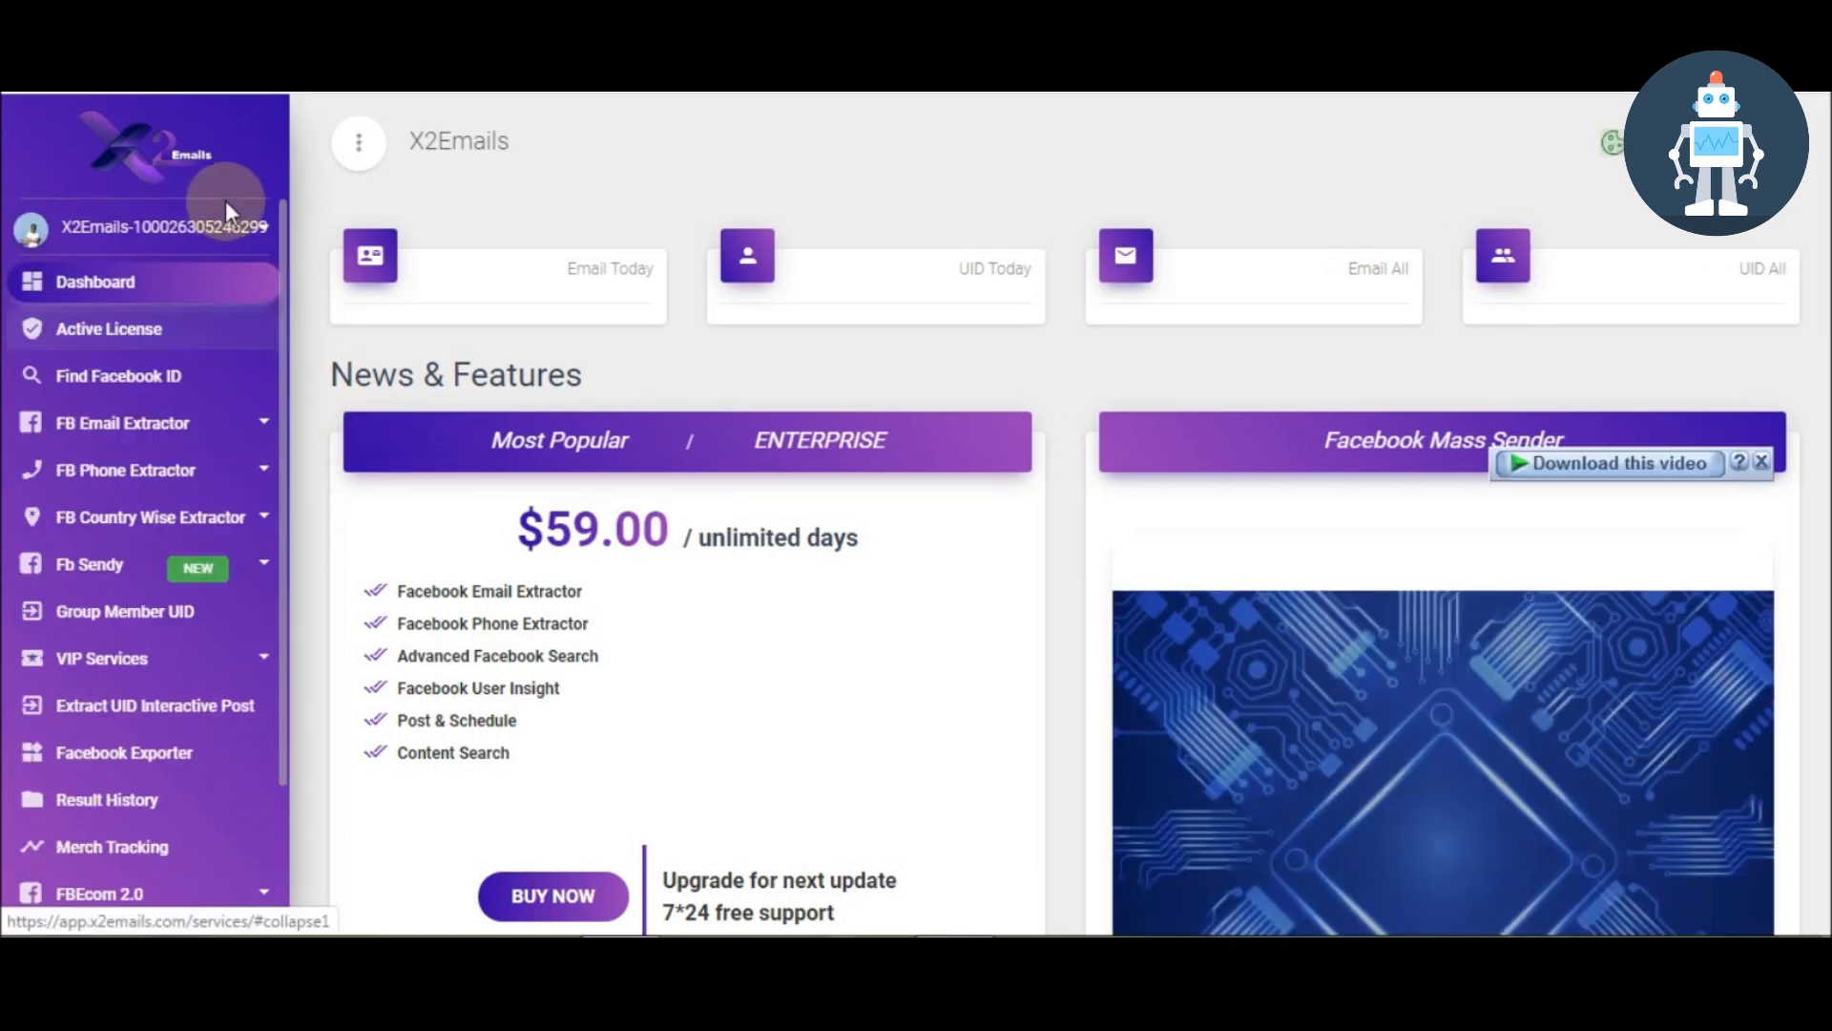
pyautogui.click(167, 229)
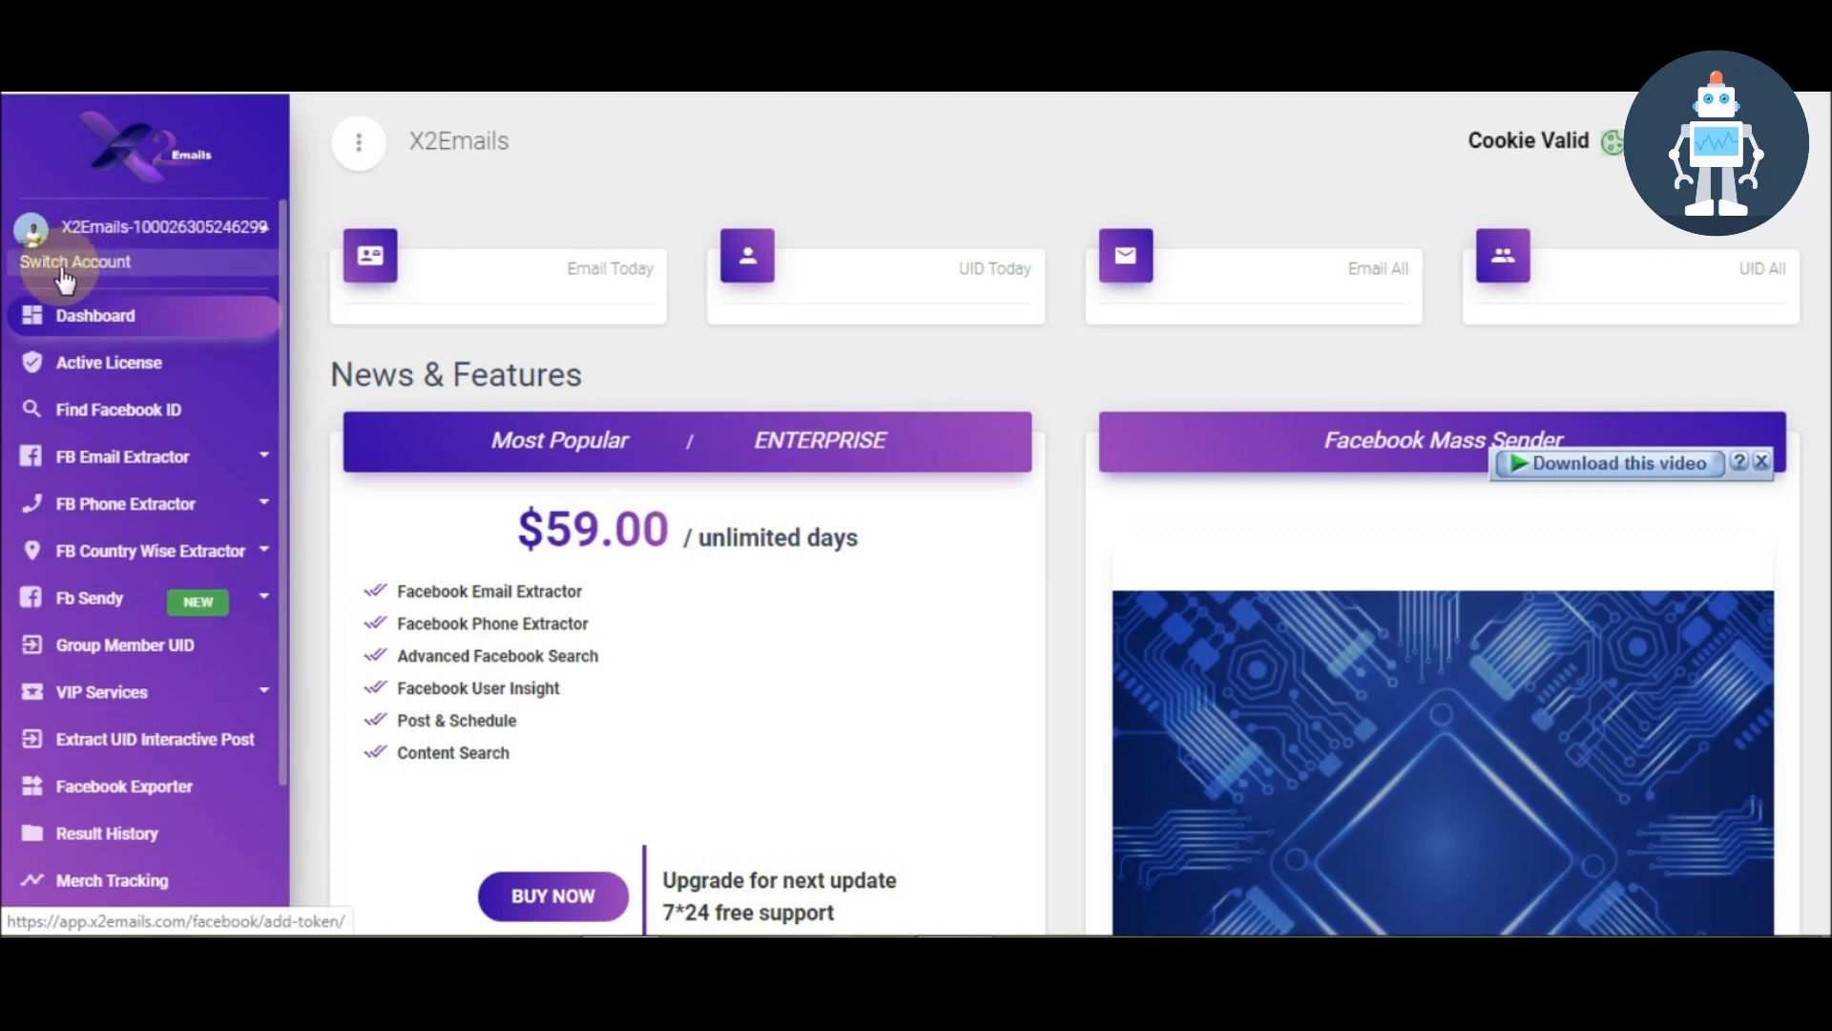
pyautogui.moveTo(58, 272)
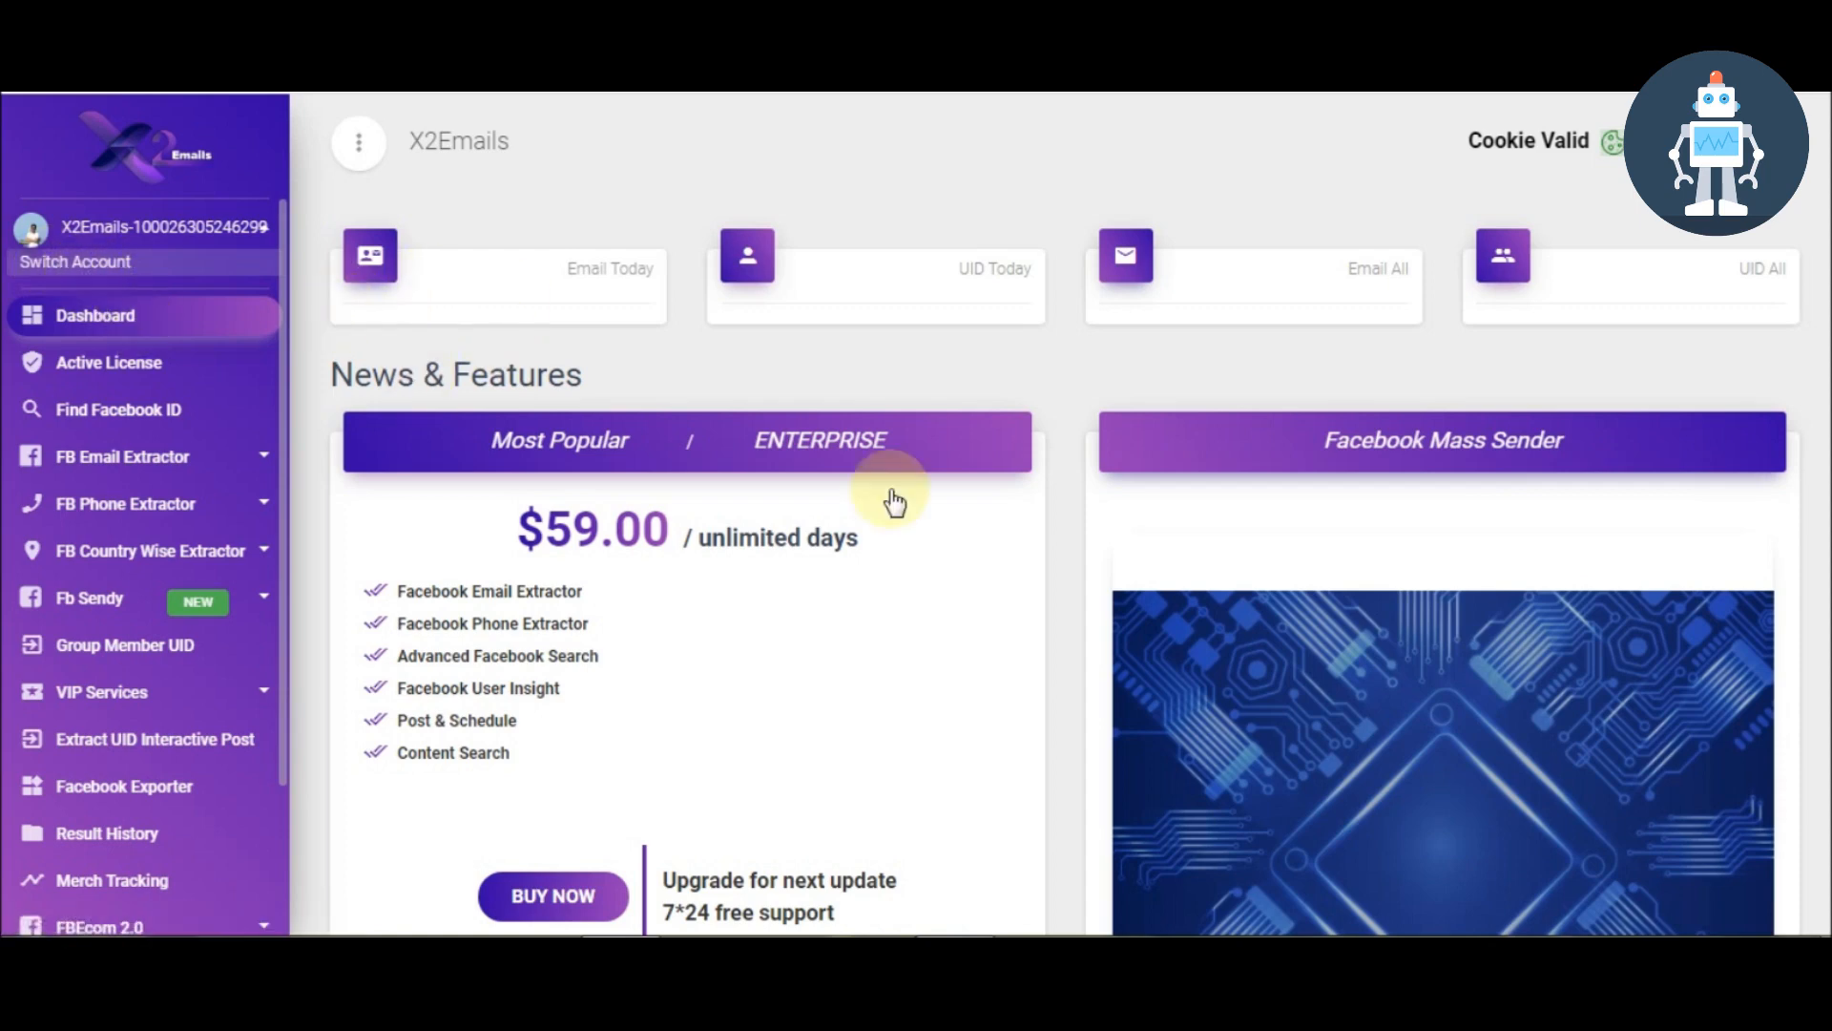
pyautogui.moveTo(687, 437)
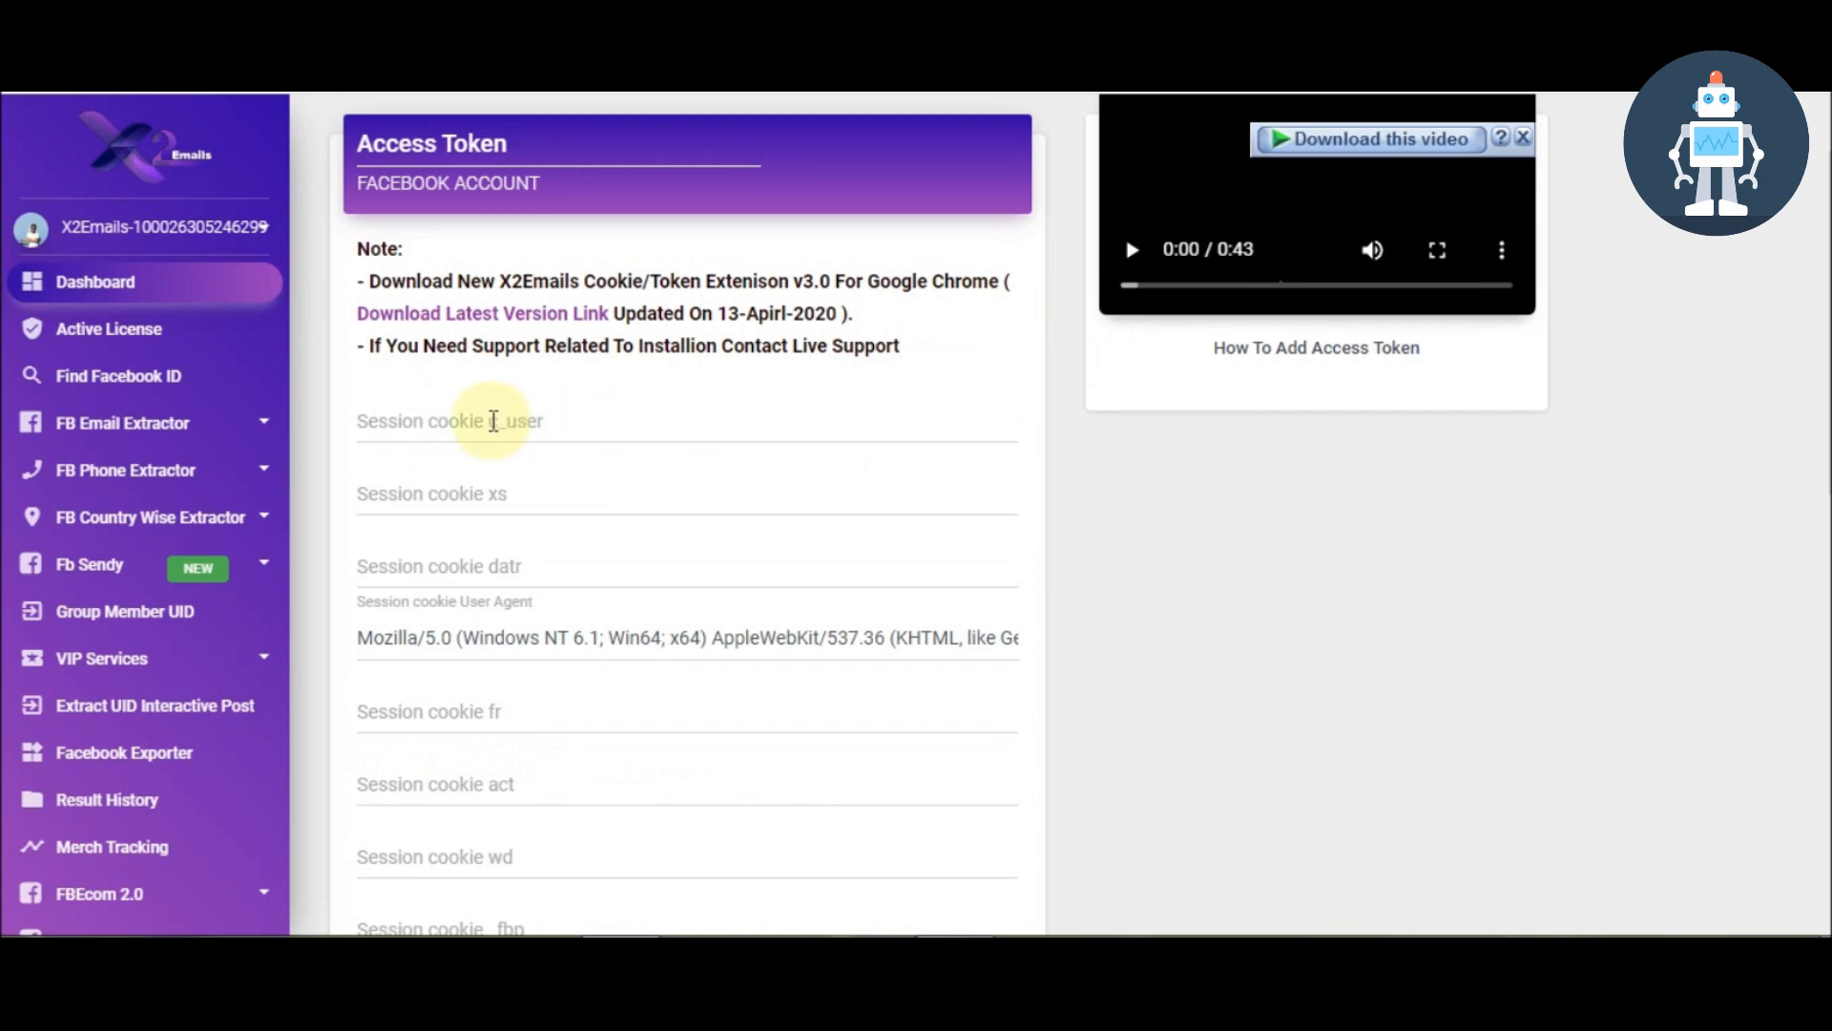
# Step: Download the latest X2Emails cookie extension zip for Chrome
pyautogui.scroll(-3)
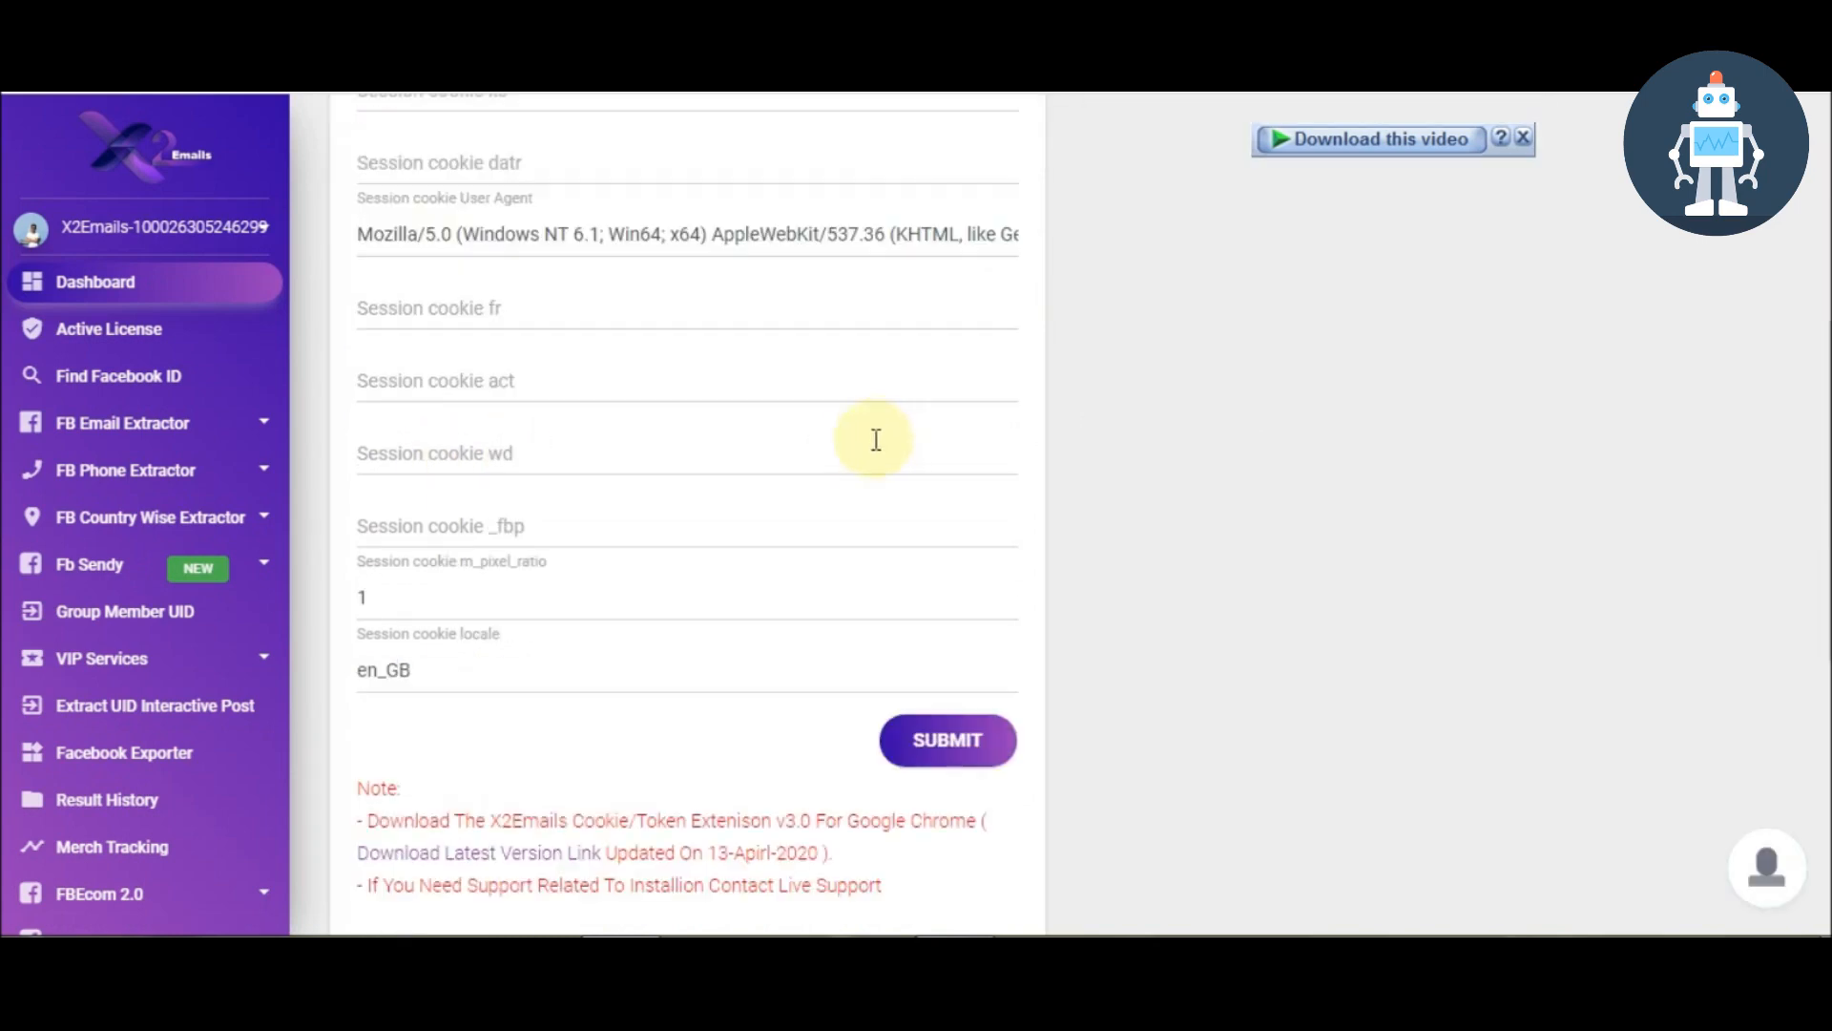
pyautogui.scroll(-3)
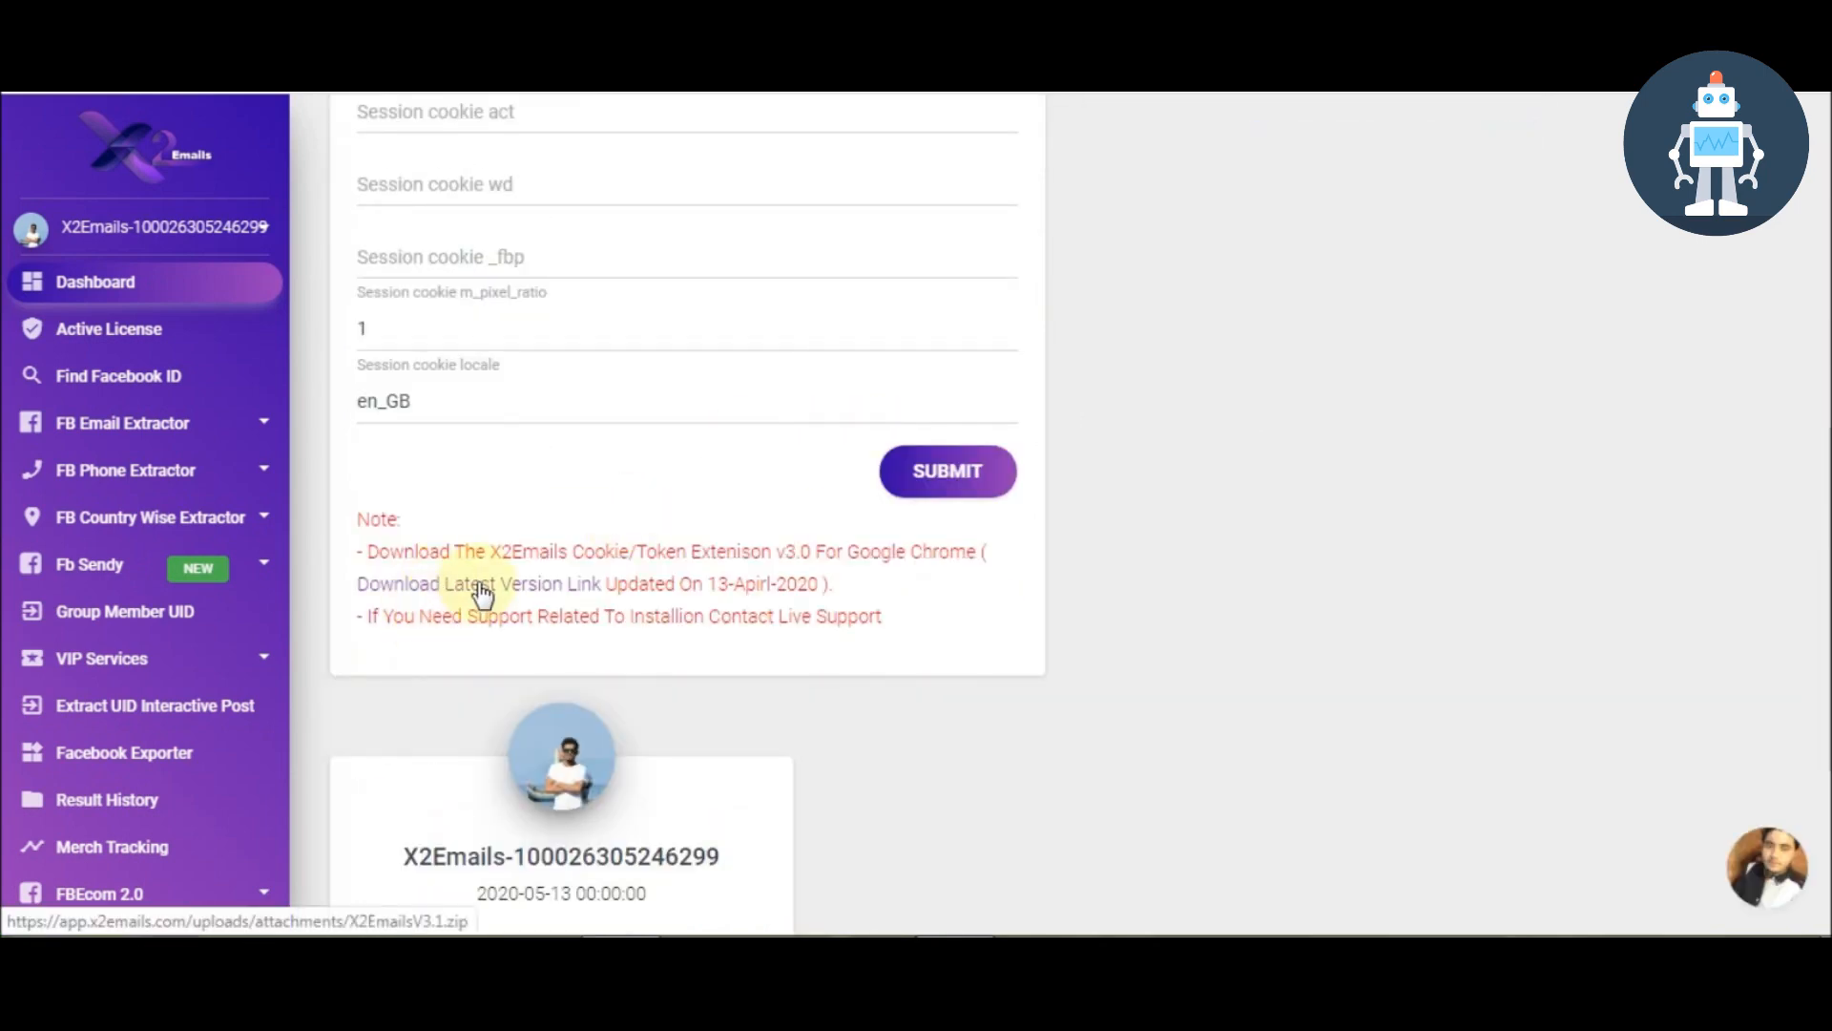
pyautogui.click(435, 584)
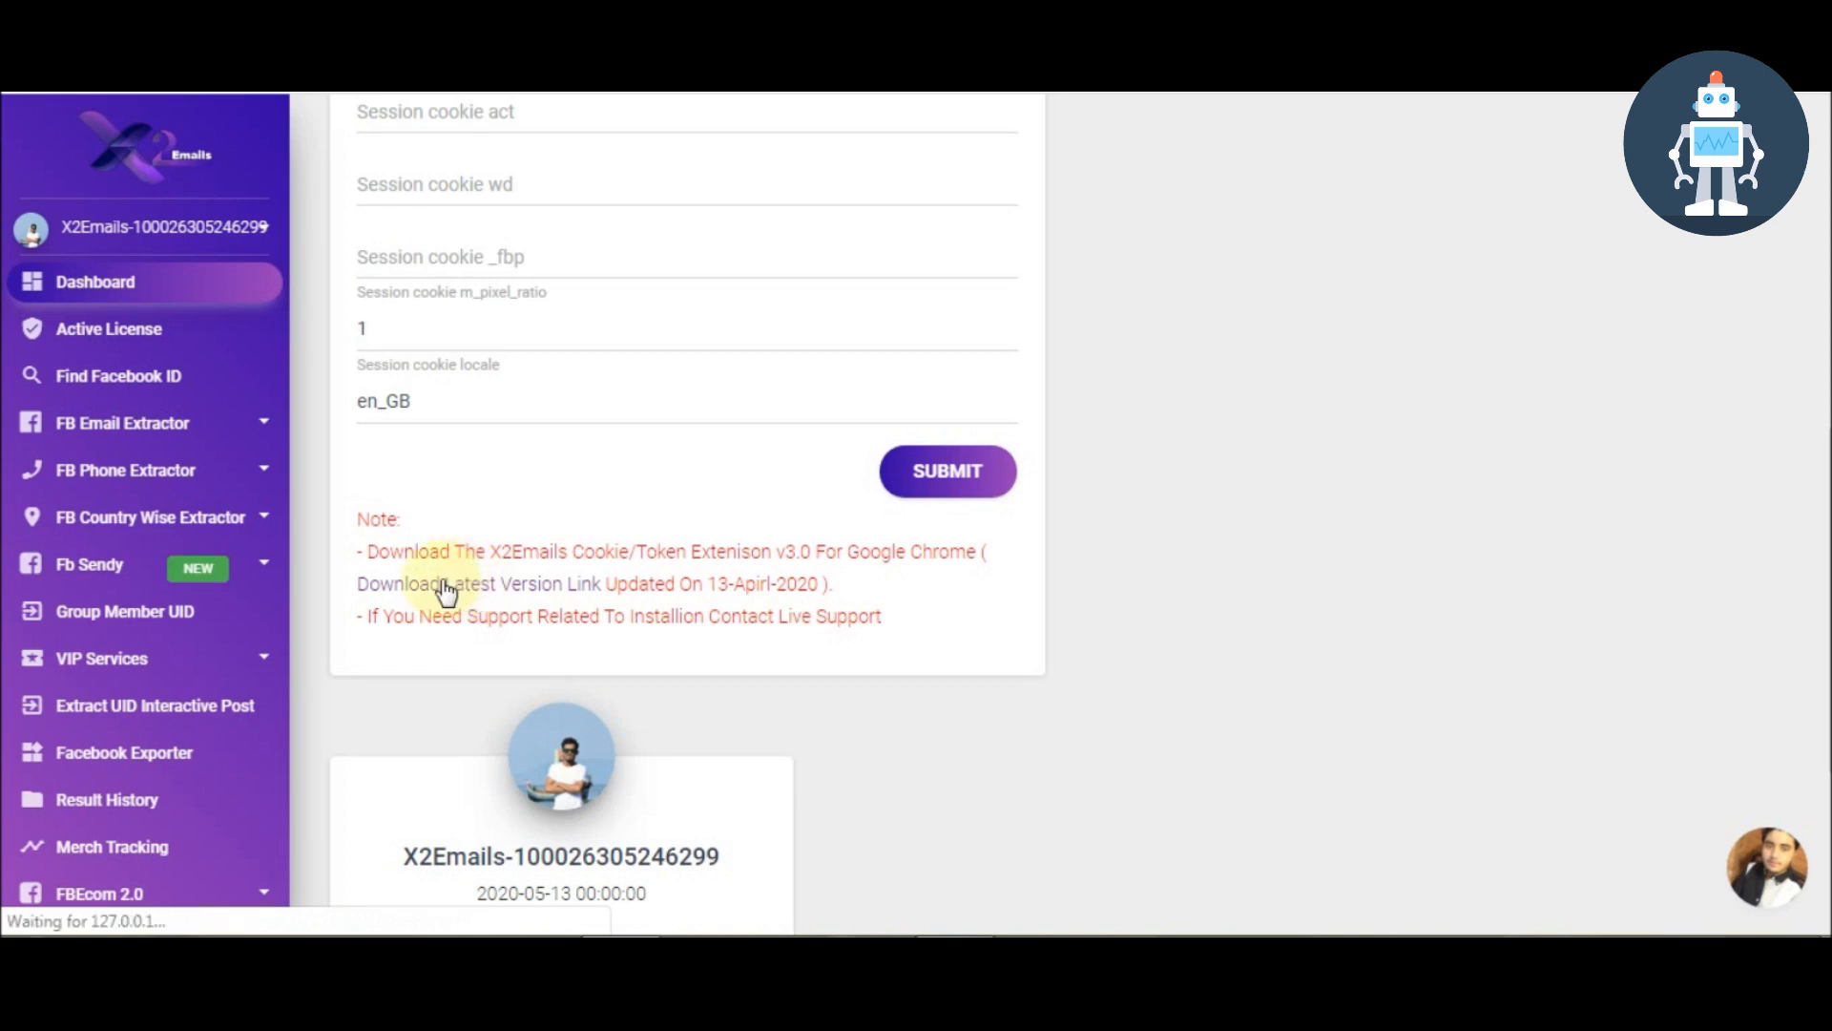
pyautogui.click(404, 583)
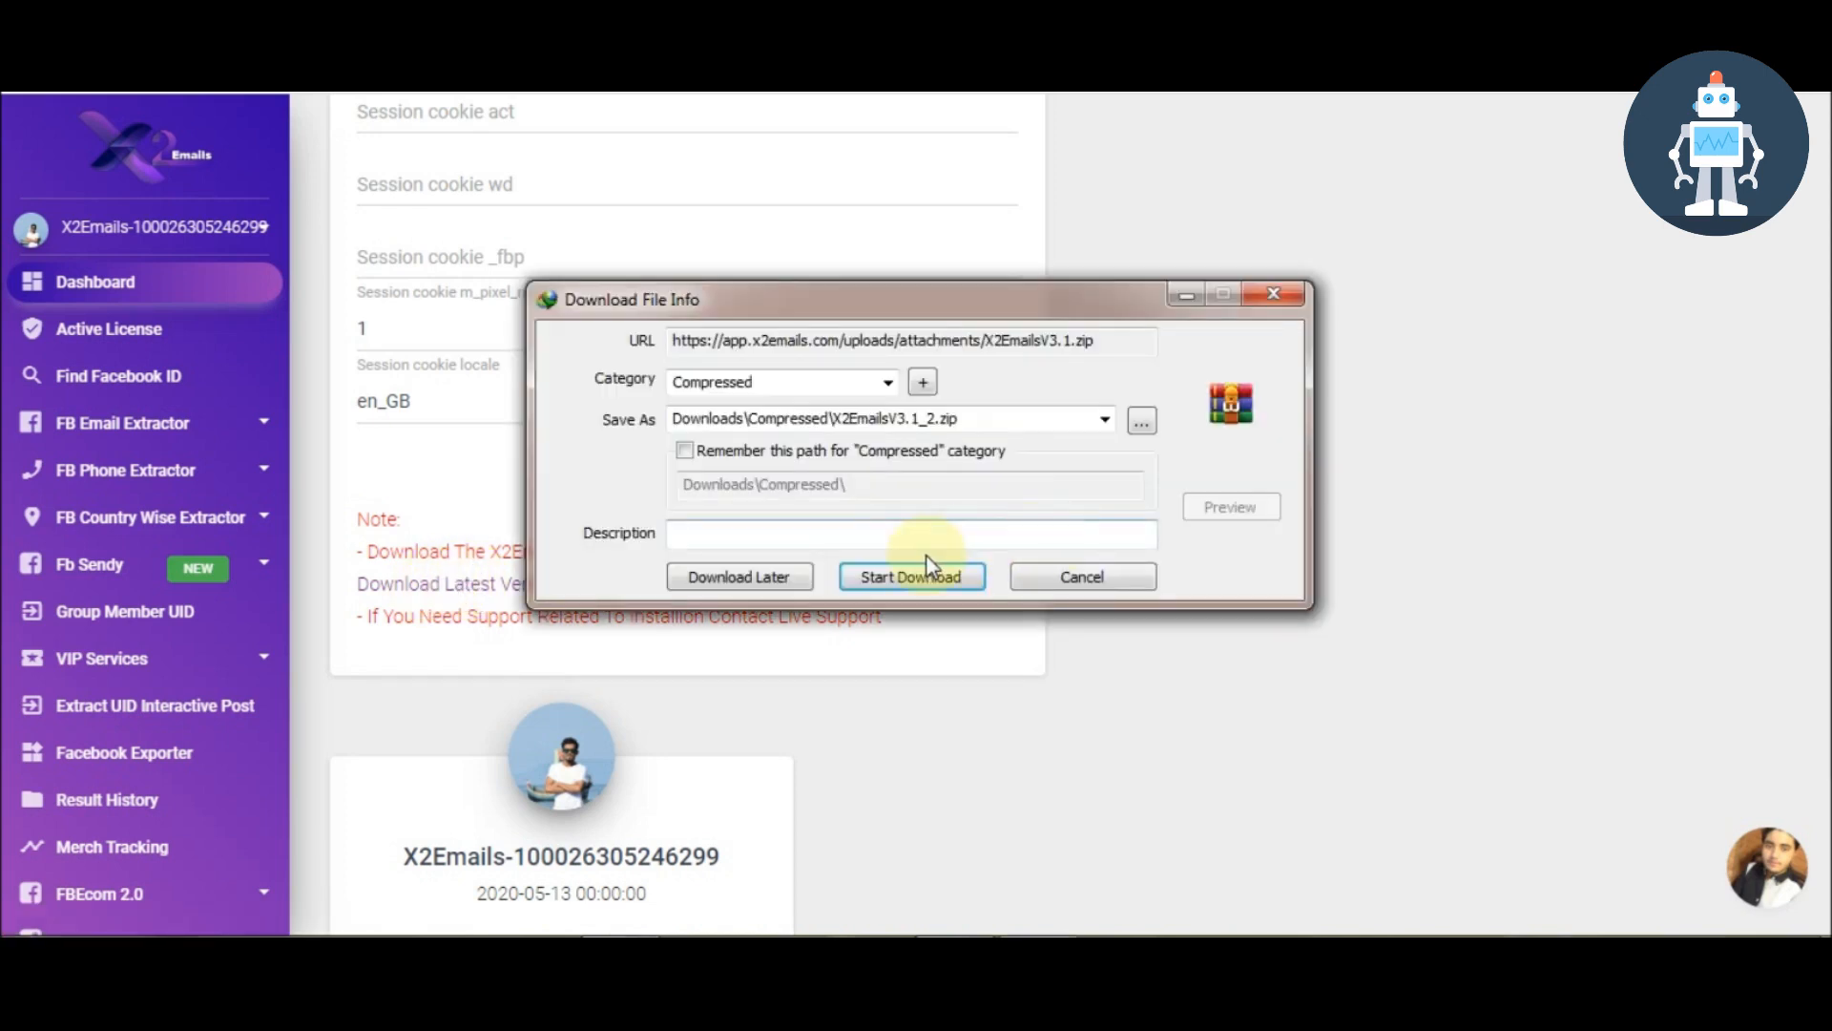
pyautogui.click(913, 576)
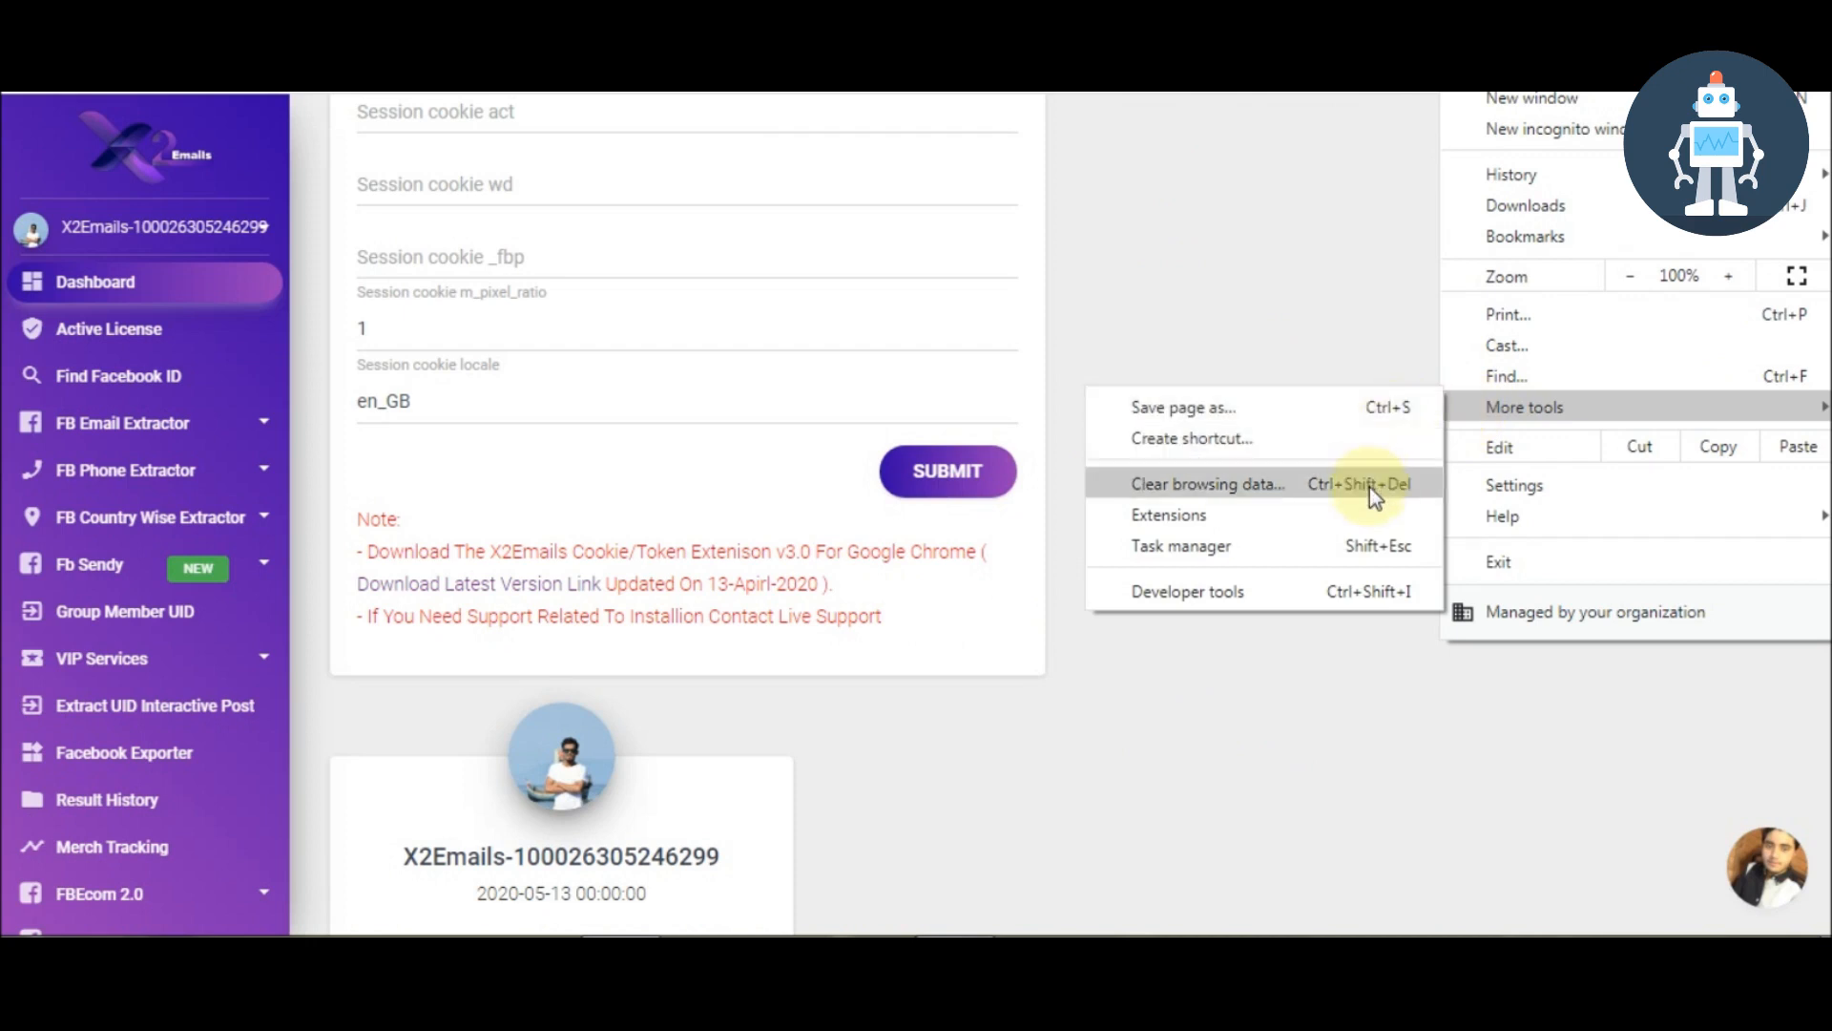
# Step: Load the X2EmailsV3.0 folder as an unpacked Chrome extension and check its card
pyautogui.click(1168, 515)
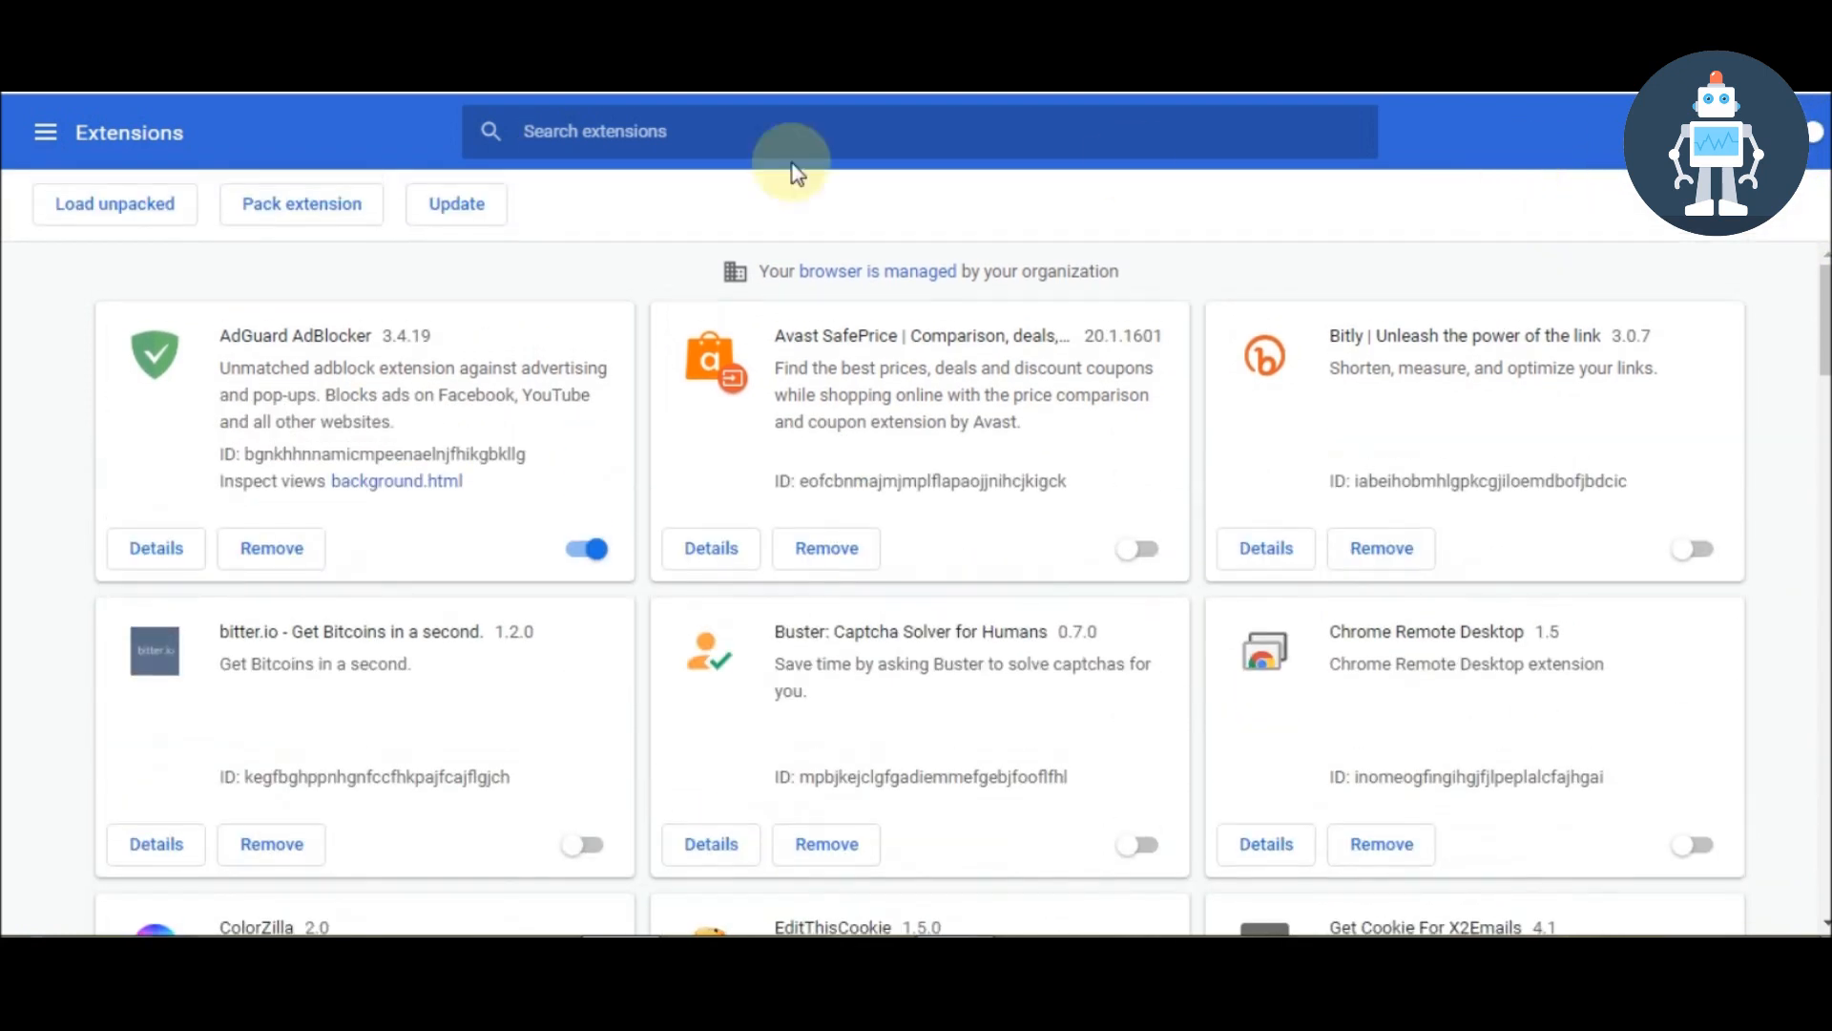
pyautogui.moveTo(134, 218)
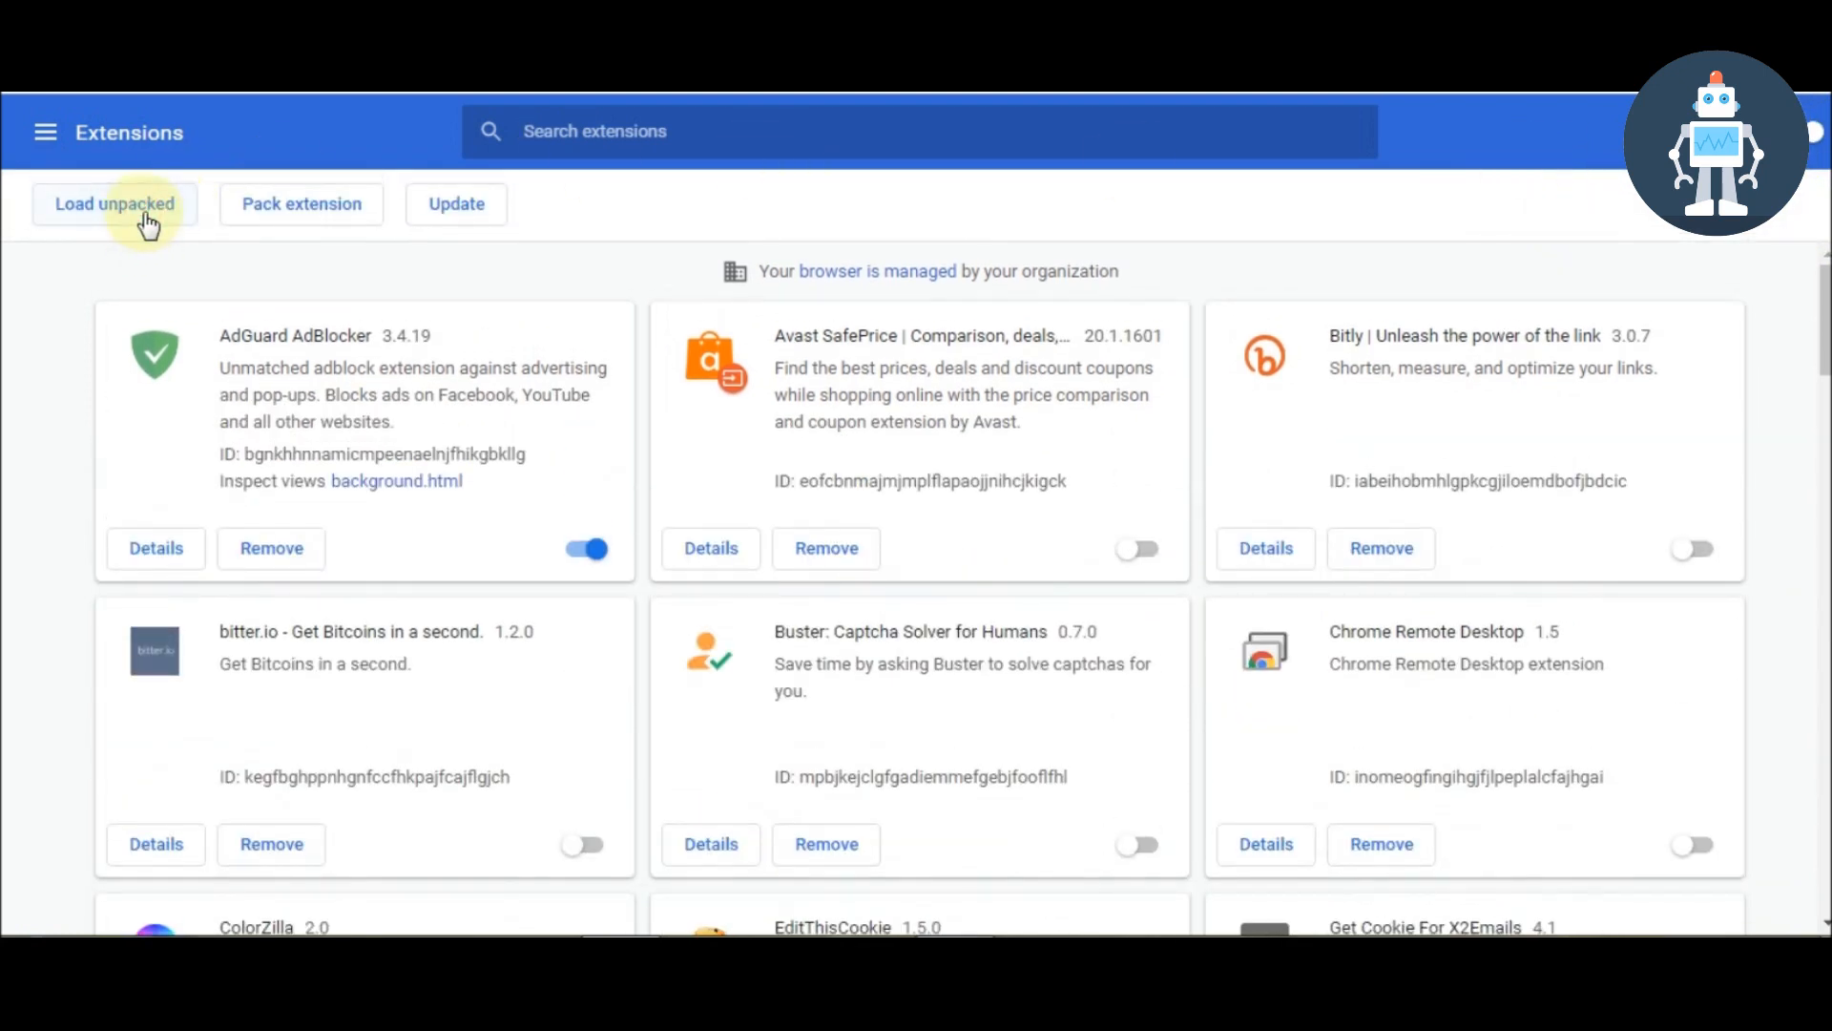
pyautogui.click(114, 203)
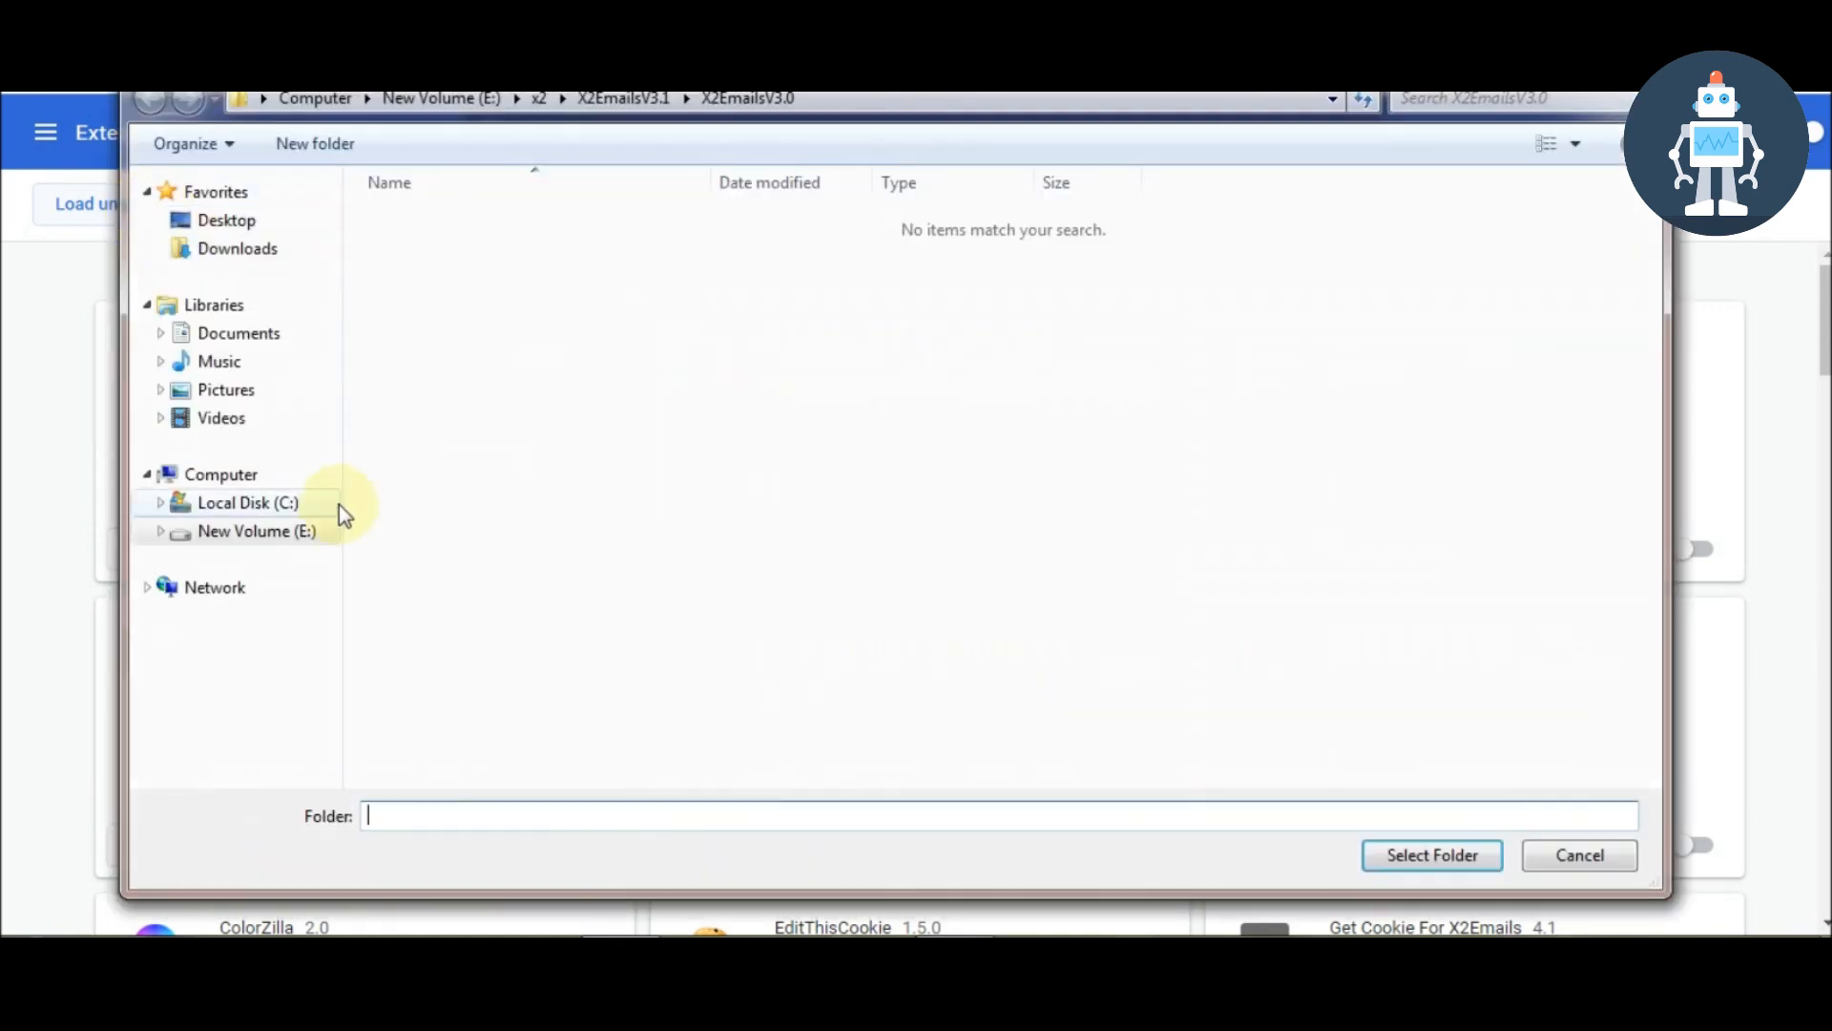
pyautogui.click(253, 531)
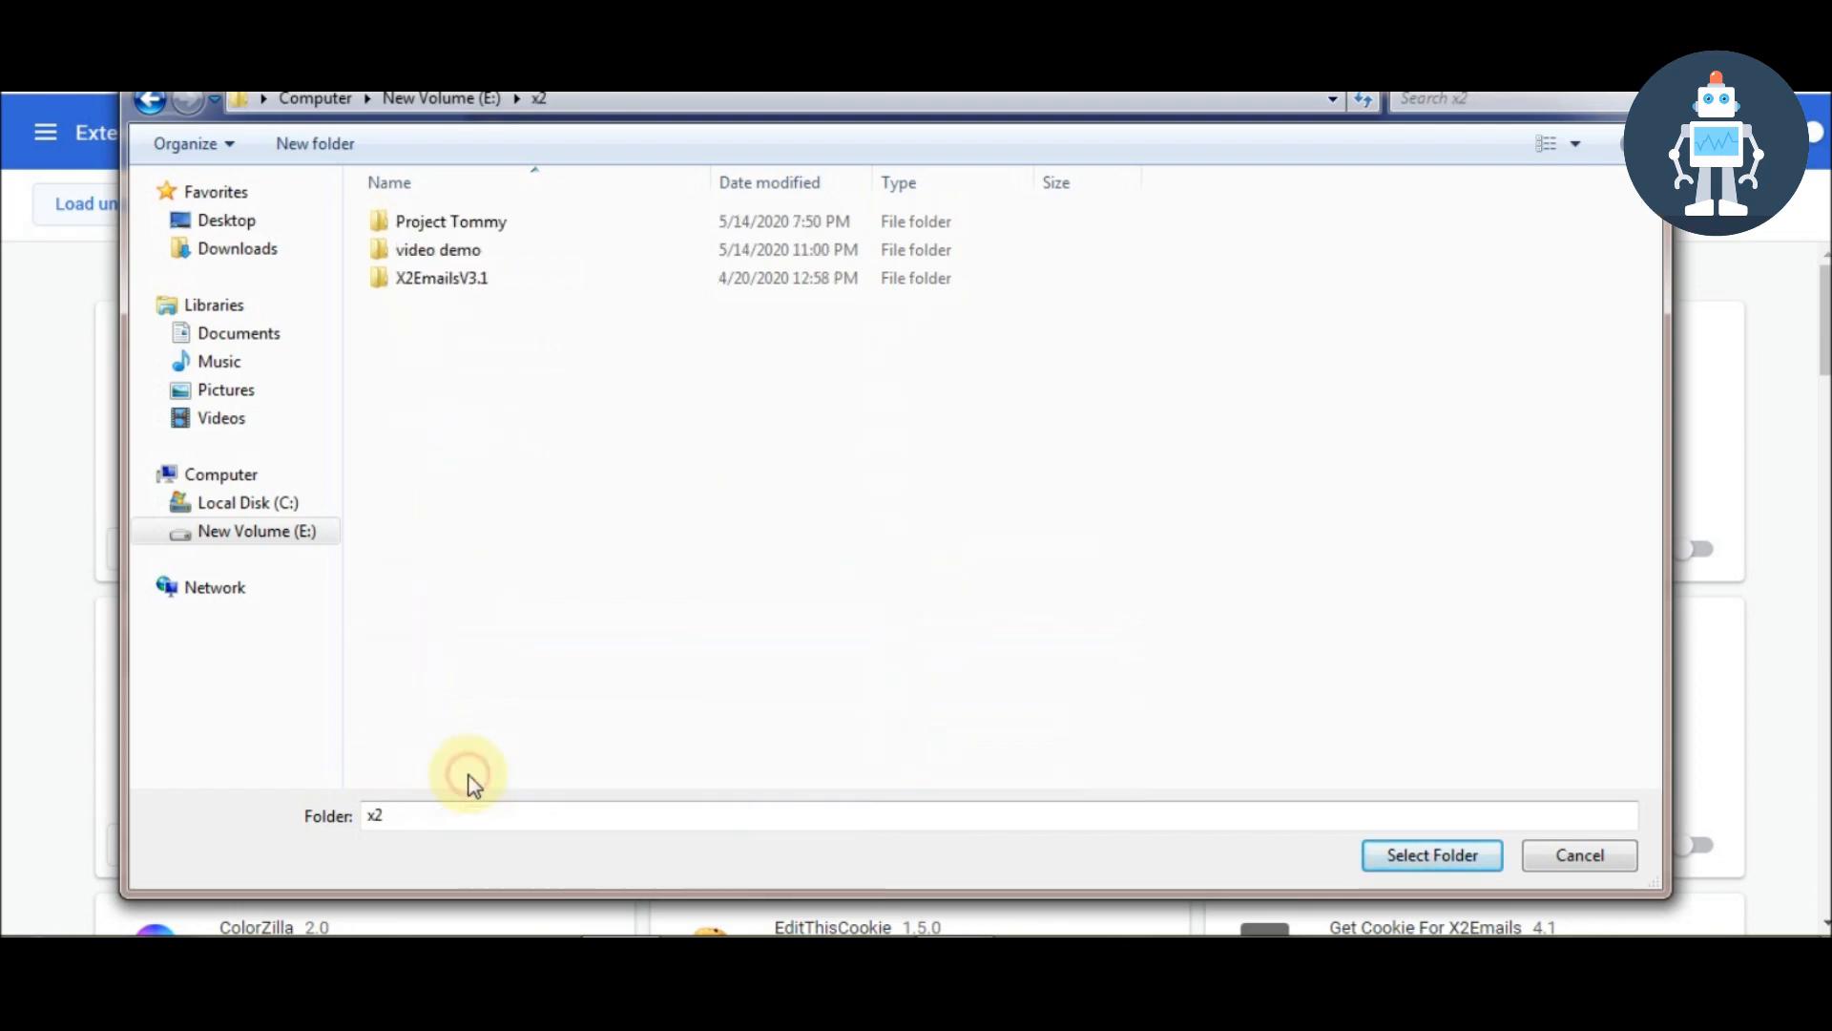
pyautogui.doubleClick(445, 278)
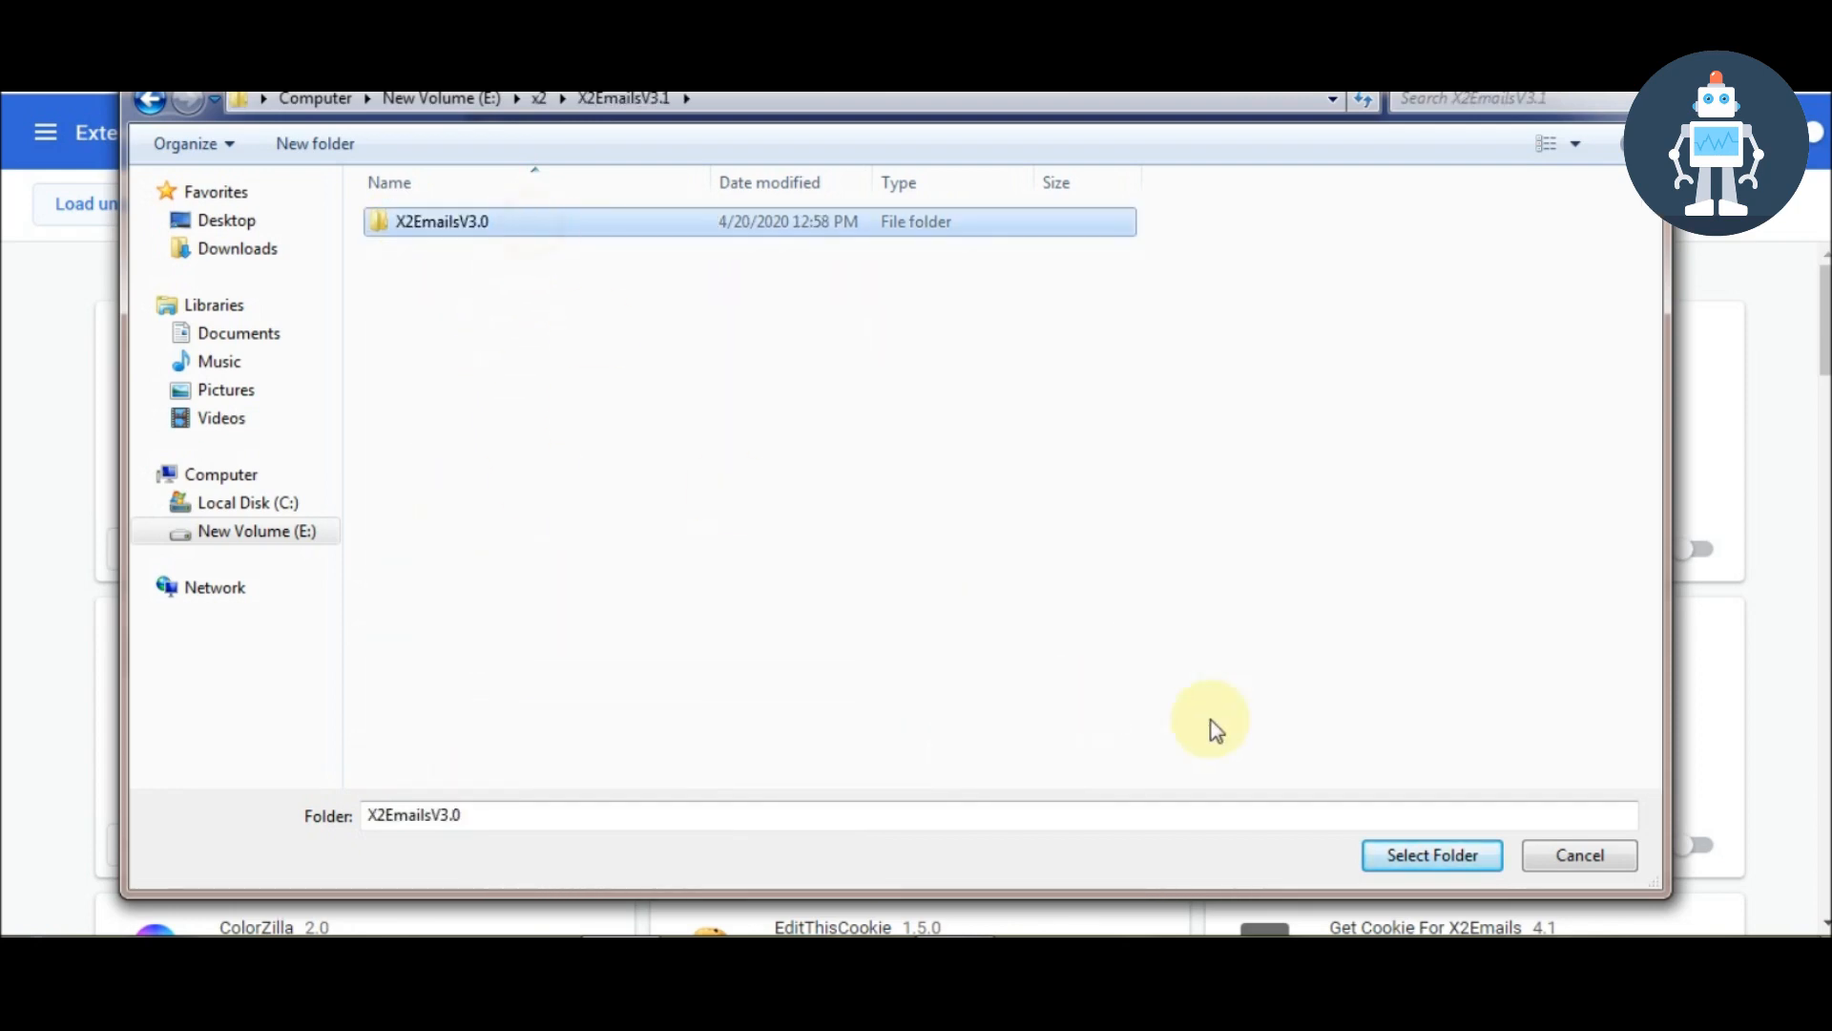
pyautogui.click(1431, 855)
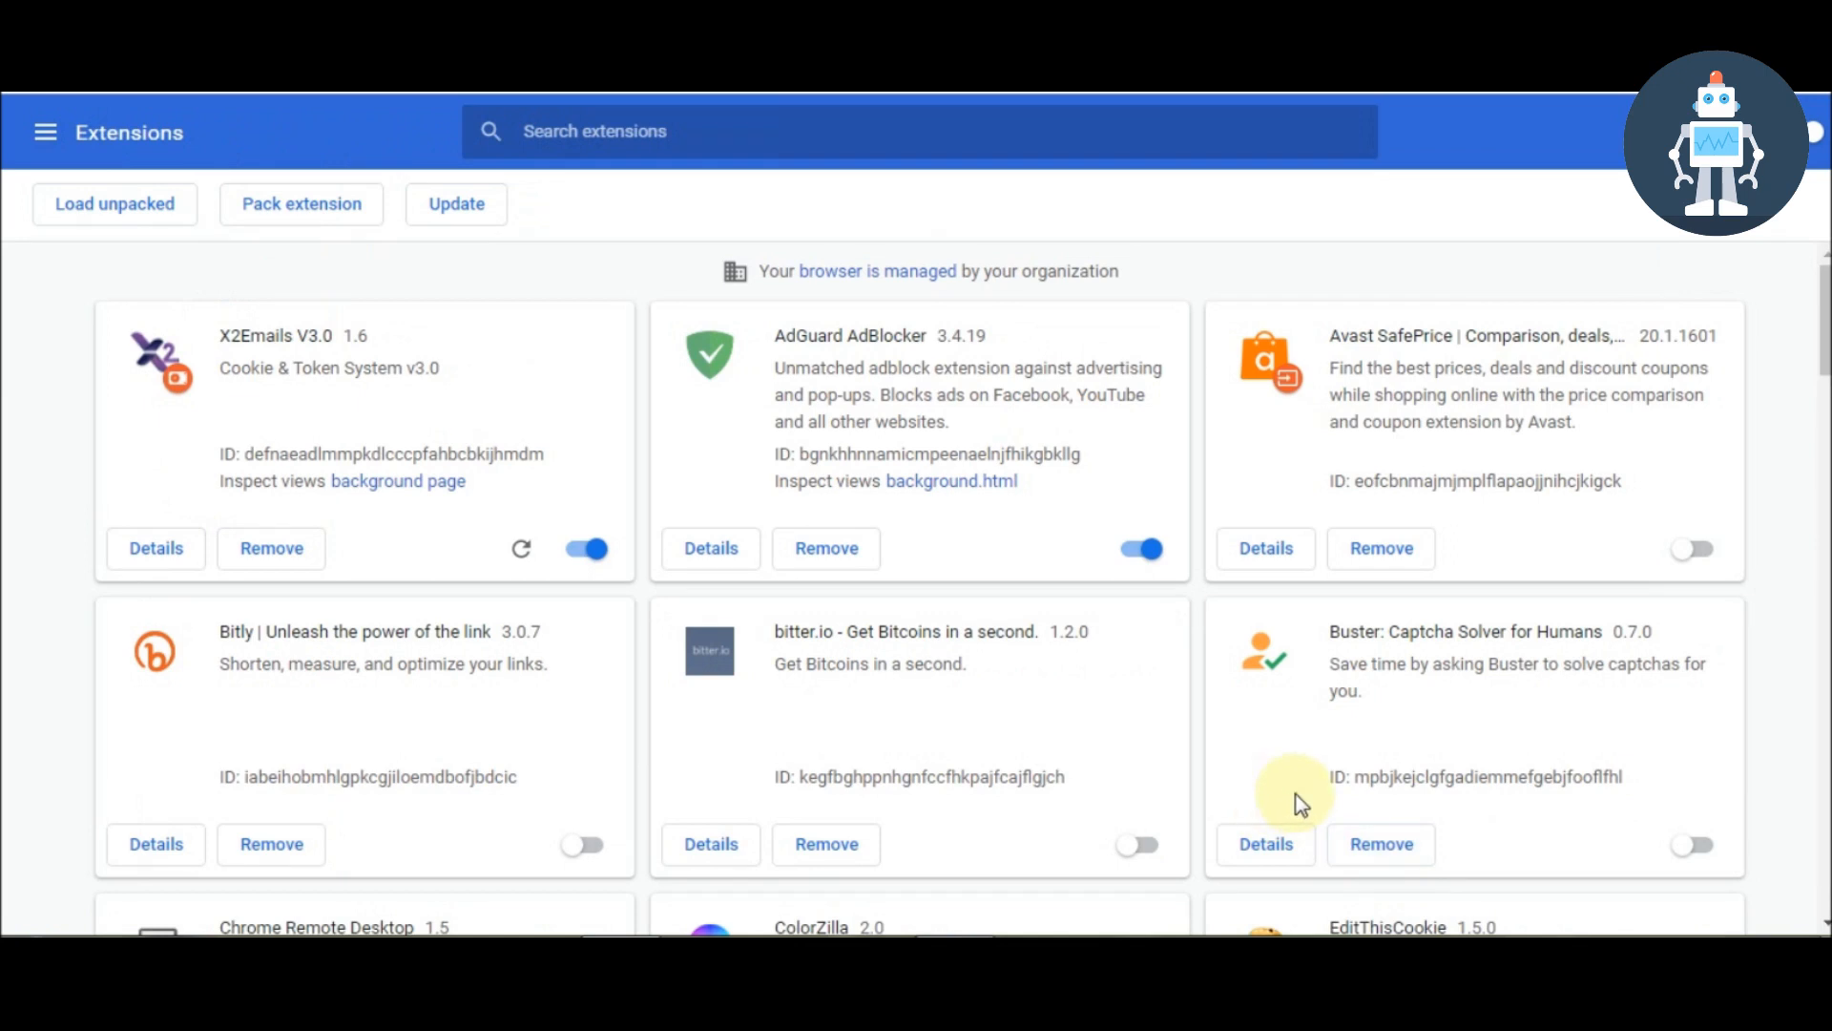
pyautogui.moveTo(521, 505)
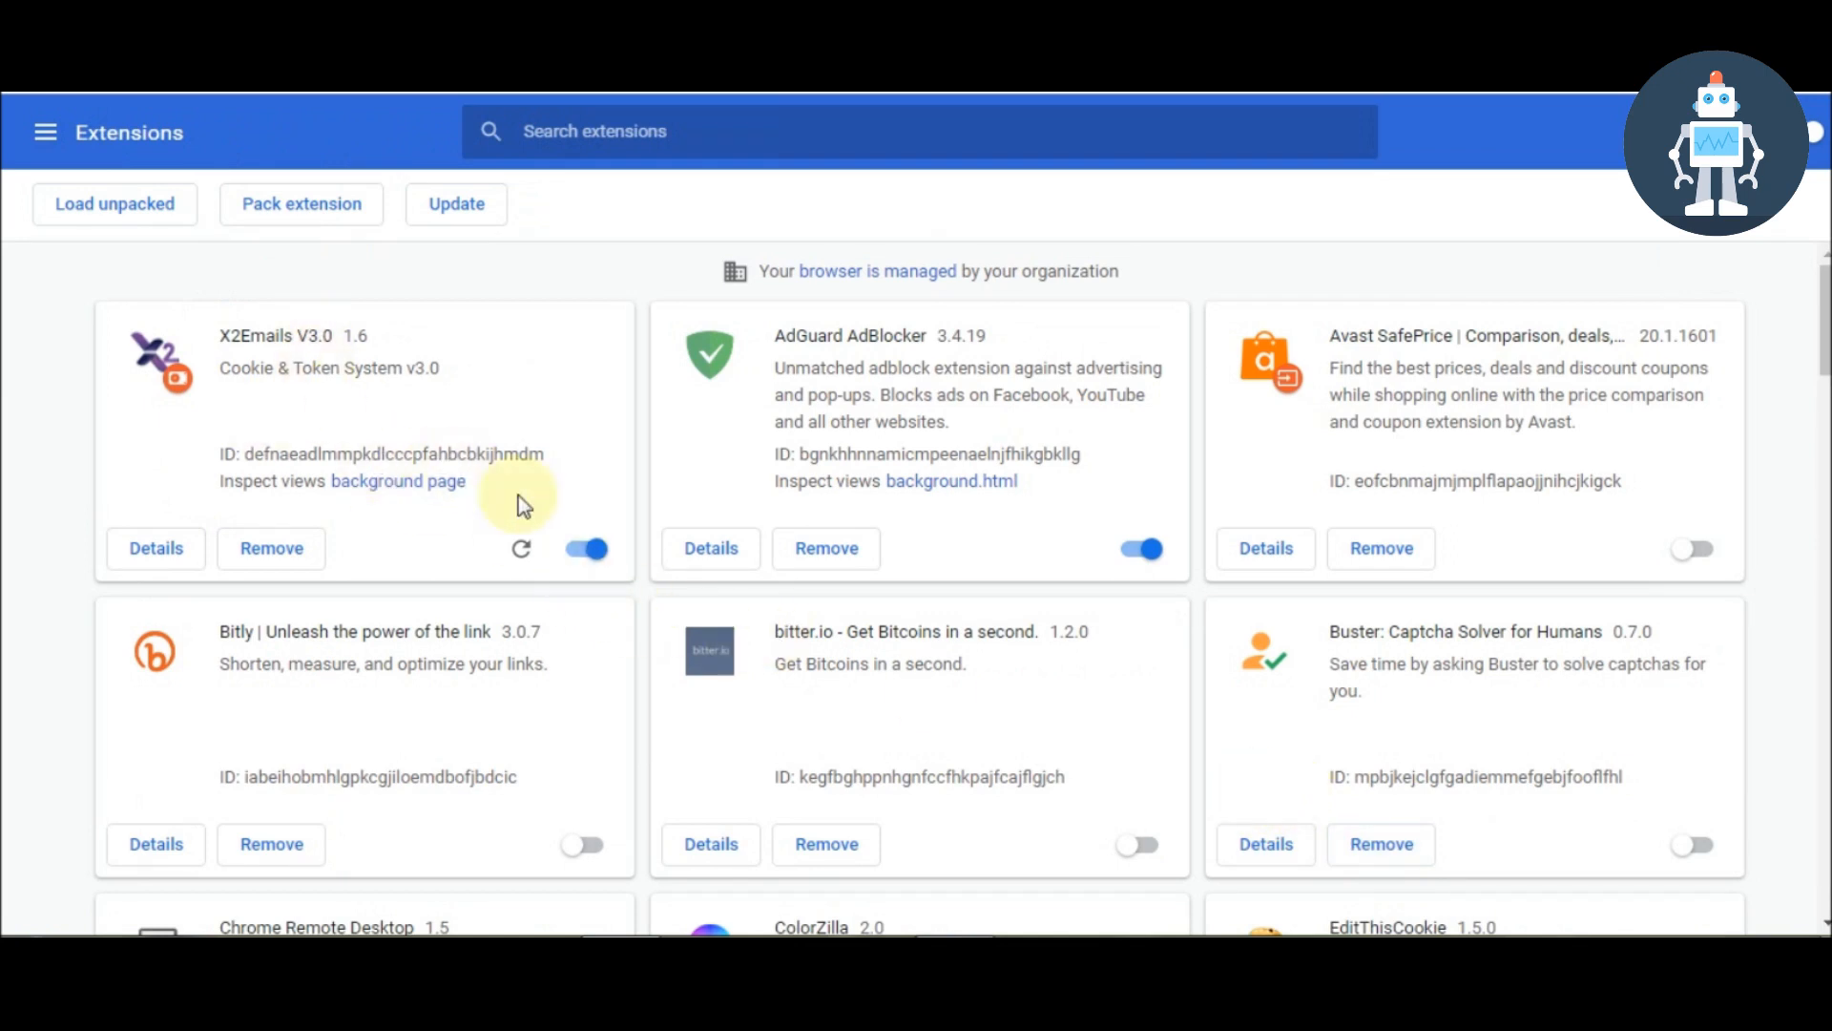
pyautogui.moveTo(395, 409)
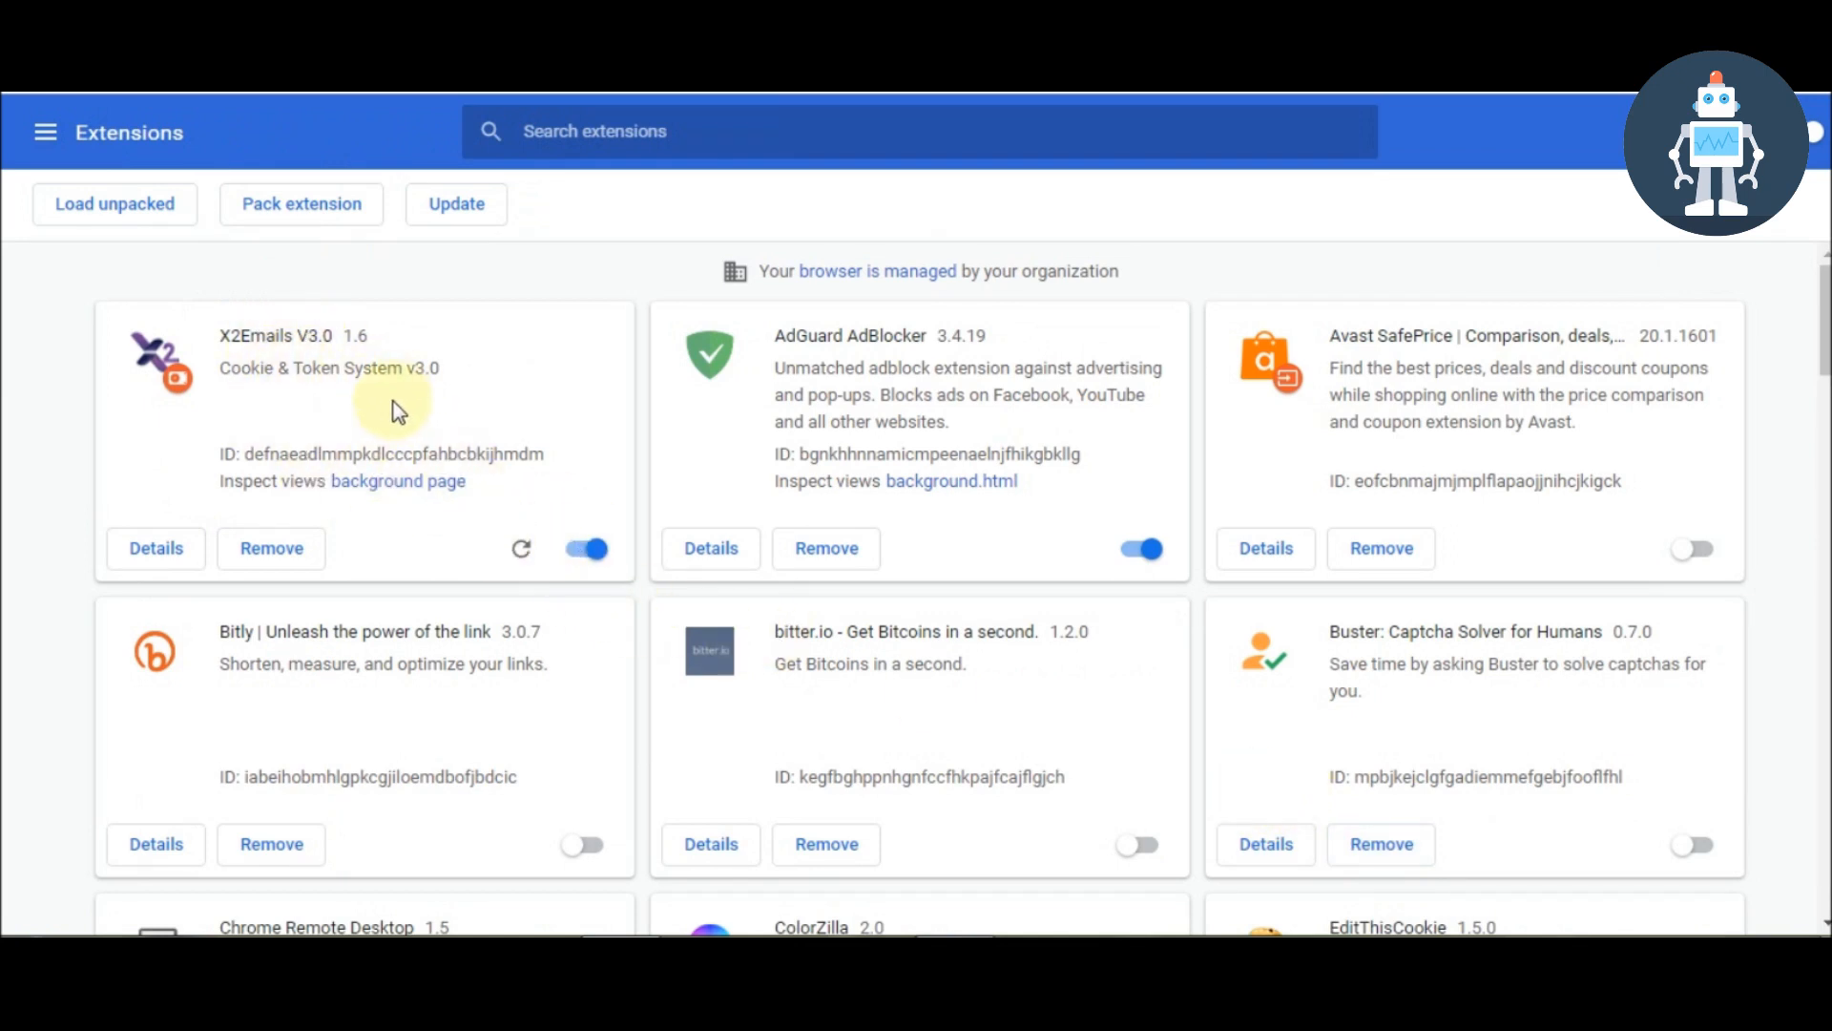
pyautogui.doubleClick(258, 336)
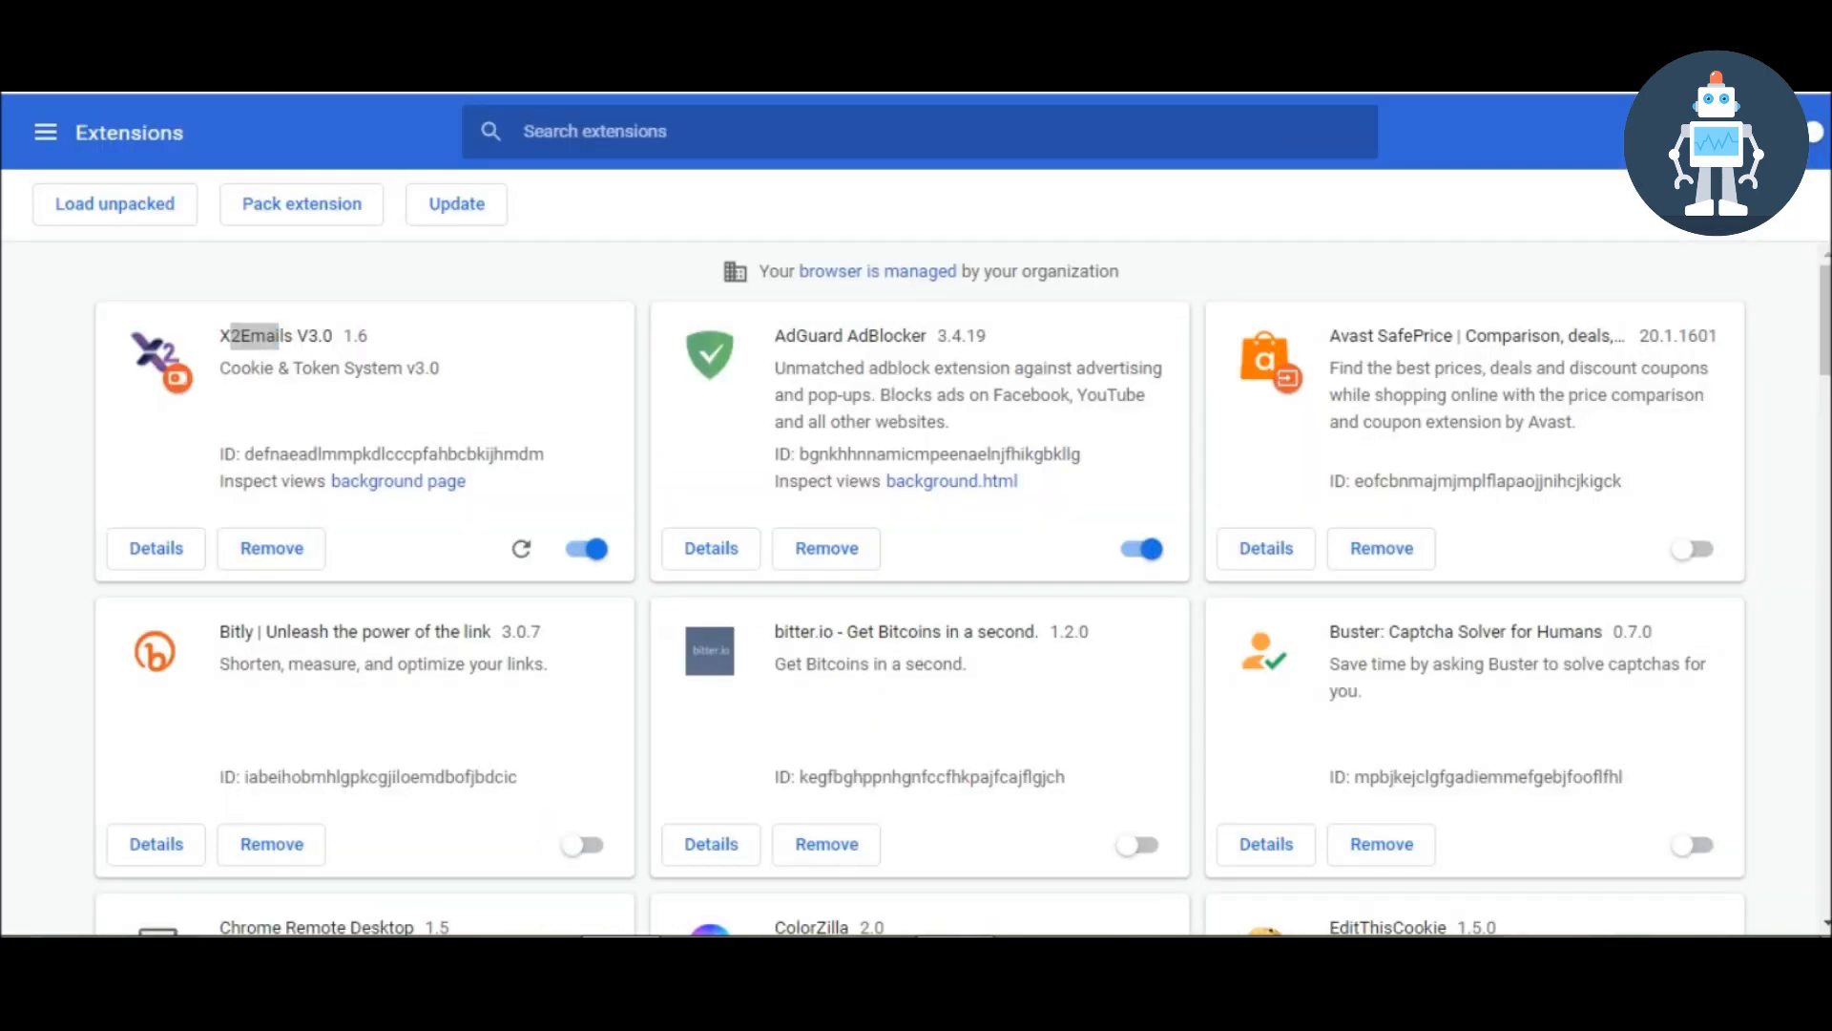
pyautogui.doubleClick(256, 335)
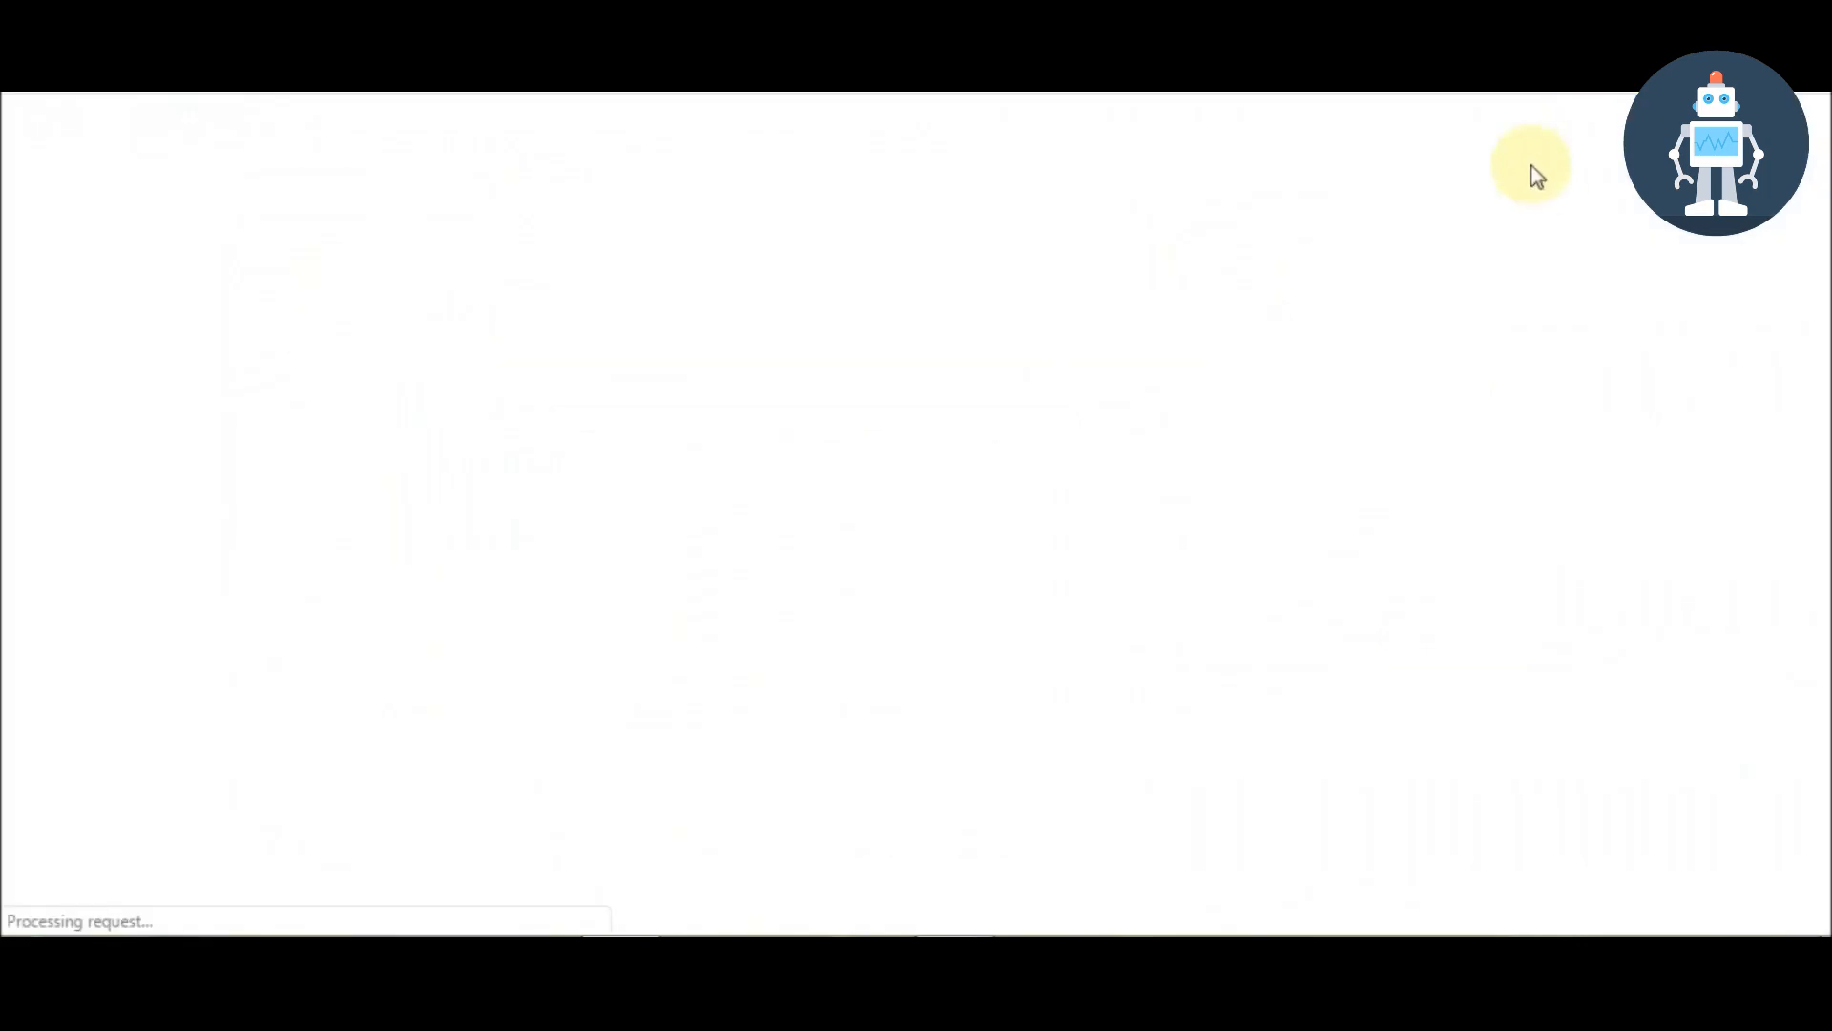
pyautogui.moveTo(946, 155)
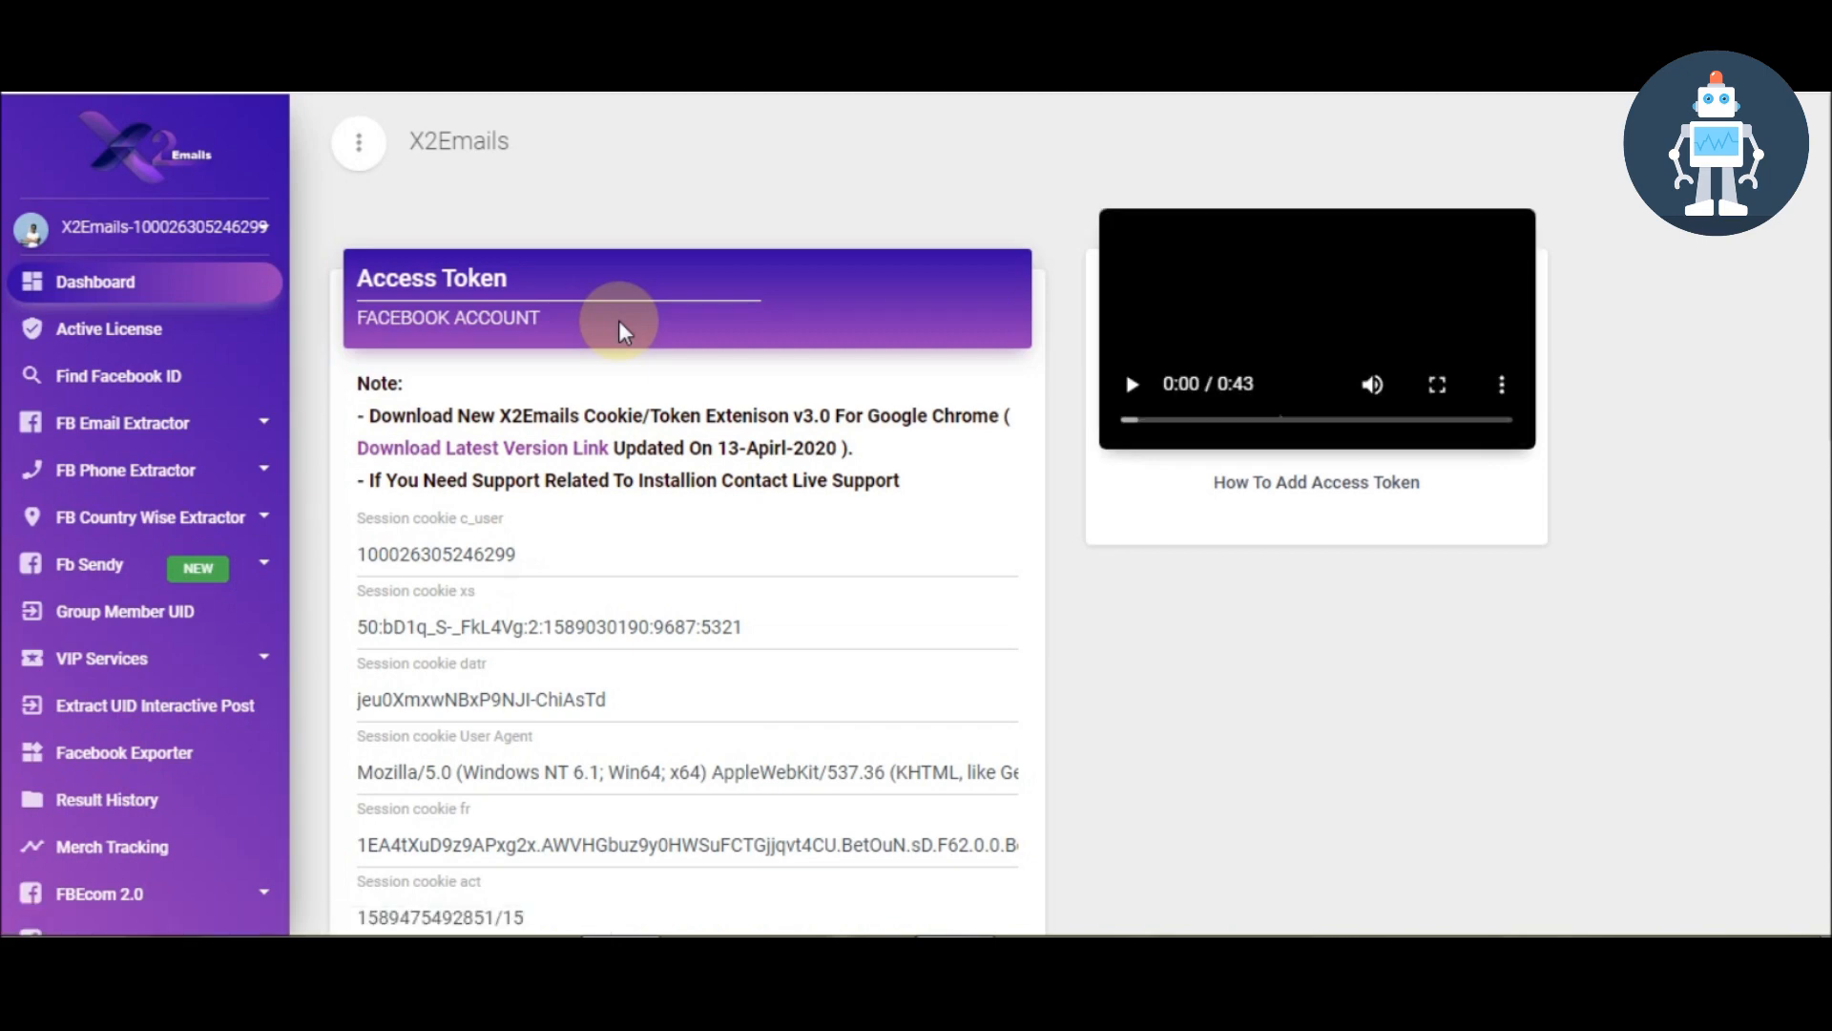
# Step: Submit the Facebook session cookies and wait for the dashboard's email and UID counts
pyautogui.scroll(-3)
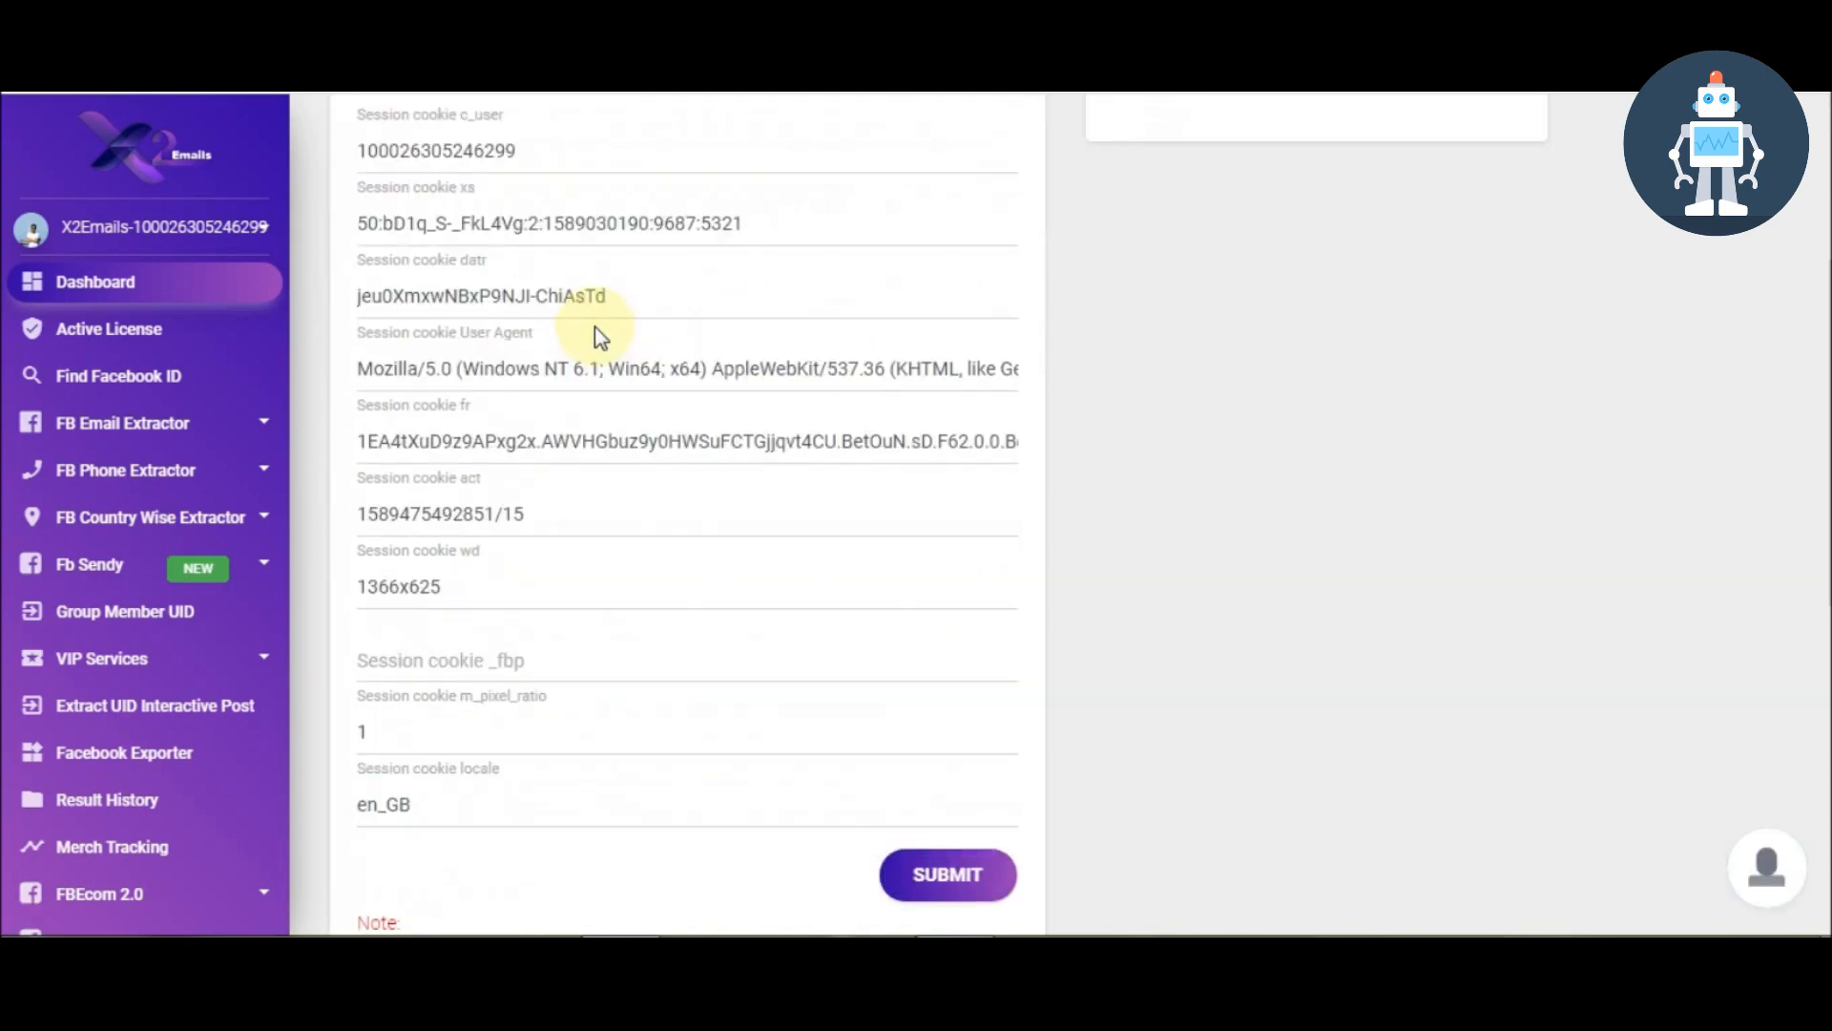
pyautogui.scroll(-3)
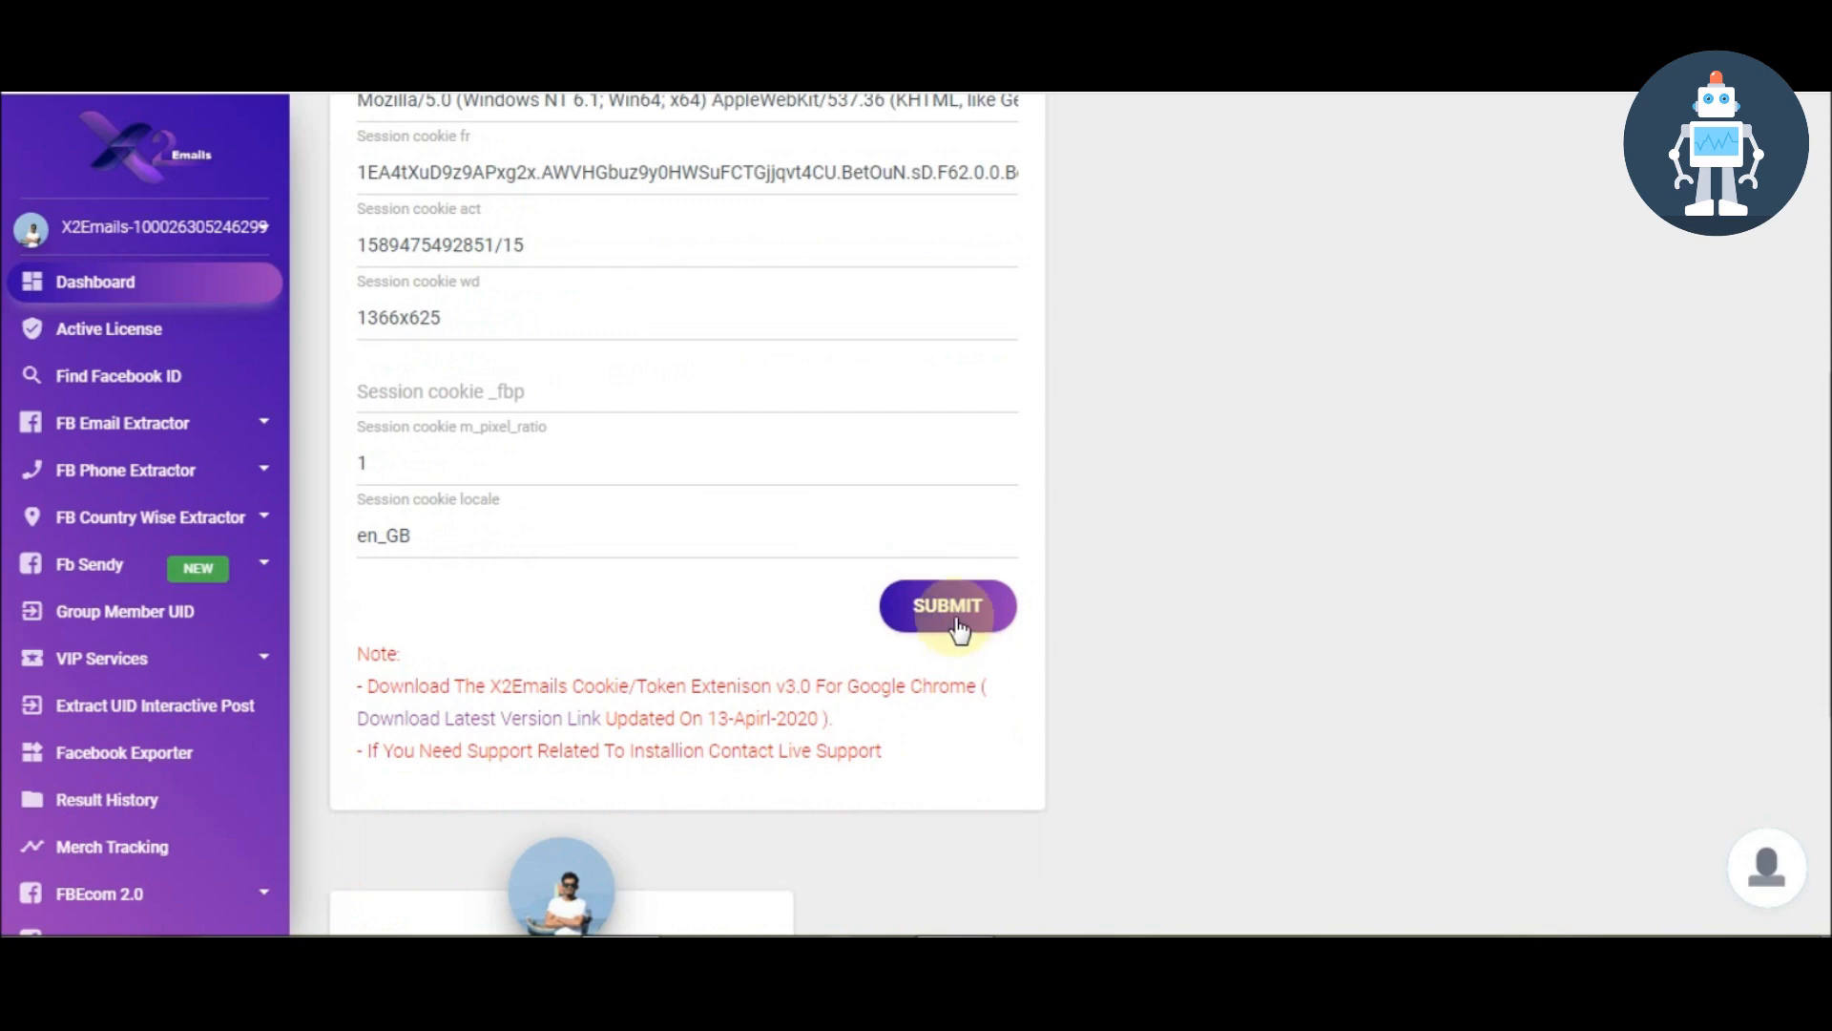
pyautogui.click(947, 606)
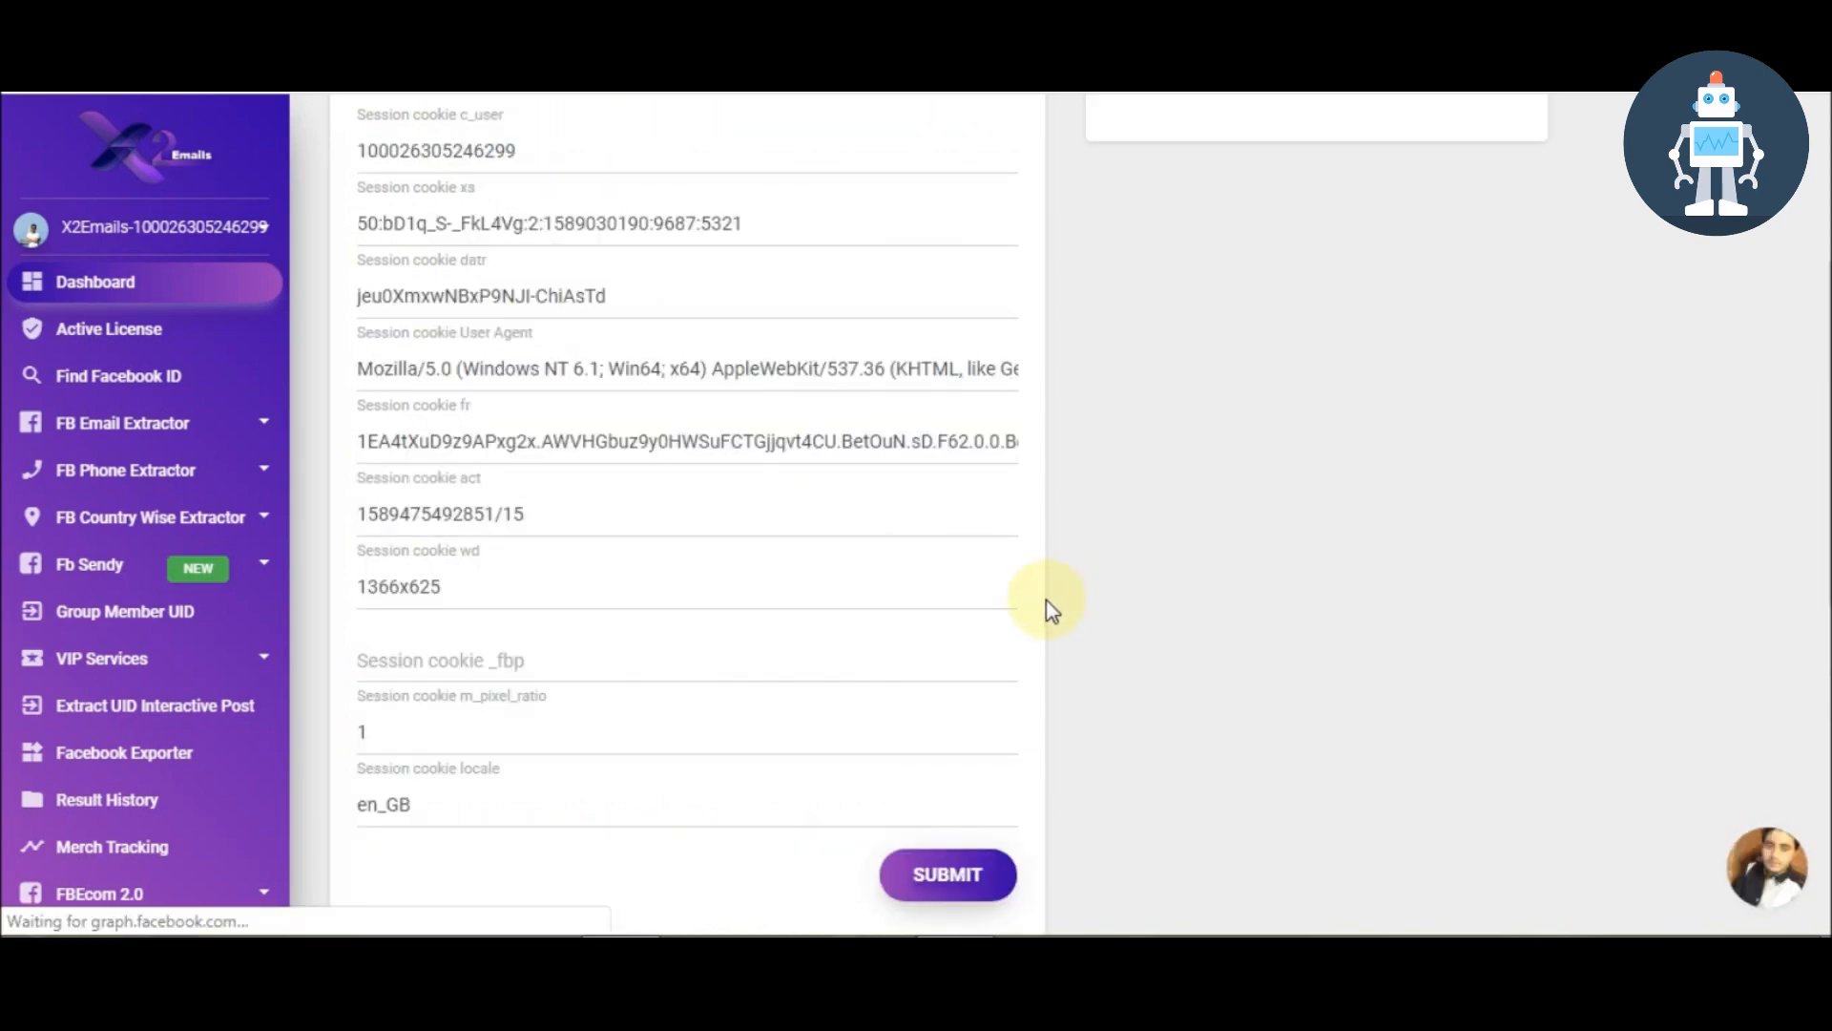
pyautogui.click(948, 874)
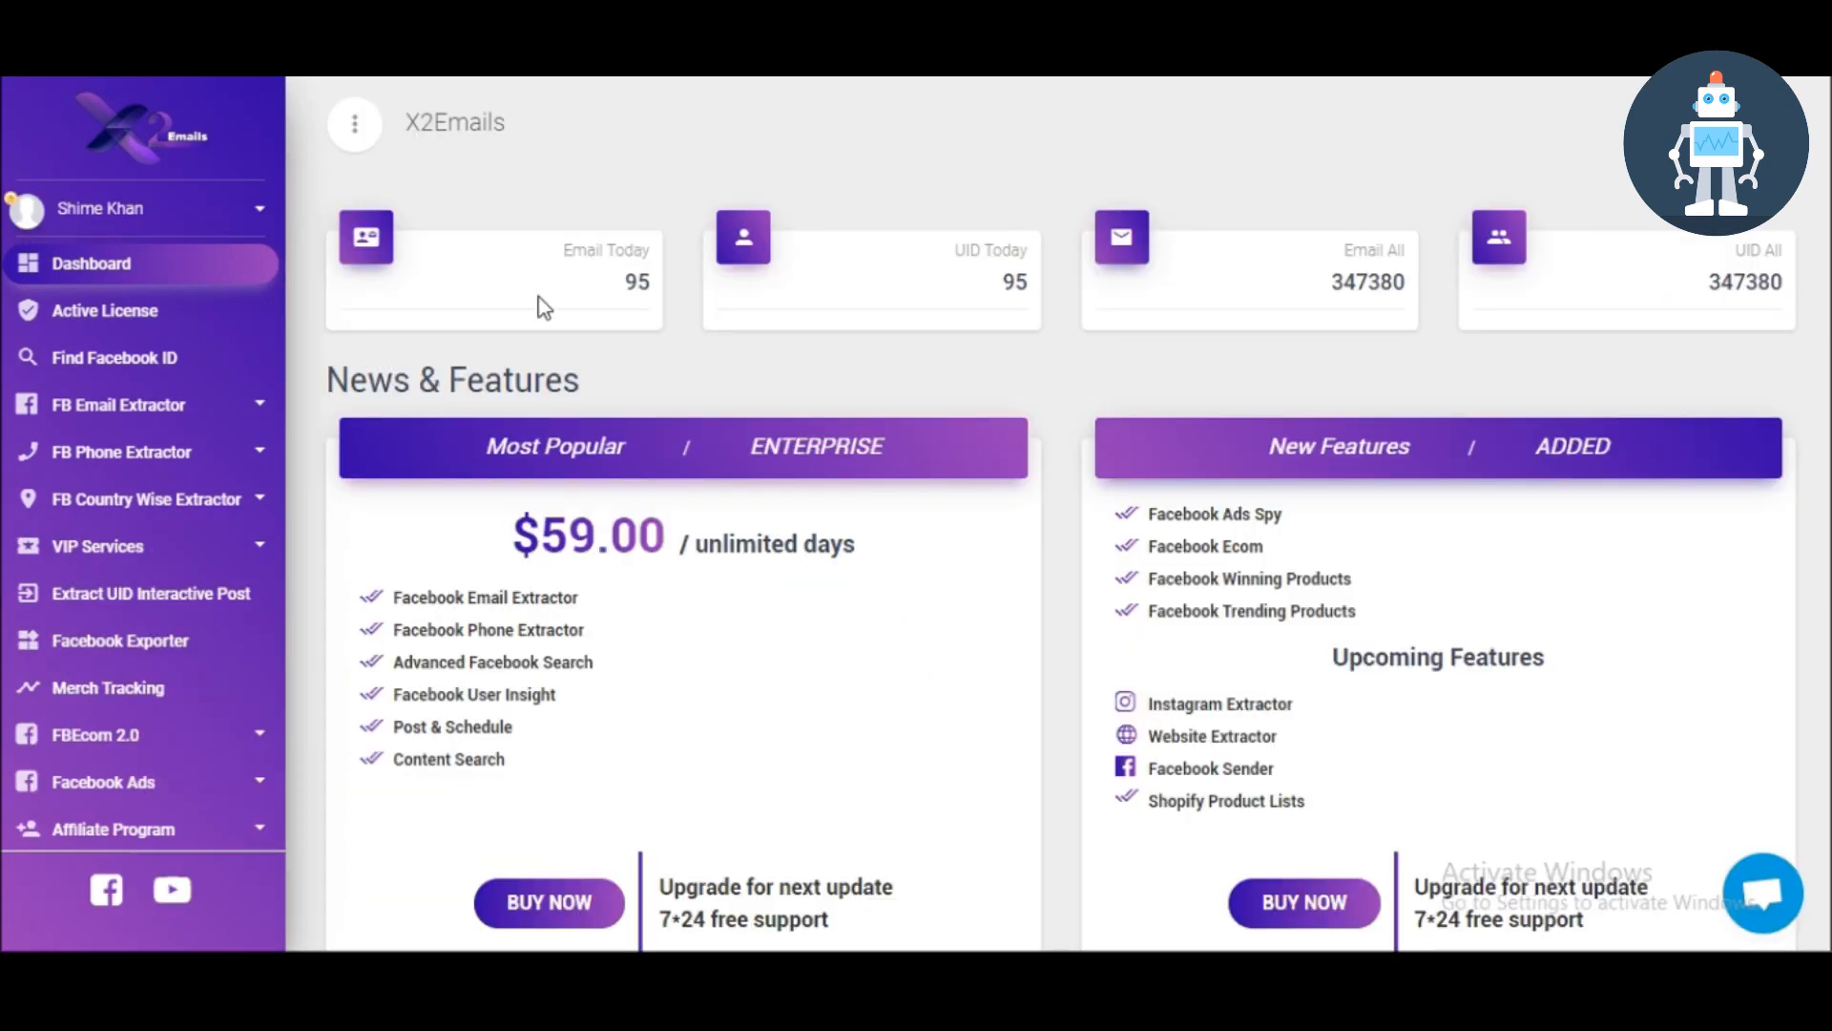
pyautogui.click(117, 404)
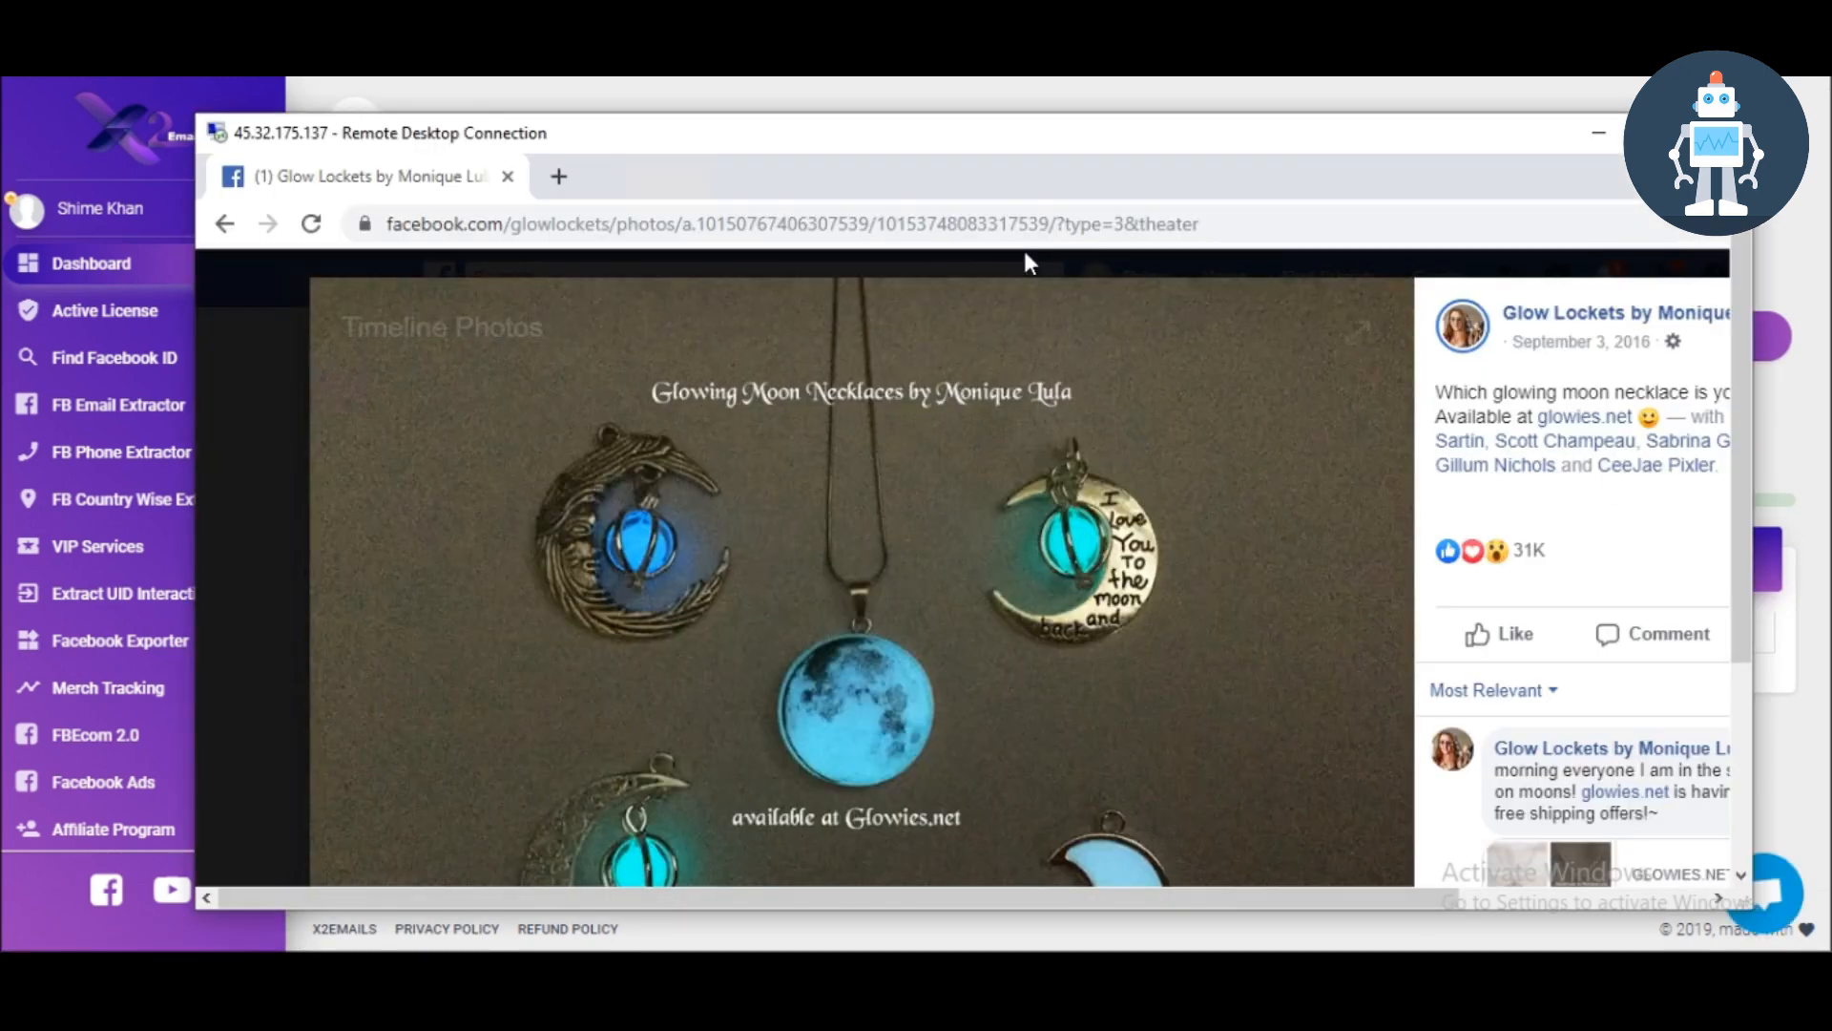
pyautogui.doubleClick(1071, 223)
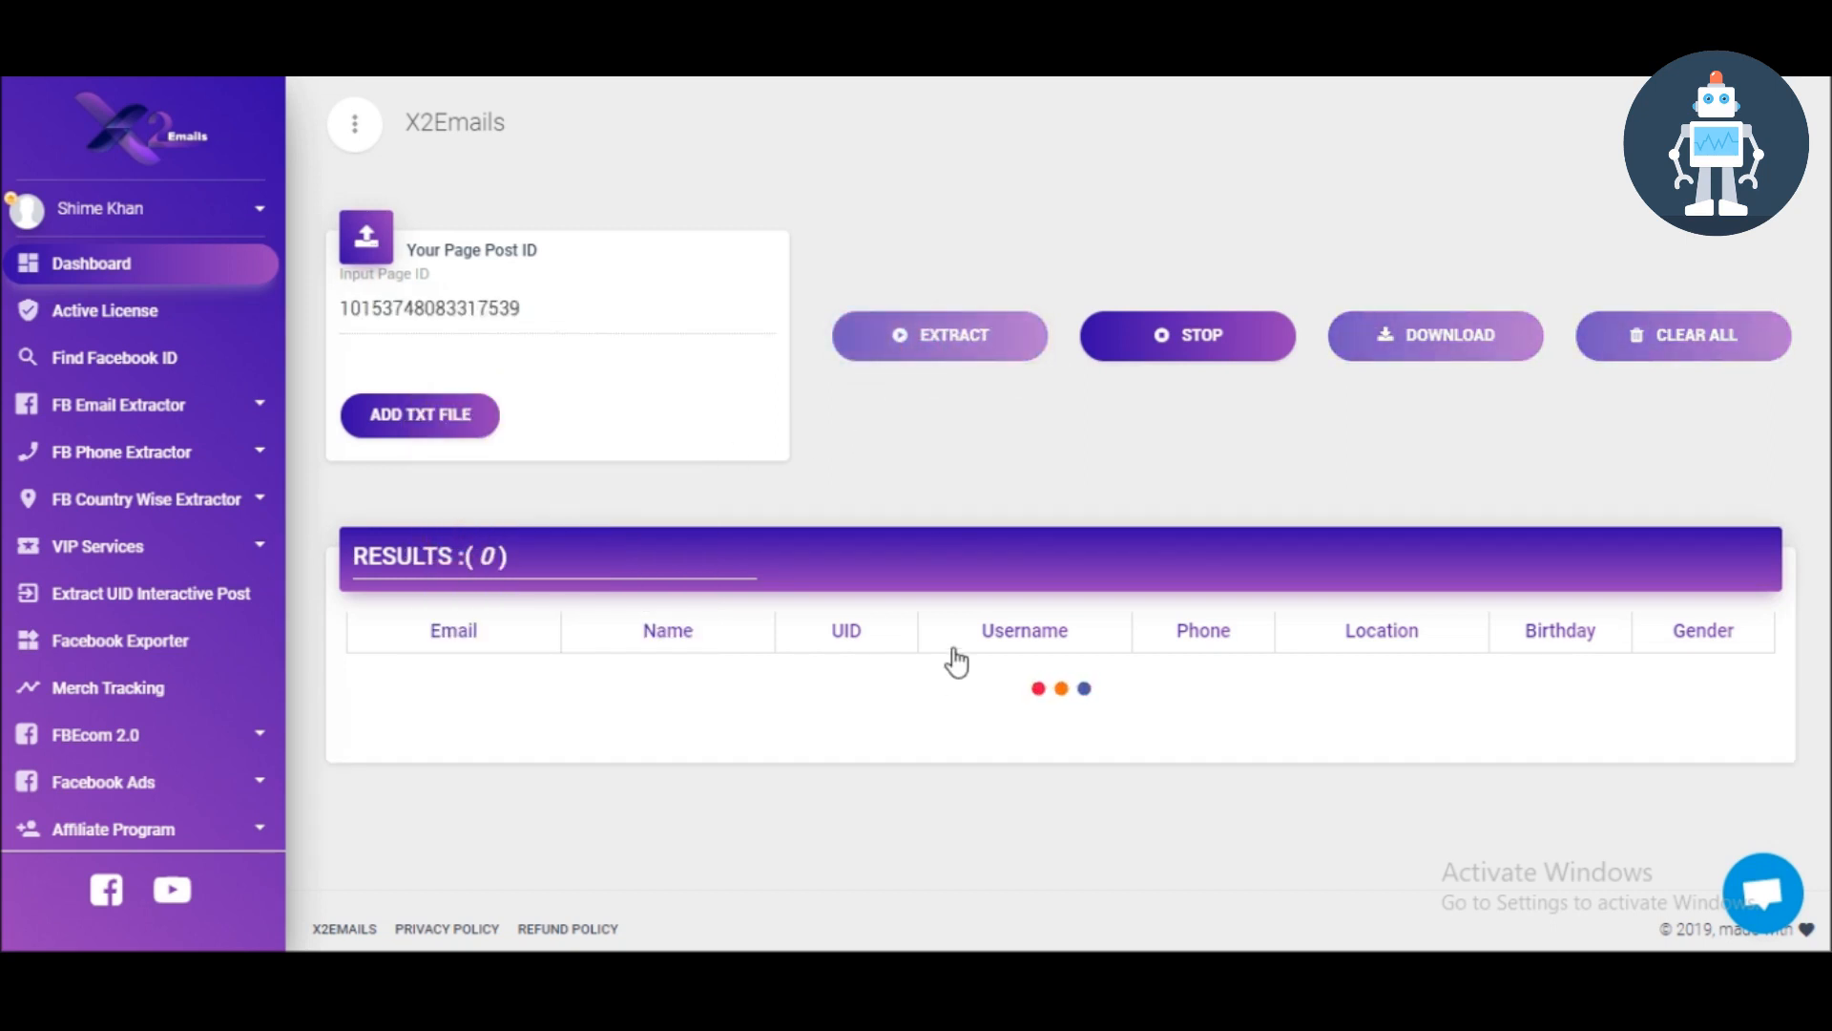
# Step: Download the 13 extracted audience results as EXTRACT_FANPAGE_V4.csv
pyautogui.click(940, 335)
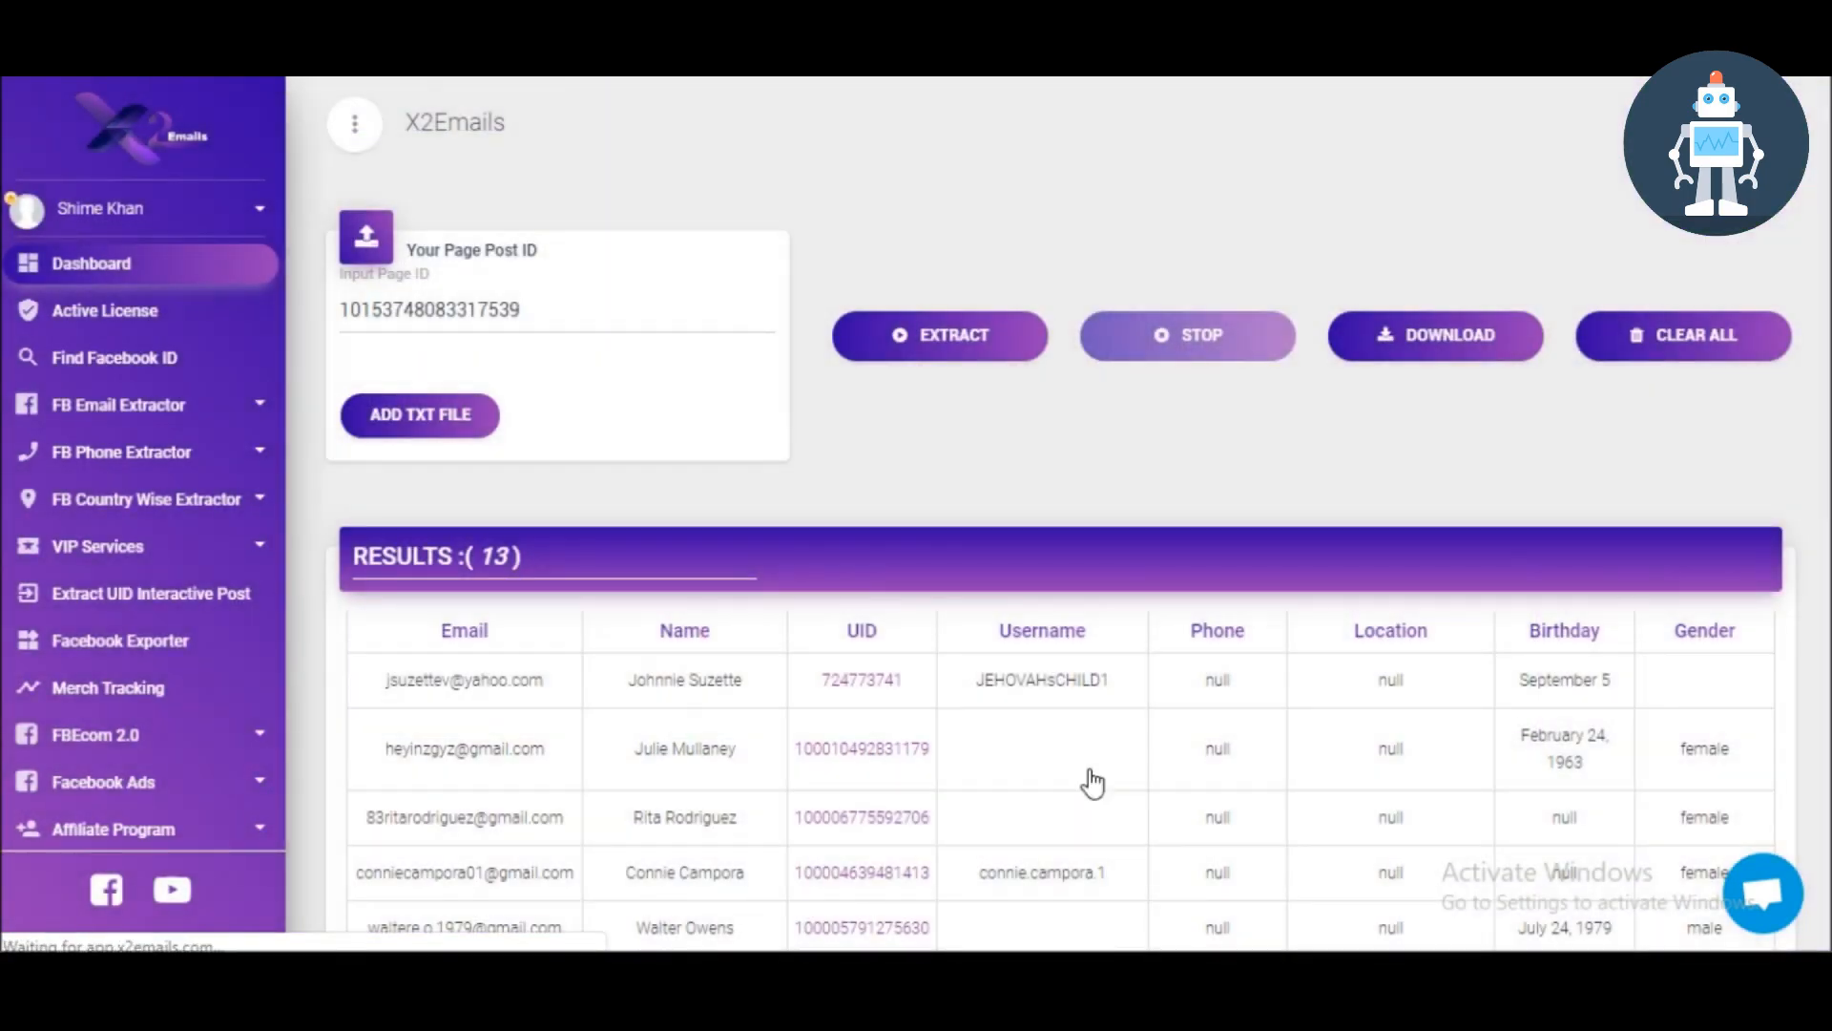
pyautogui.click(1437, 335)
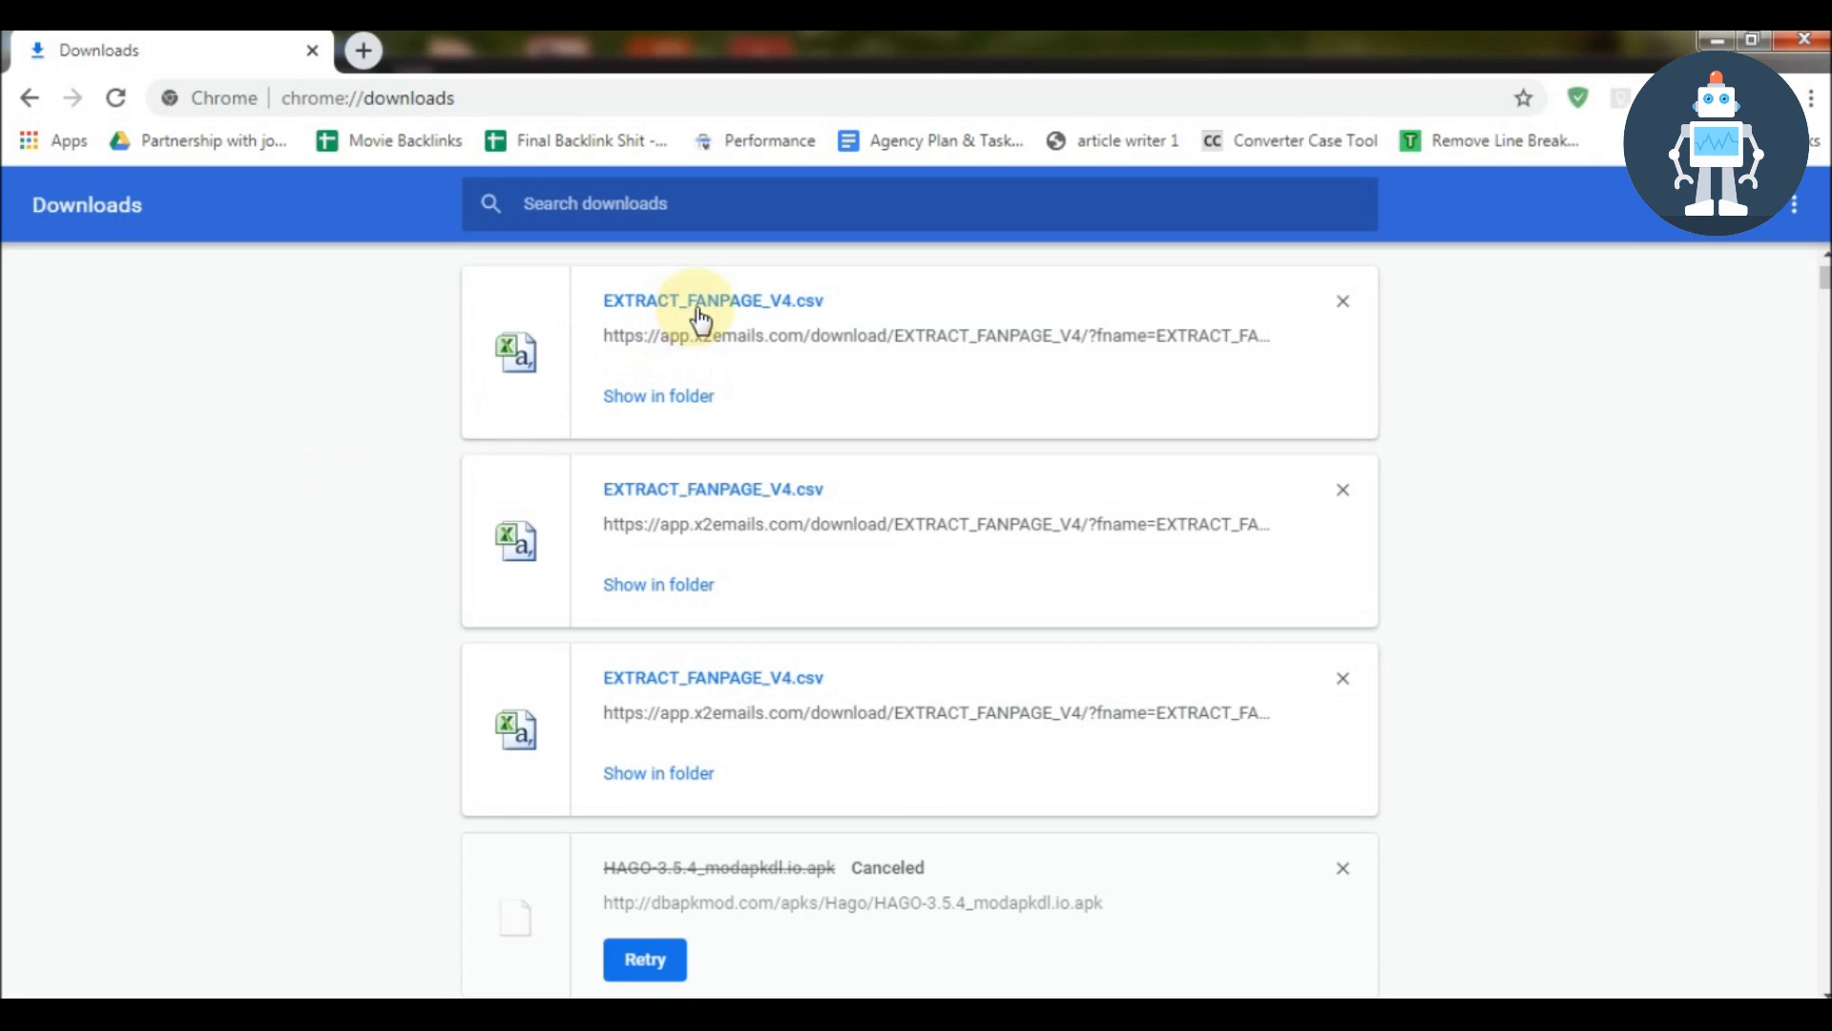
# Step: Open EXTRACT_FANPAGE_V4.csv from Chrome's downloads list in Microsoft Excel
pyautogui.click(701, 299)
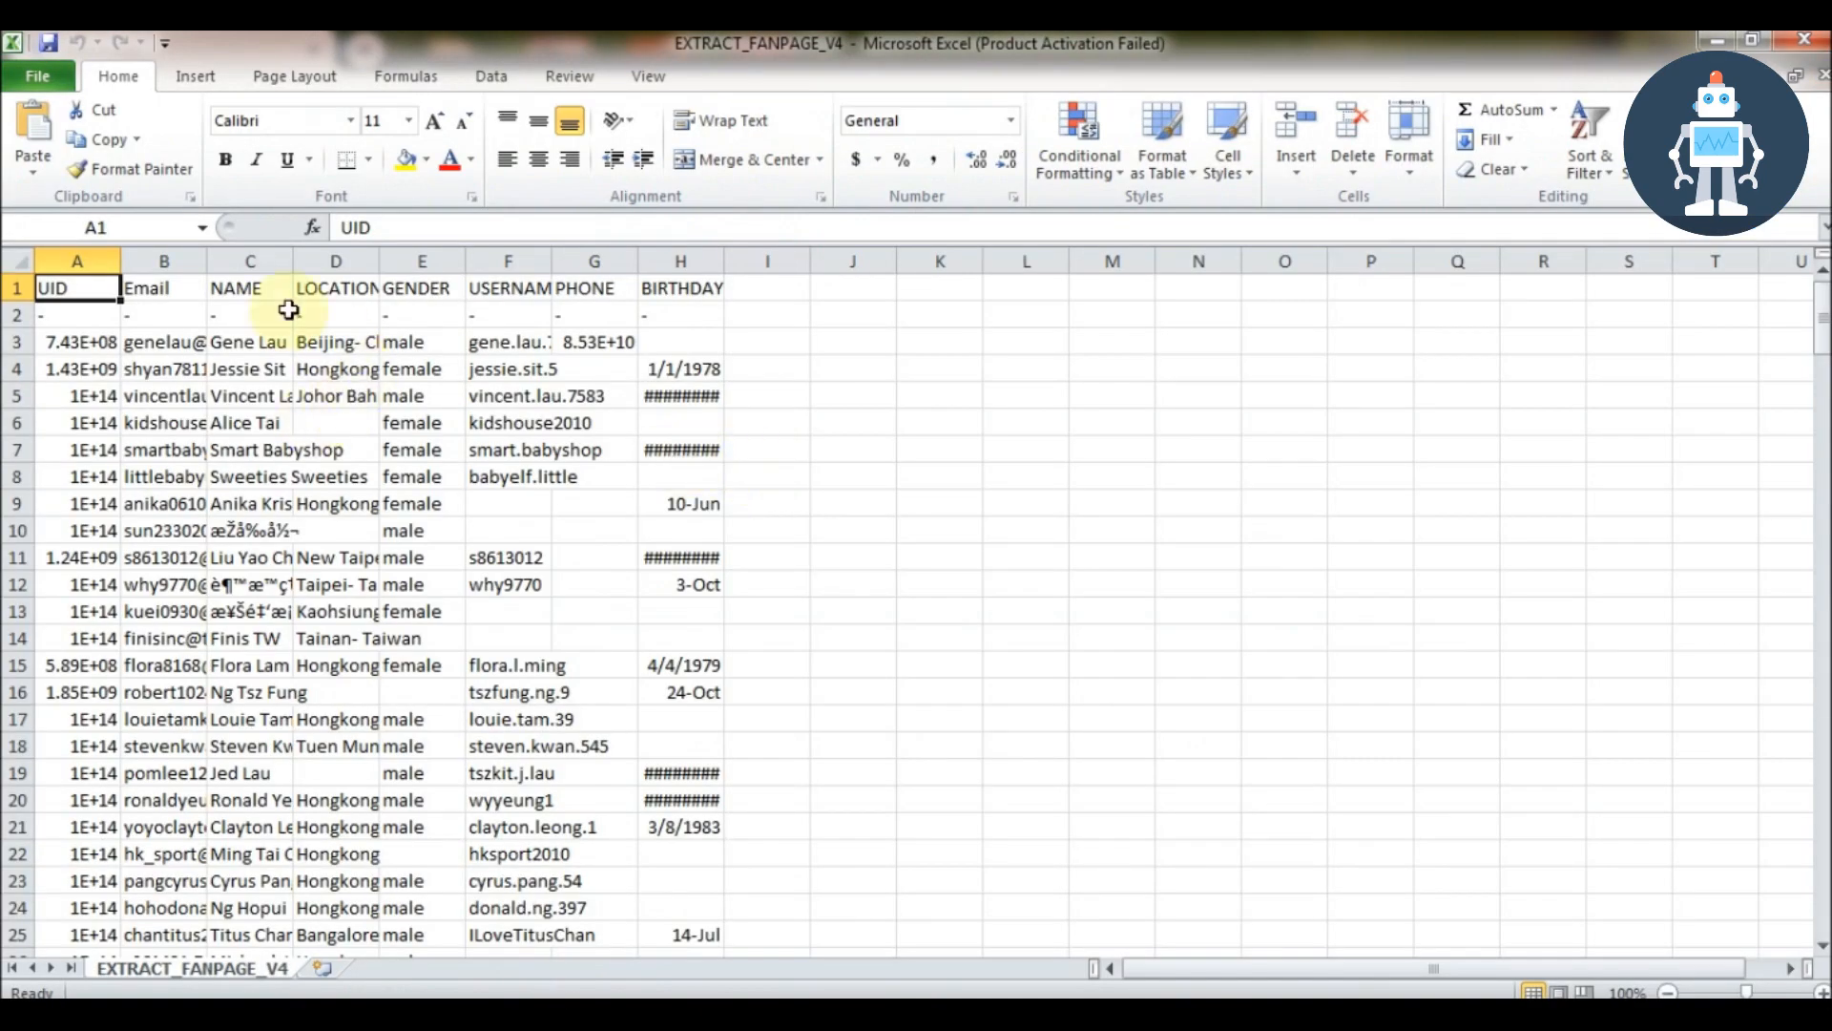
pyautogui.click(250, 314)
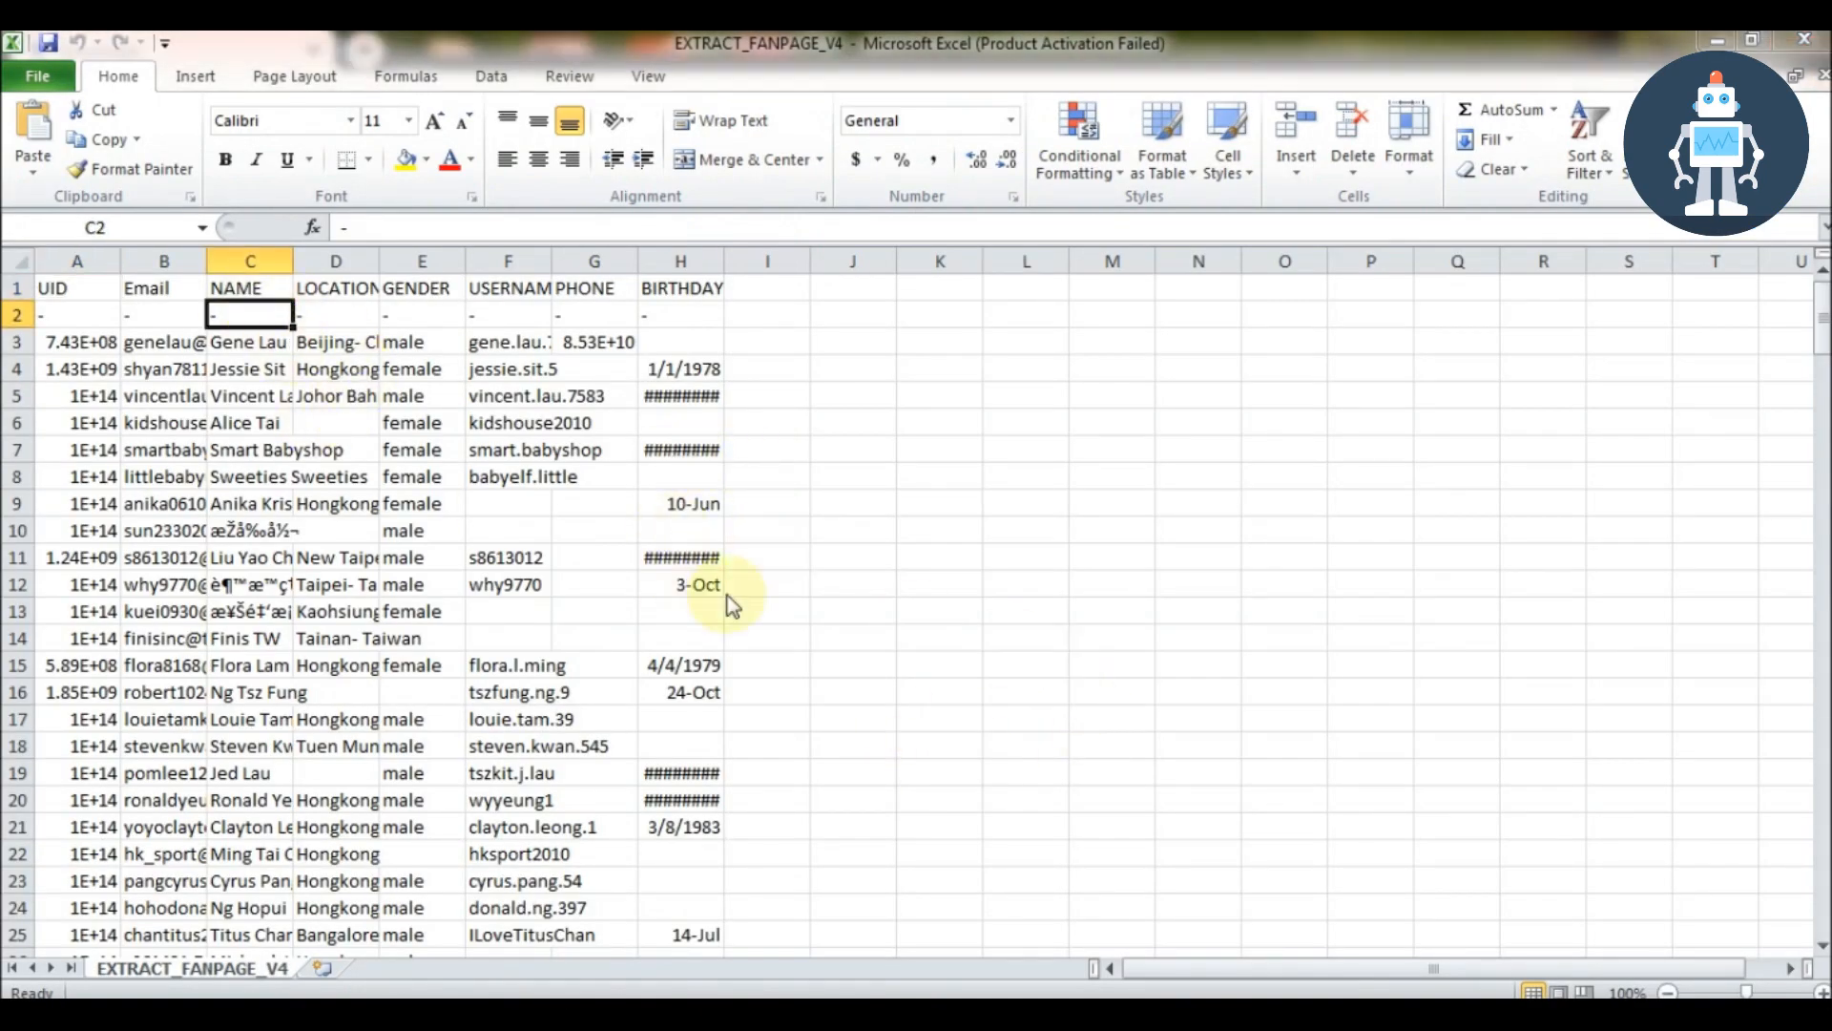